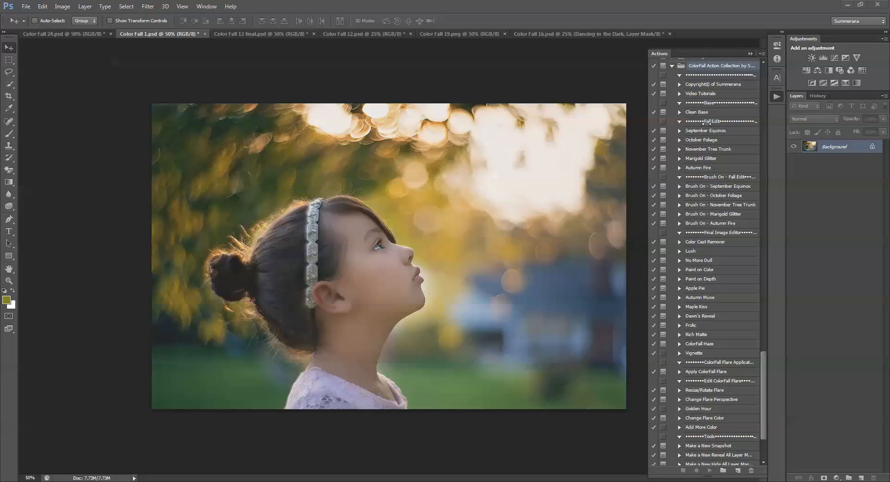
# Select the Clean Base action in the Color Fall action set
pyautogui.click(697, 112)
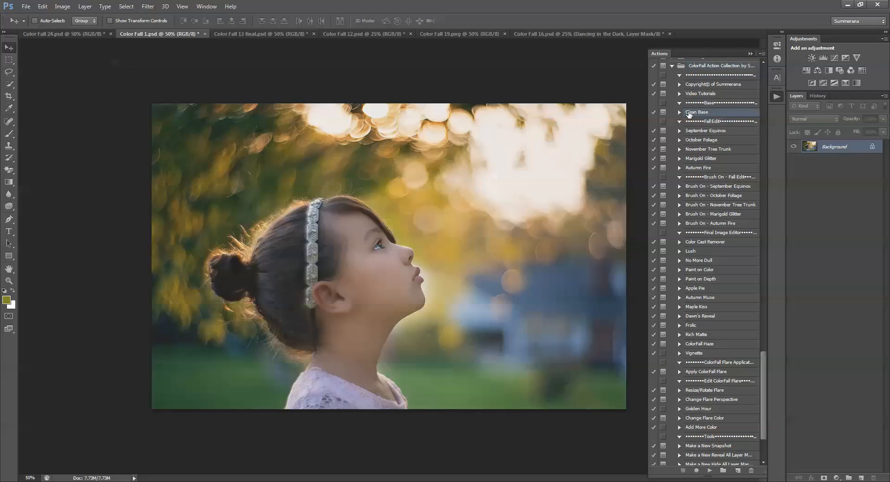
pyautogui.moveTo(708, 114)
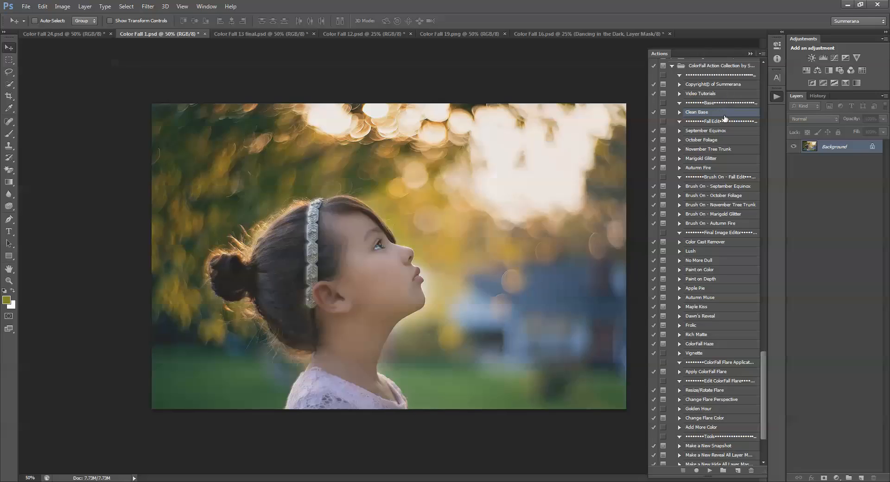
pyautogui.moveTo(708, 138)
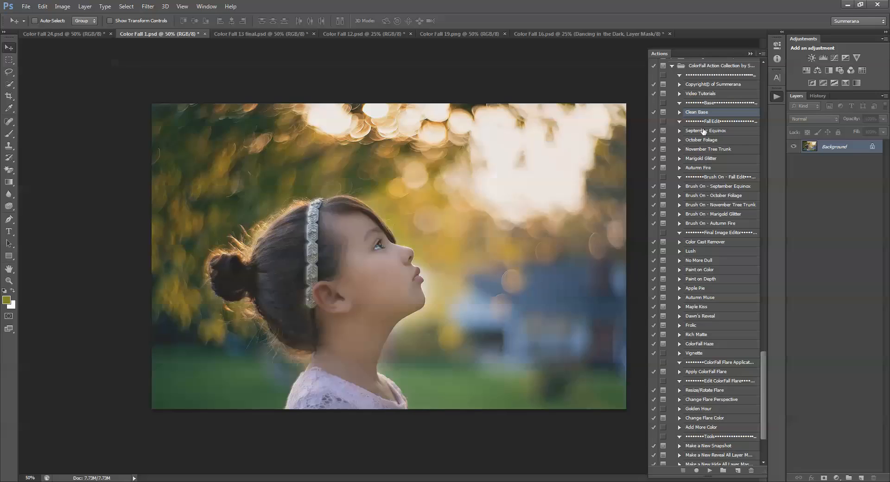
pyautogui.moveTo(710, 224)
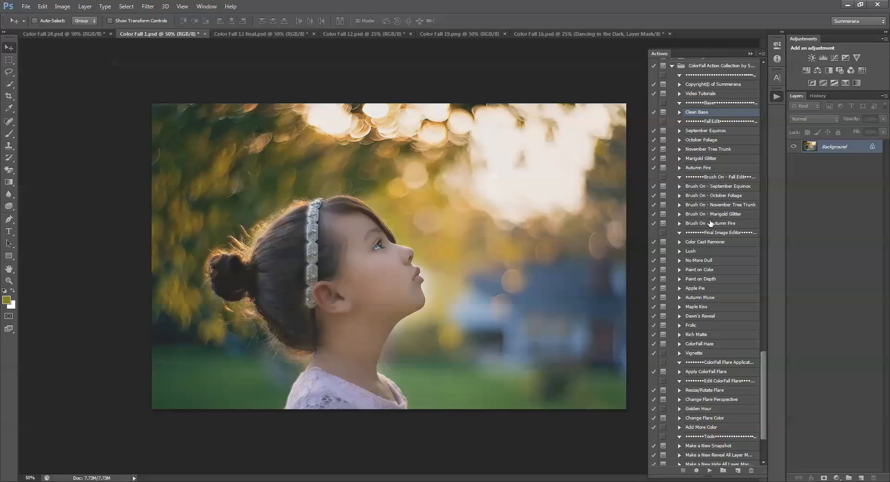
pyautogui.moveTo(709, 117)
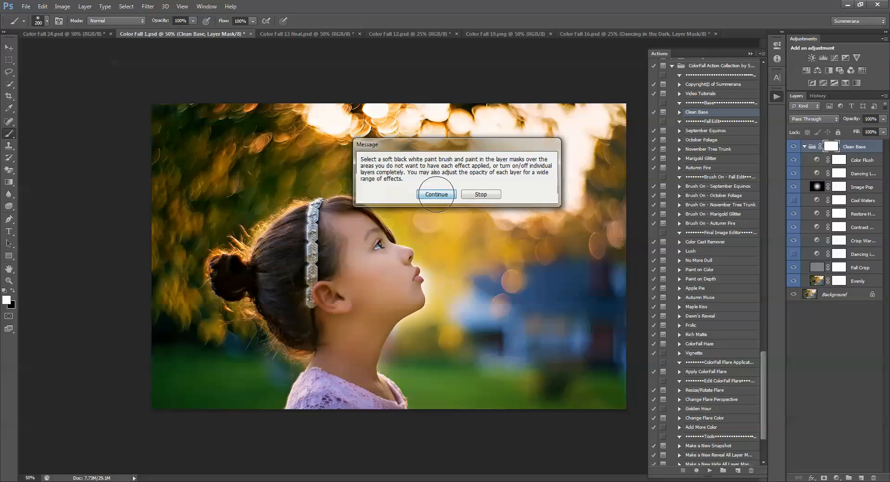
# Continue past the action message so Clean Base finishes, then select its layer group
pyautogui.click(436, 193)
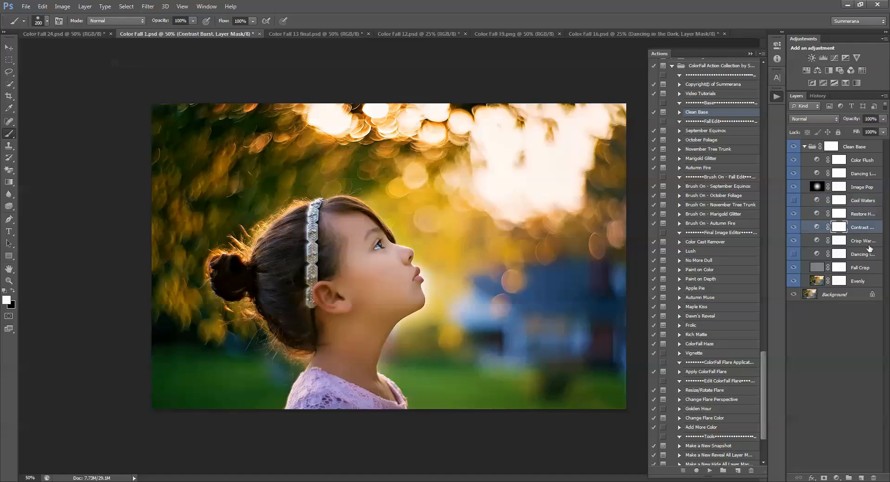
pyautogui.click(857, 281)
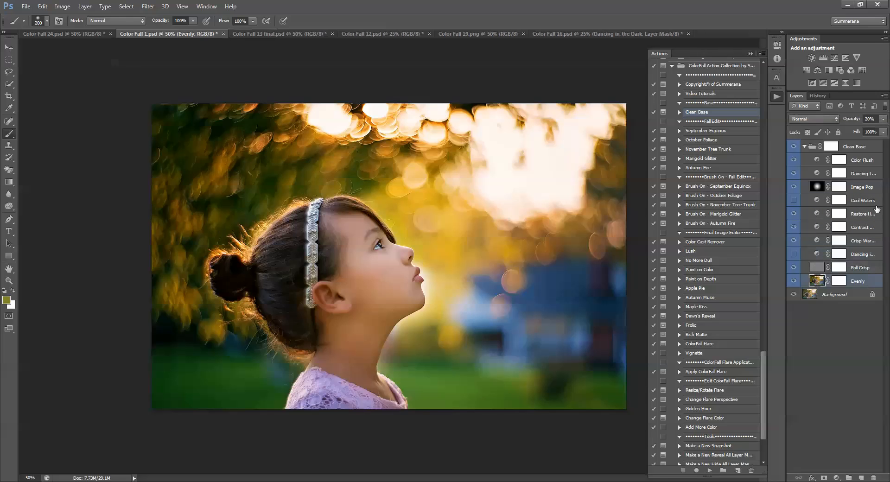
pyautogui.click(854, 145)
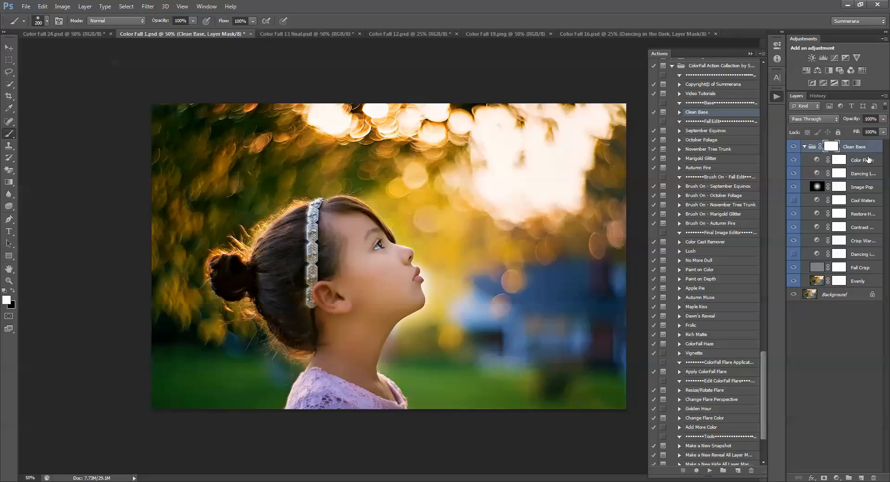
pyautogui.click(861, 159)
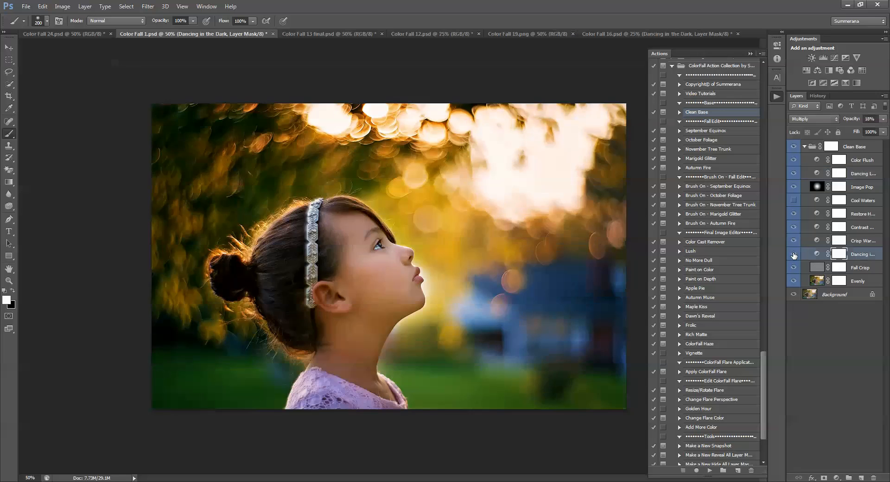
# Toggle visibility of the Dancing in the Dark, Image Pop, Cool Waters and the layer below
pyautogui.click(793, 188)
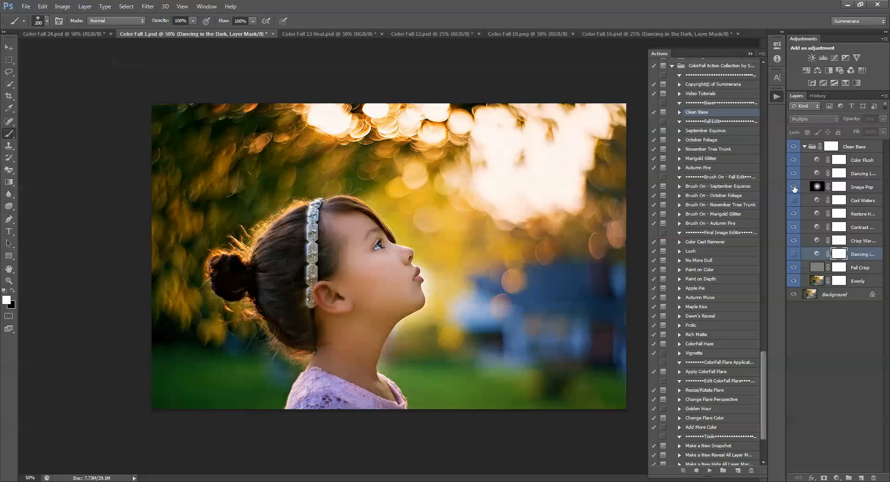
pyautogui.click(793, 187)
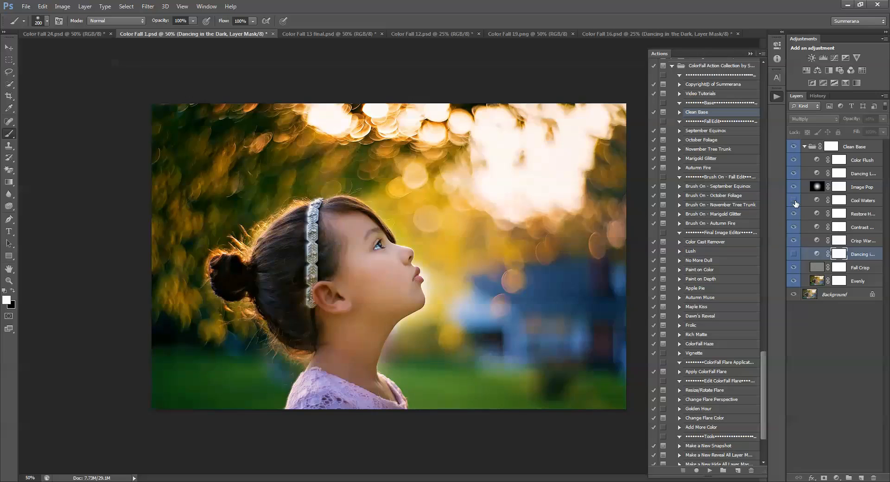
pyautogui.click(794, 200)
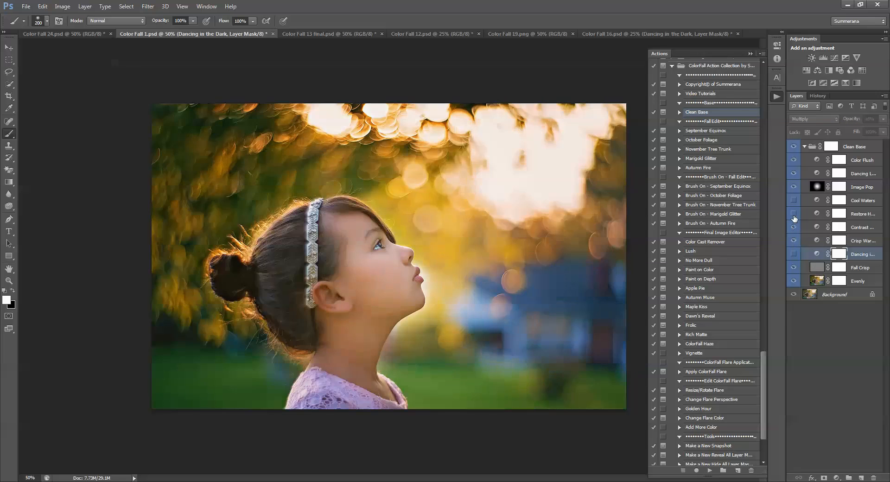
pyautogui.click(854, 145)
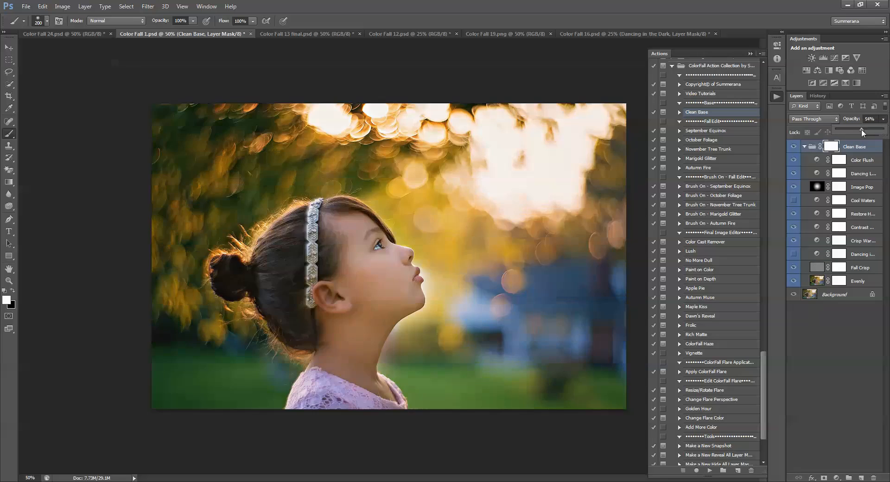
# Lower the Clean Base group opacity and target the Dancing Lights layer mask
pyautogui.click(856, 173)
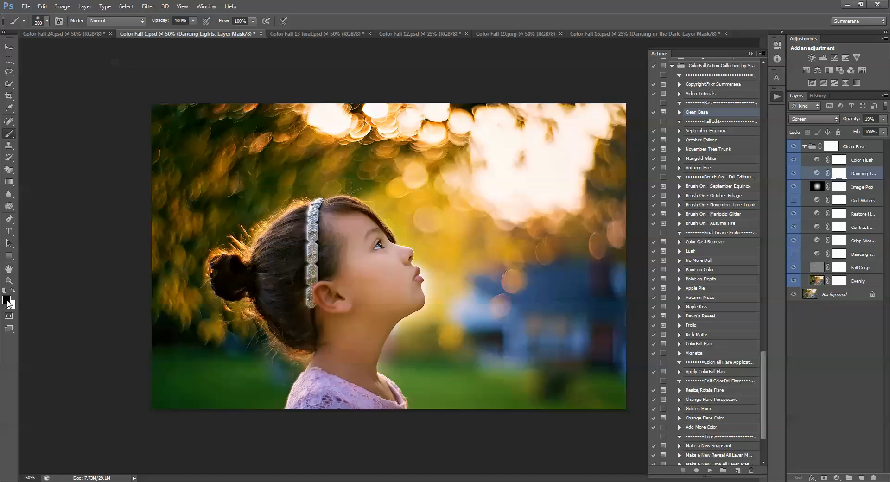
pyautogui.click(31, 22)
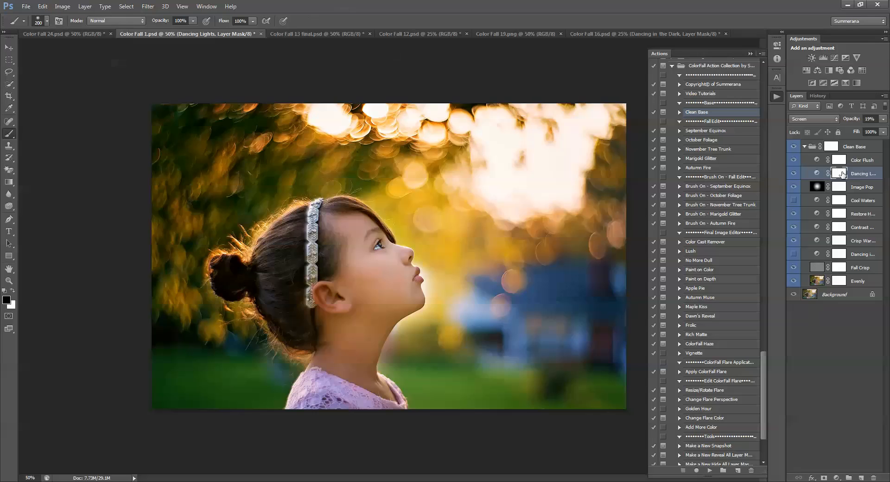
pyautogui.click(377, 278)
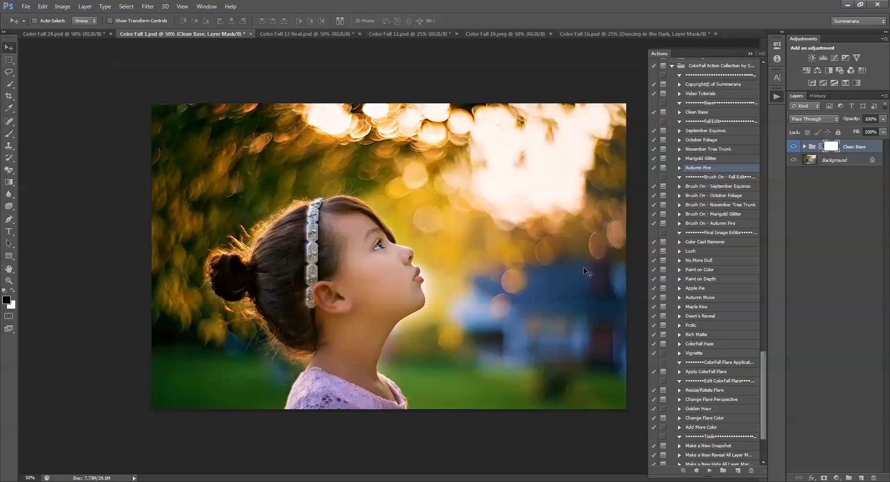
# Switch to the Color Fall 12.psd forest couple document
pyautogui.click(398, 34)
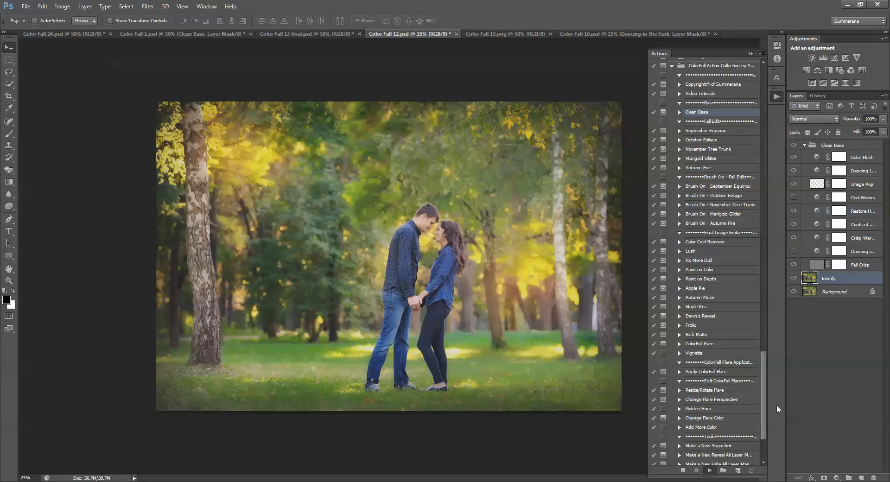
# Run the Clean Base action on the couple photo and continue past its message
pyautogui.click(709, 470)
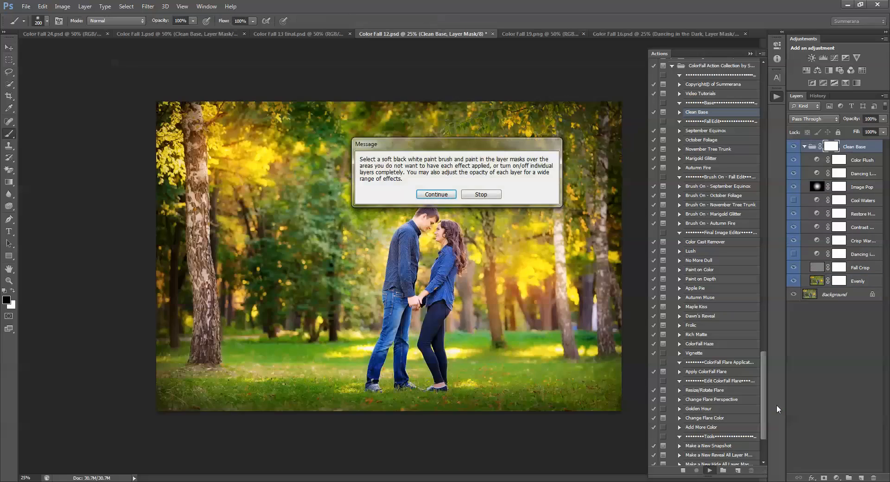
pyautogui.click(435, 194)
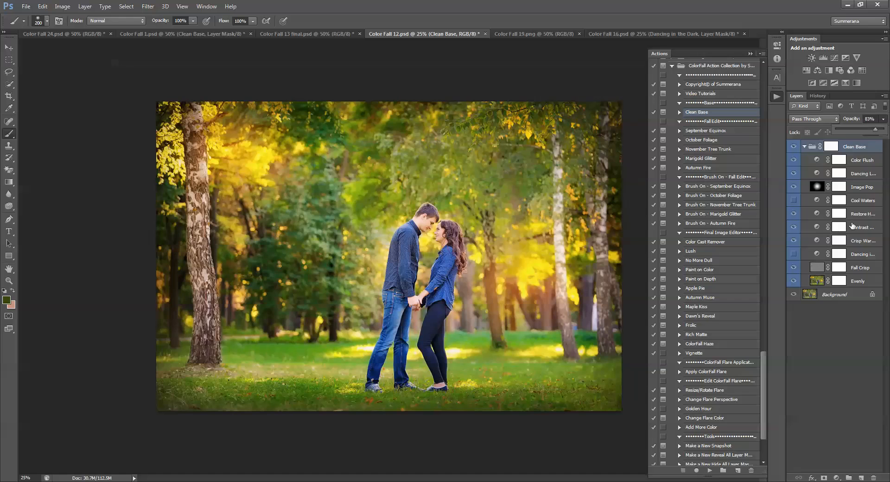
# Select the Fall Crisp layer, toggle it, and target its layer mask for inversion
pyautogui.click(857, 267)
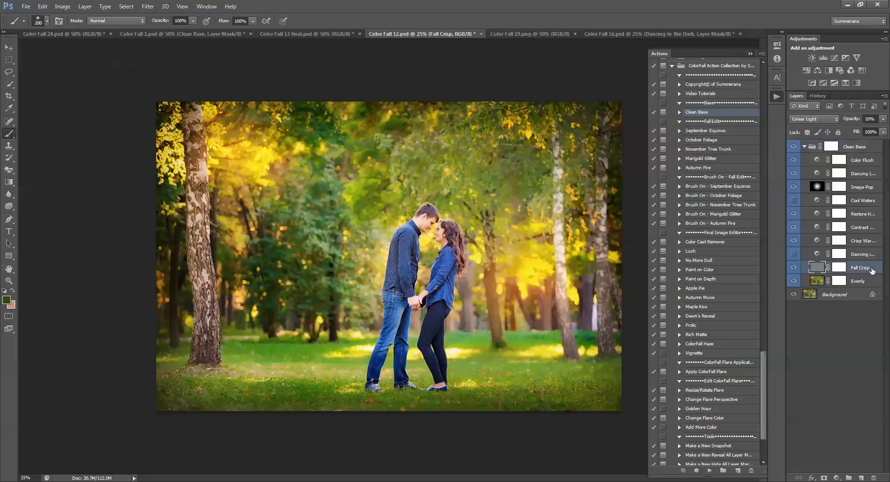
pyautogui.click(795, 267)
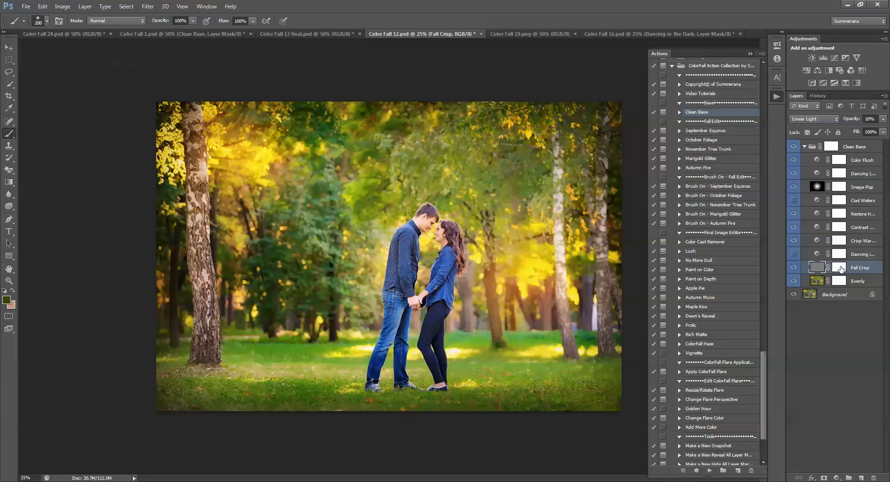
pyautogui.click(841, 267)
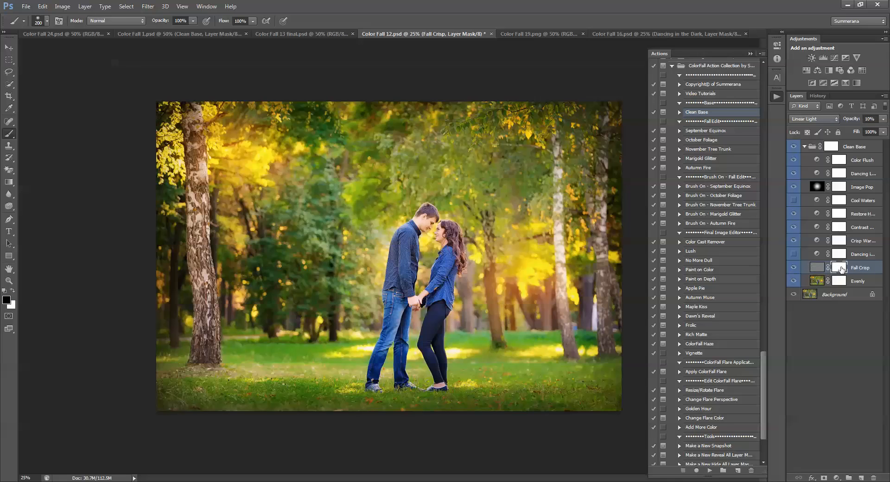
pyautogui.moveTo(839, 268)
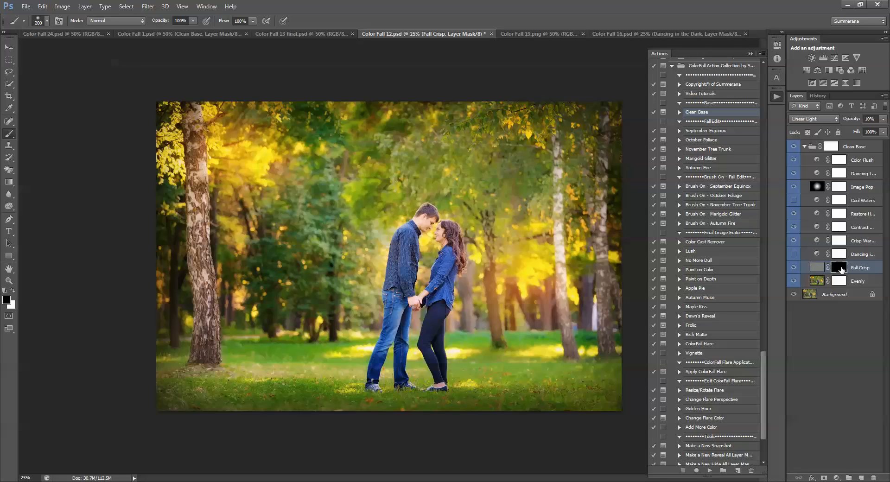
# Choose the Brush tool with white foreground to paint on the Fall Crisp mask
pyautogui.click(10, 281)
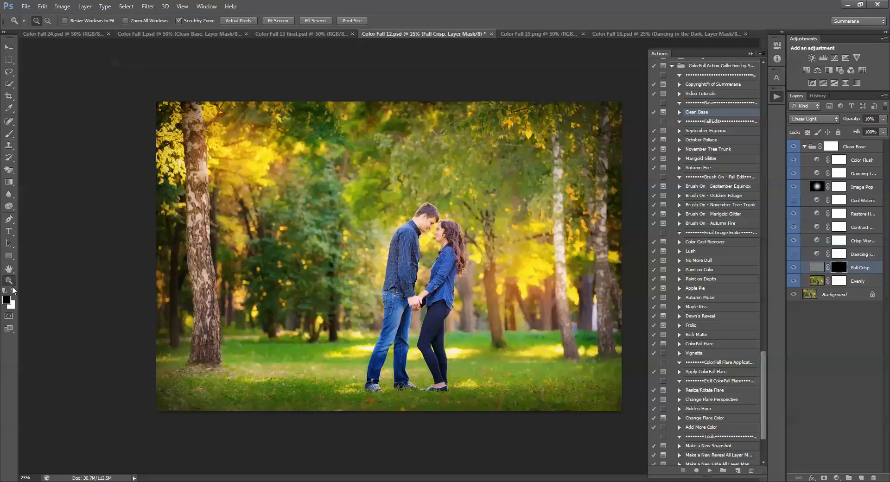
pyautogui.click(10, 120)
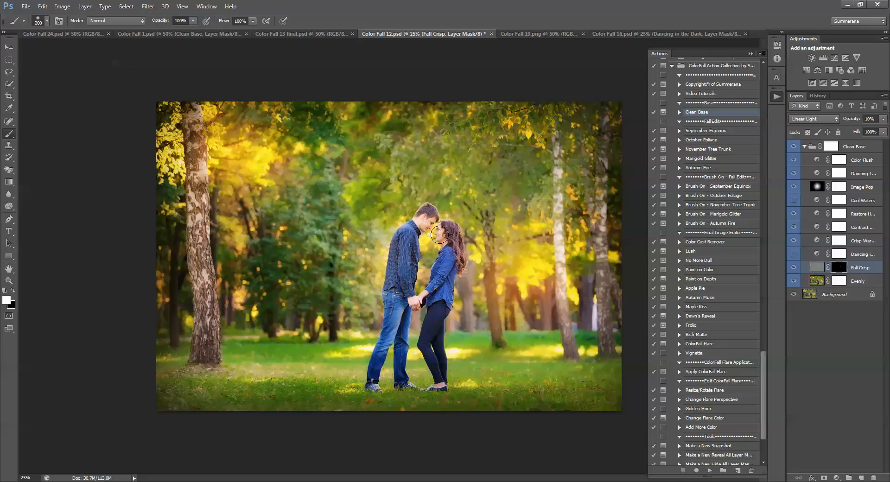
pyautogui.moveTo(434, 229)
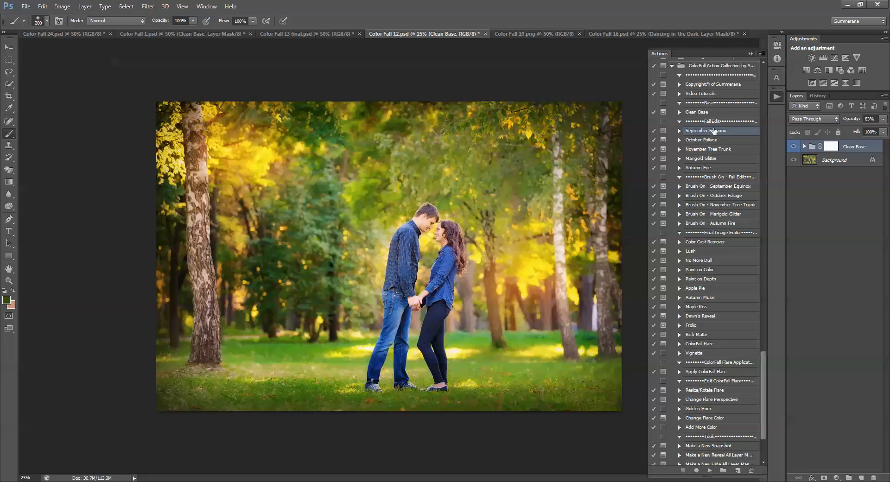
pyautogui.moveTo(725, 226)
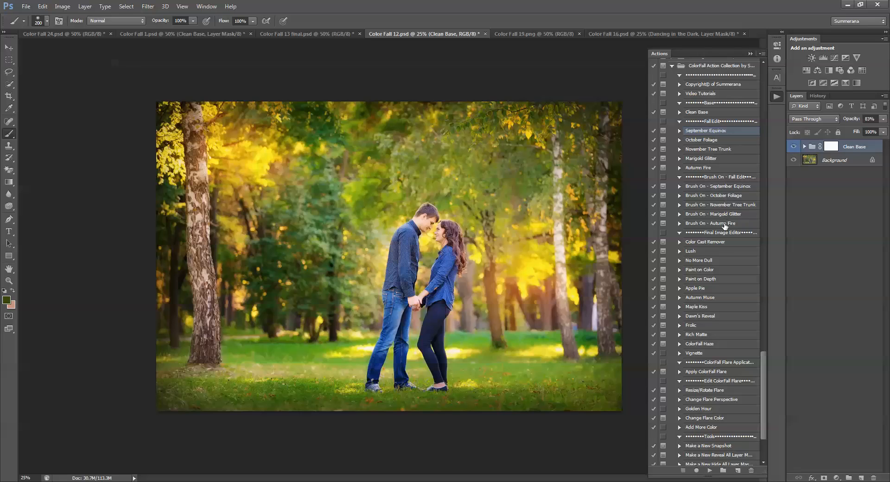
pyautogui.moveTo(725, 218)
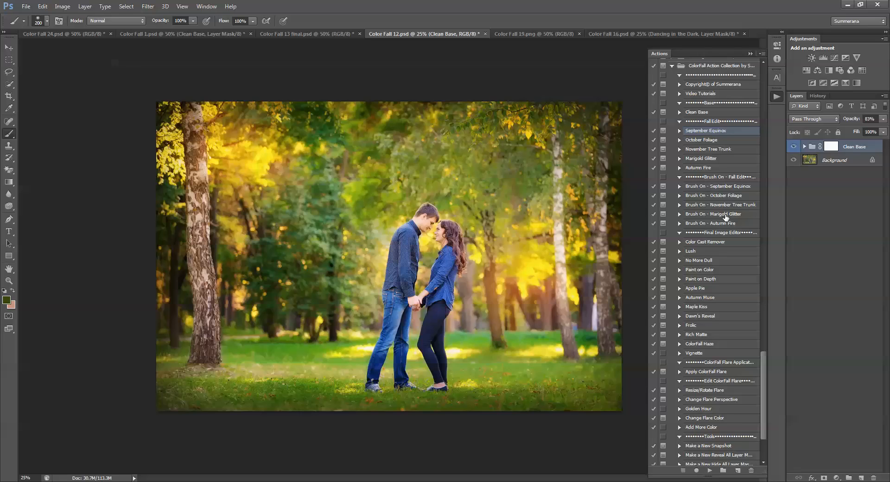
pyautogui.moveTo(725, 206)
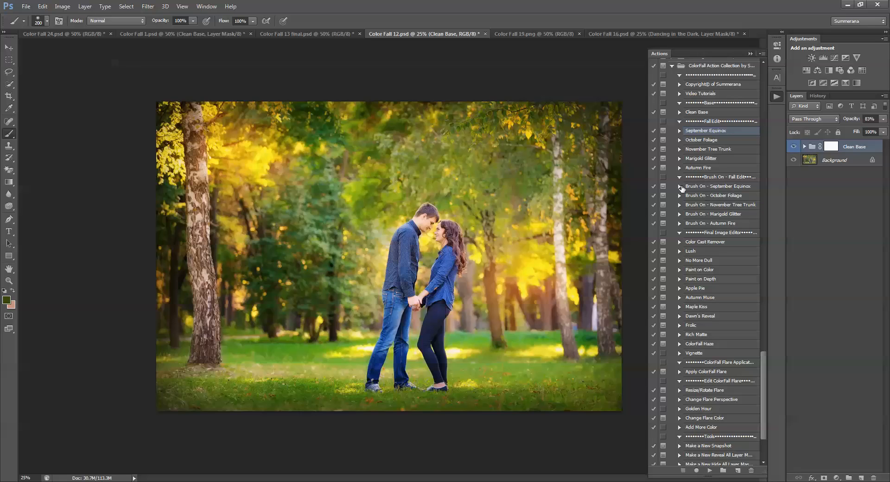
pyautogui.moveTo(514, 158)
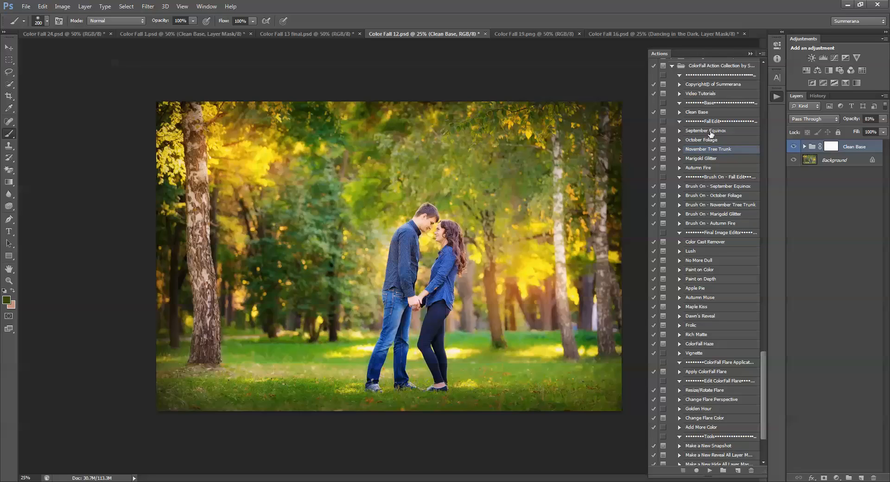
# Run the October Foliage action and continue through to the Color Range sampling
pyautogui.click(702, 140)
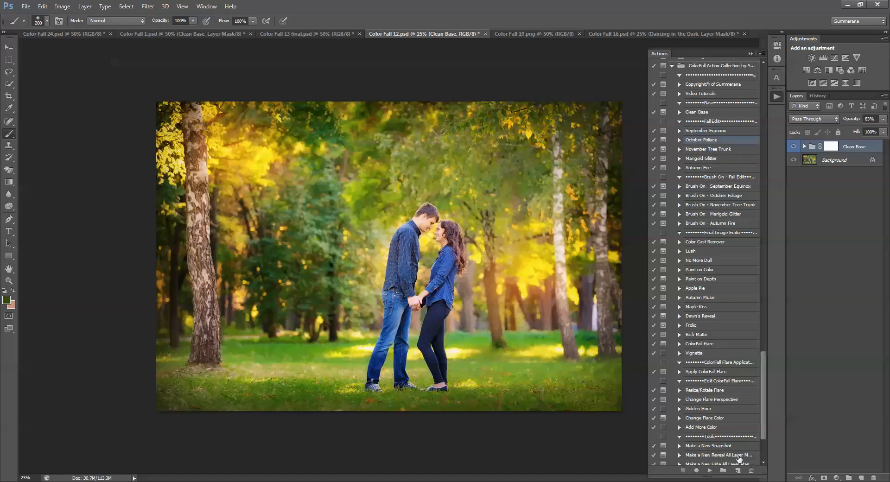
pyautogui.click(709, 470)
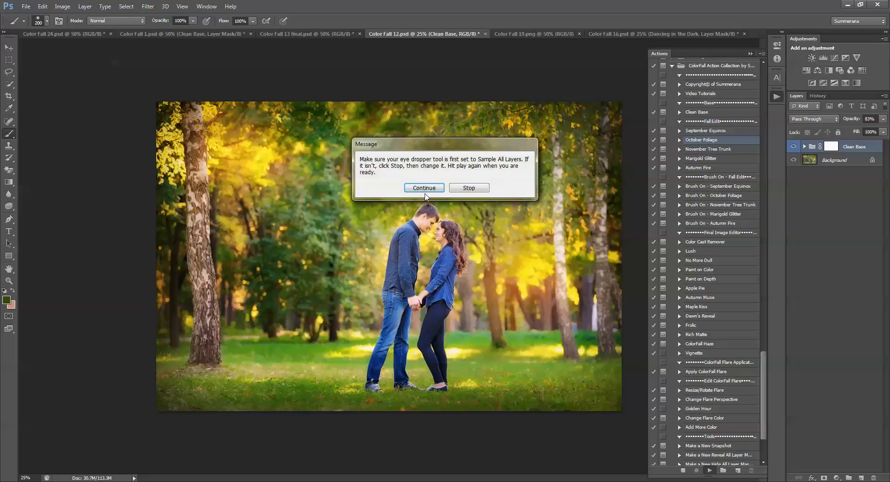
pyautogui.click(423, 189)
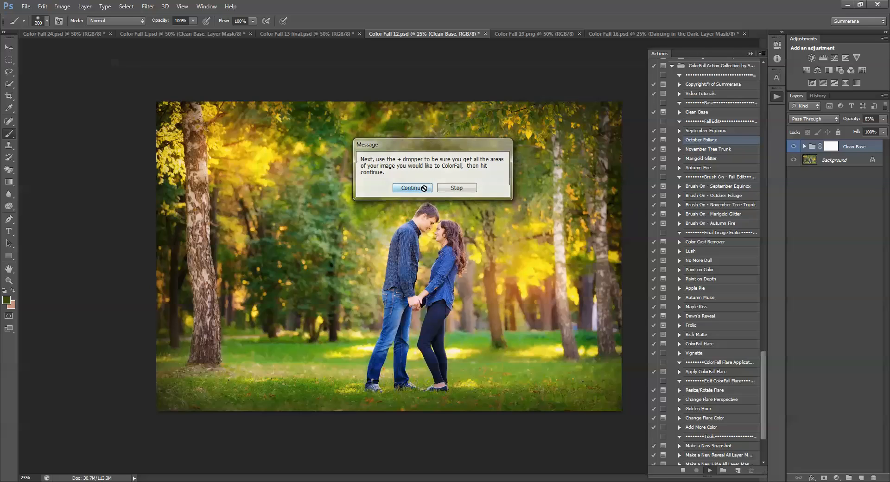
pyautogui.click(411, 189)
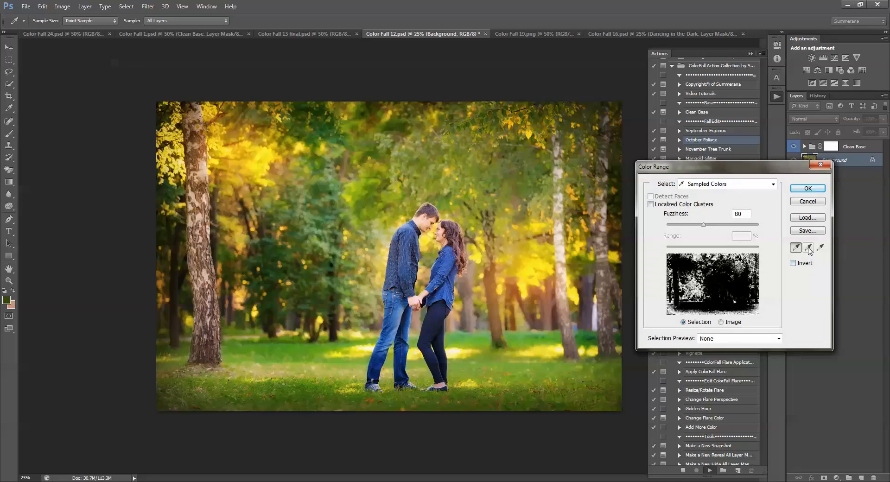
# Sample the upper tree leaves and darker green foliage with the + eyedropper and accept the range
pyautogui.click(807, 247)
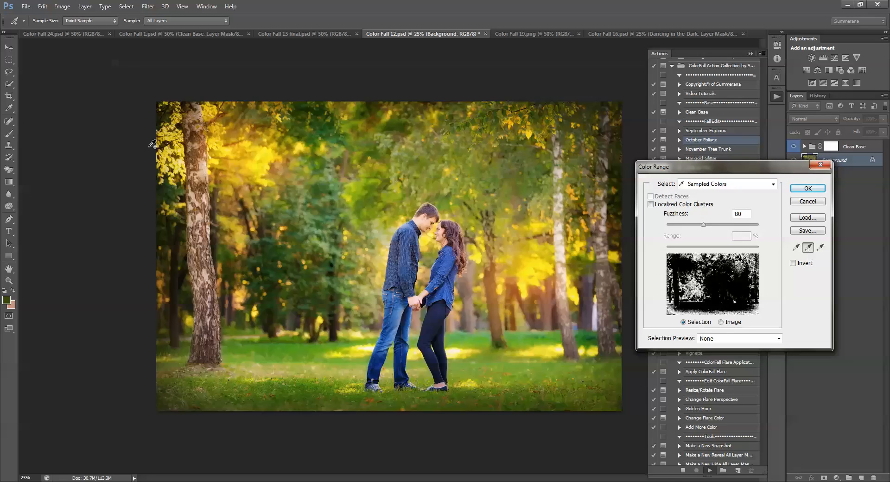
pyautogui.click(361, 140)
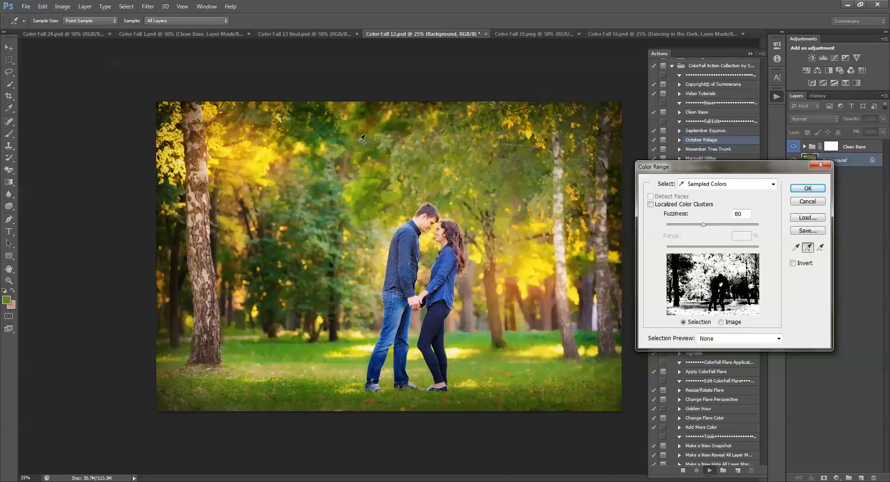
pyautogui.moveTo(295, 136)
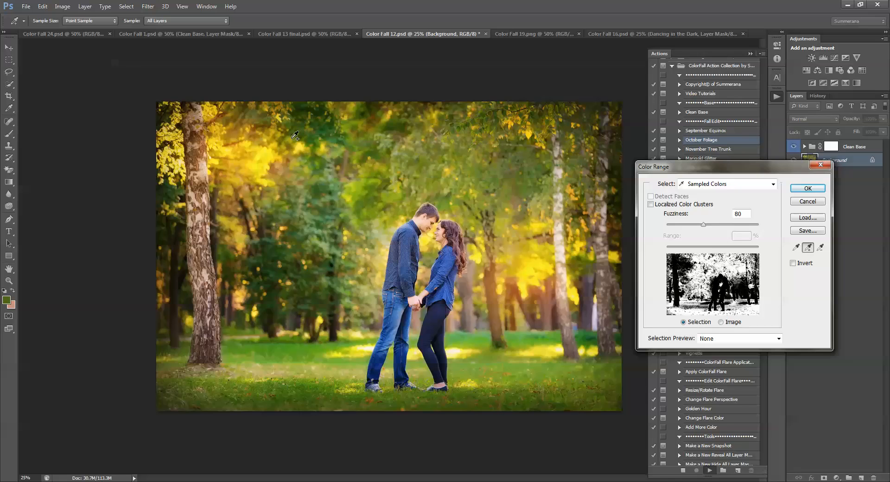
pyautogui.click(509, 173)
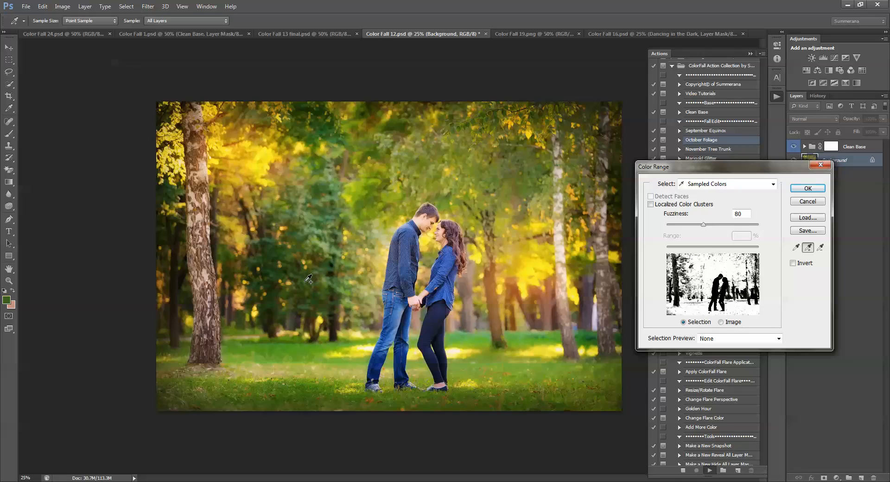
pyautogui.moveTo(419, 261)
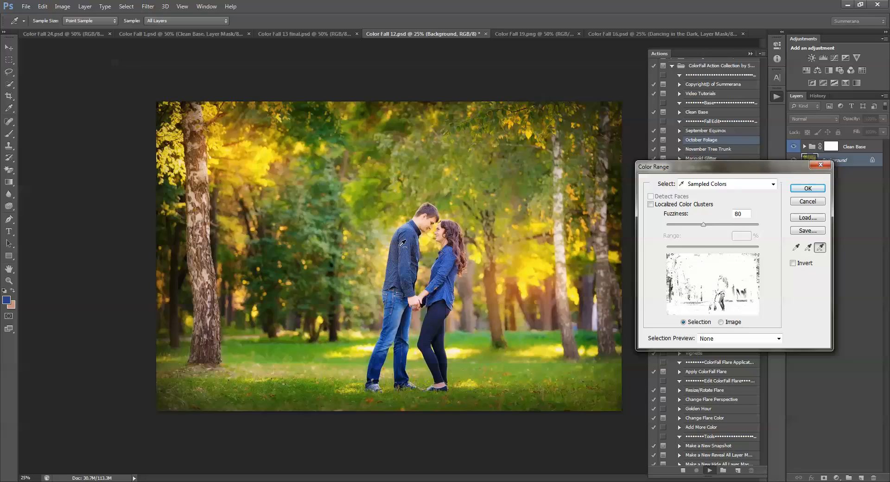
pyautogui.click(409, 245)
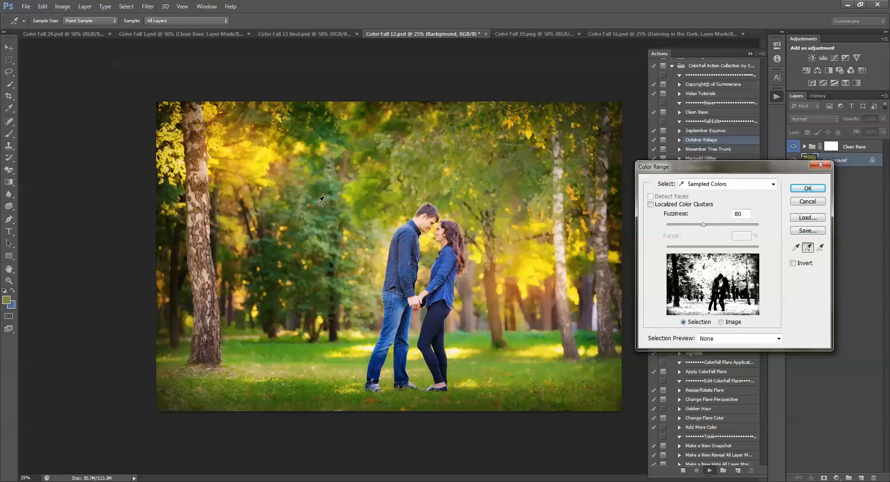
pyautogui.click(276, 292)
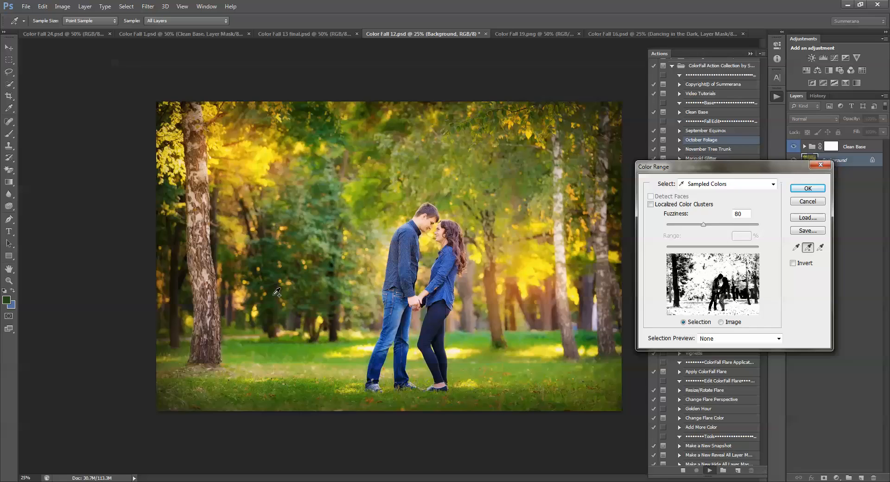
pyautogui.moveTo(767, 184)
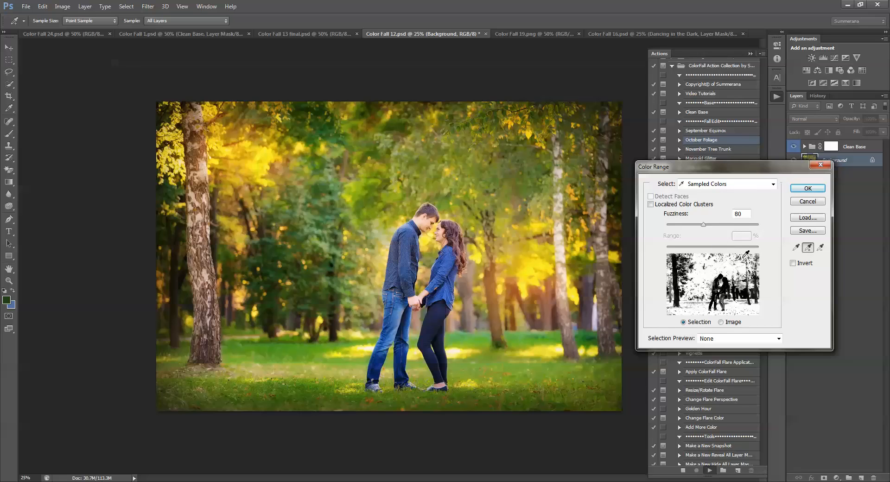
pyautogui.moveTo(747, 256)
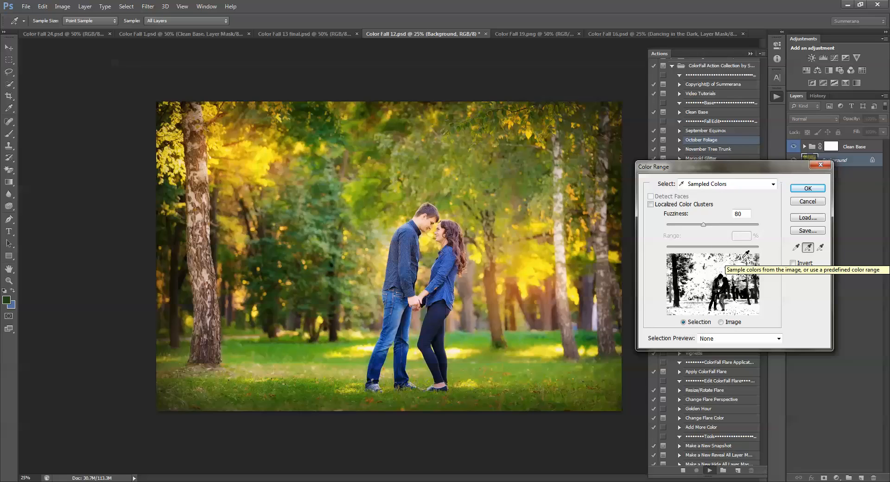
pyautogui.click(807, 188)
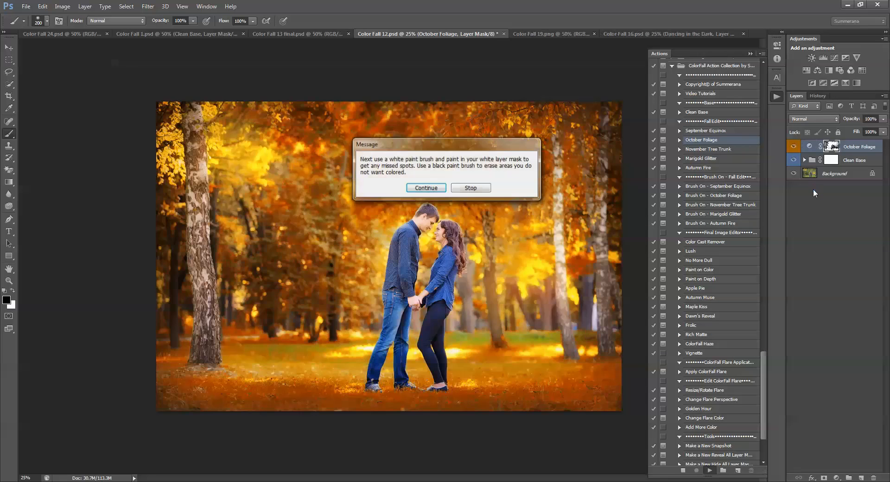
# Continue past the mask-painting message so October Foliage completes
pyautogui.click(426, 188)
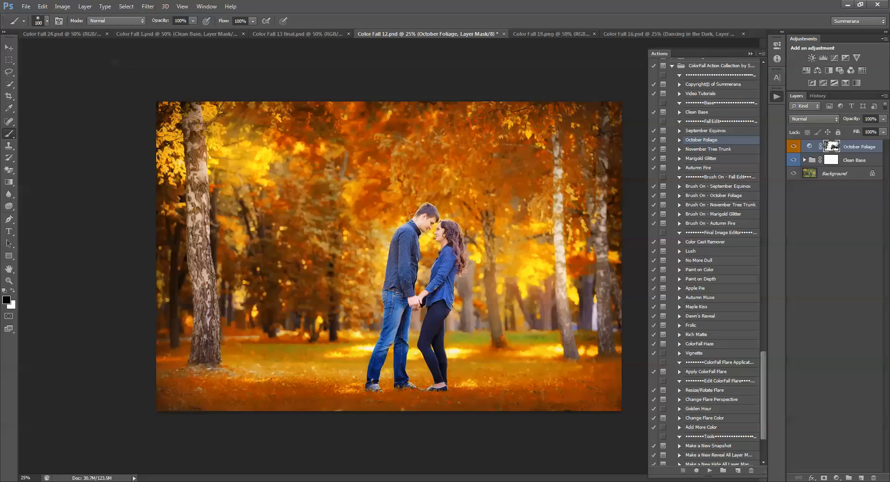
pyautogui.moveTo(420, 218)
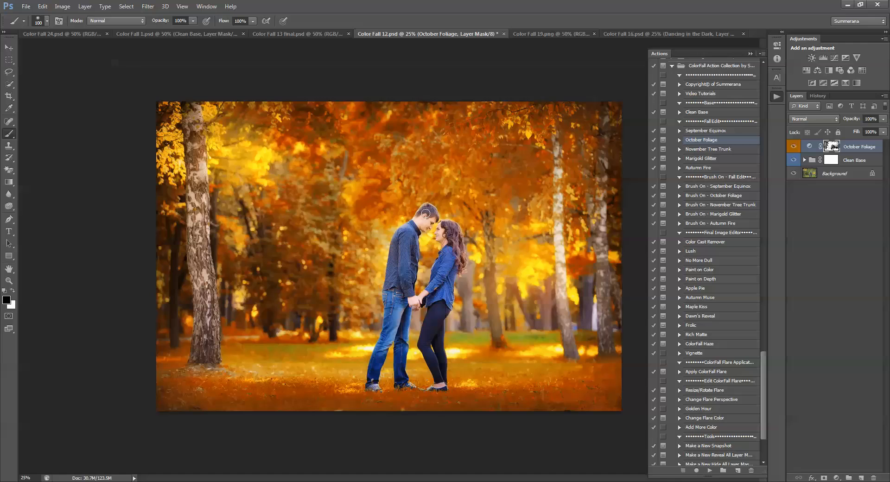
pyautogui.moveTo(450, 230)
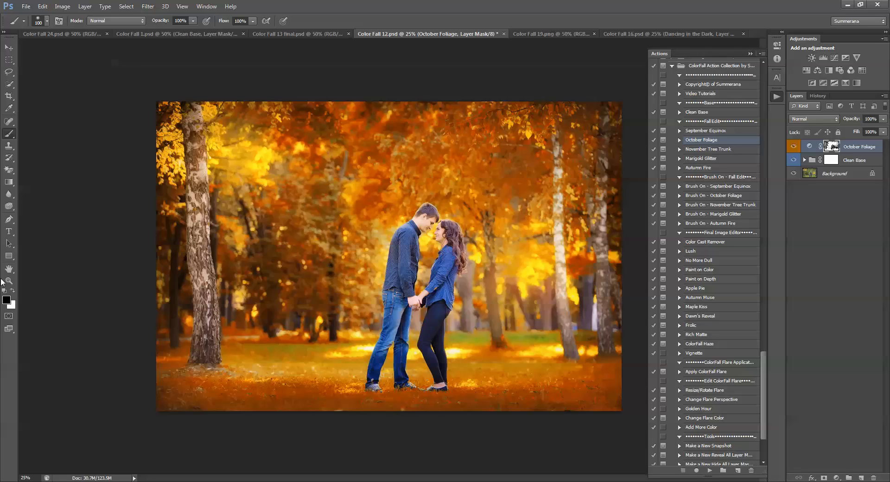
pyautogui.moveTo(19, 289)
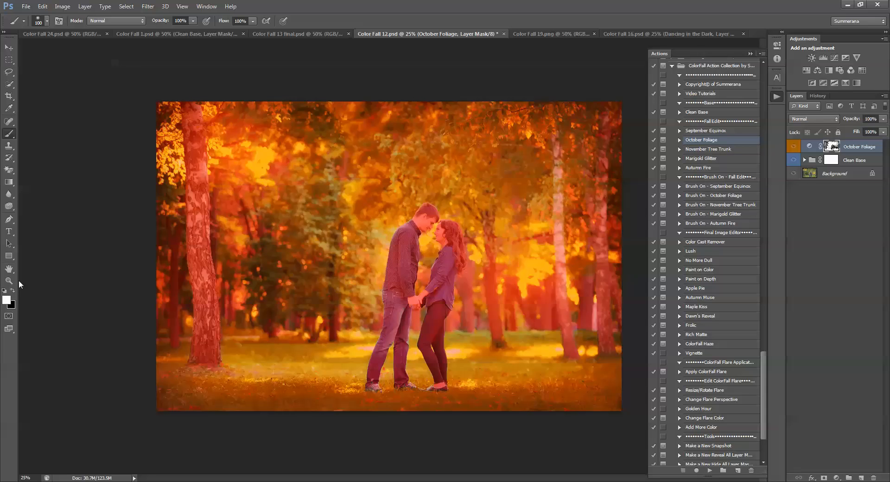
pyautogui.moveTo(176, 227)
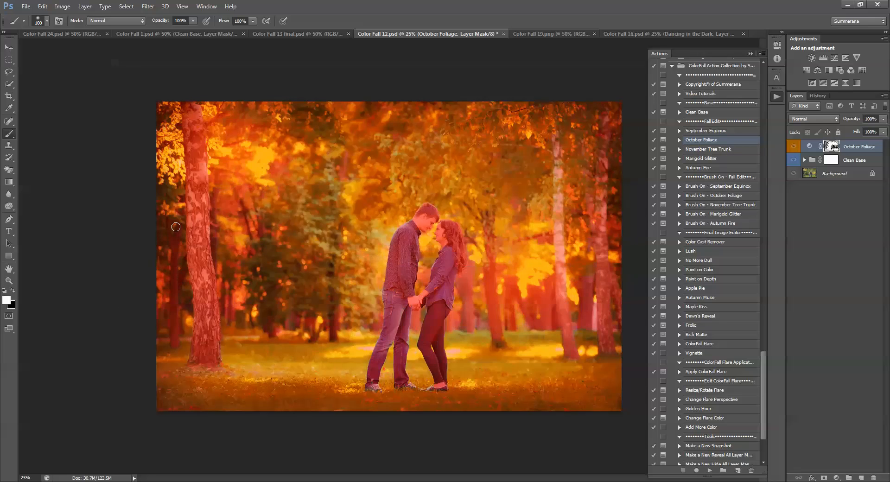
pyautogui.moveTo(383, 243)
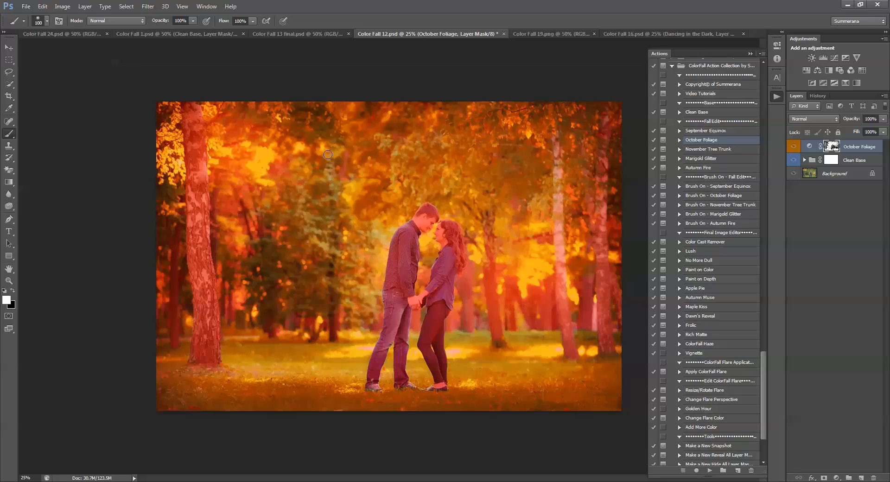
pyautogui.moveTo(344, 127)
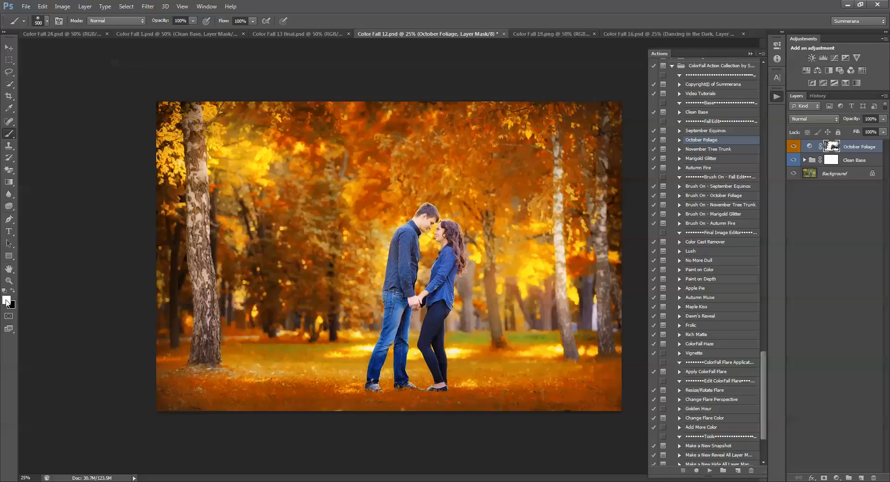
pyautogui.moveTo(486, 200)
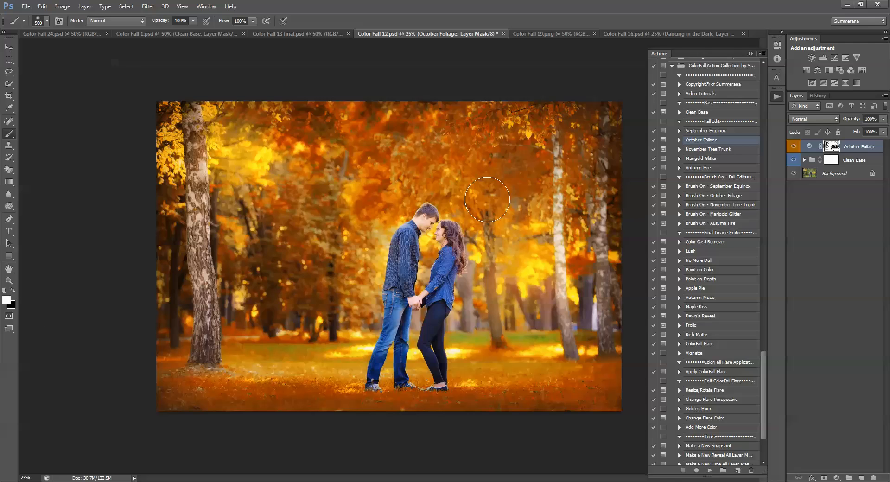
pyautogui.moveTo(386, 123)
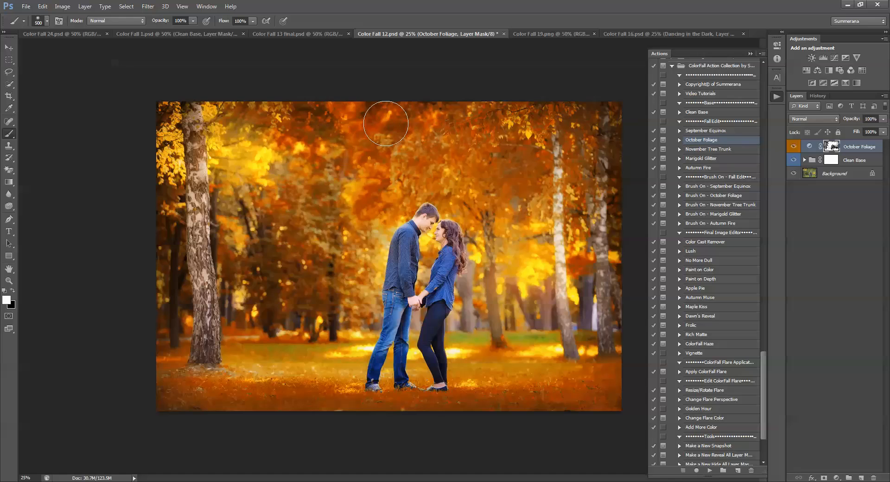
# Paint white on the October Foliage mask over the missed upper-left treetops
pyautogui.moveTo(385, 123); pyautogui.dragTo(266, 140)
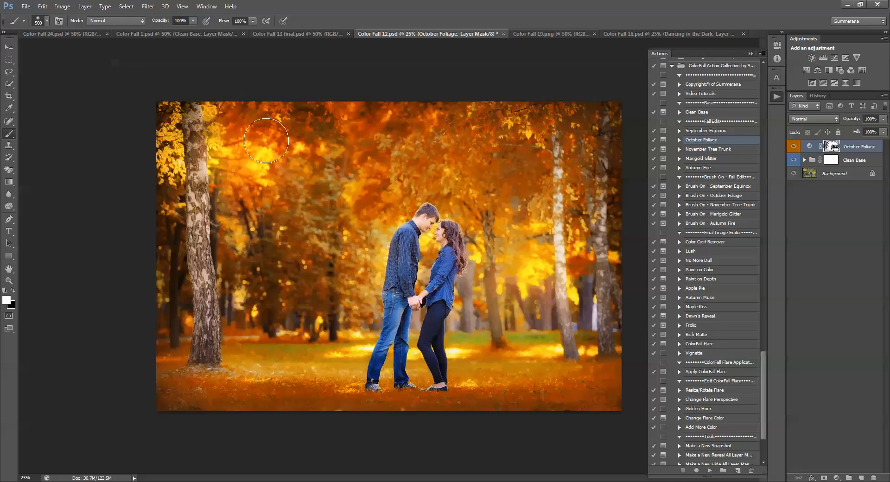
pyautogui.moveTo(266, 140); pyautogui.dragTo(324, 263)
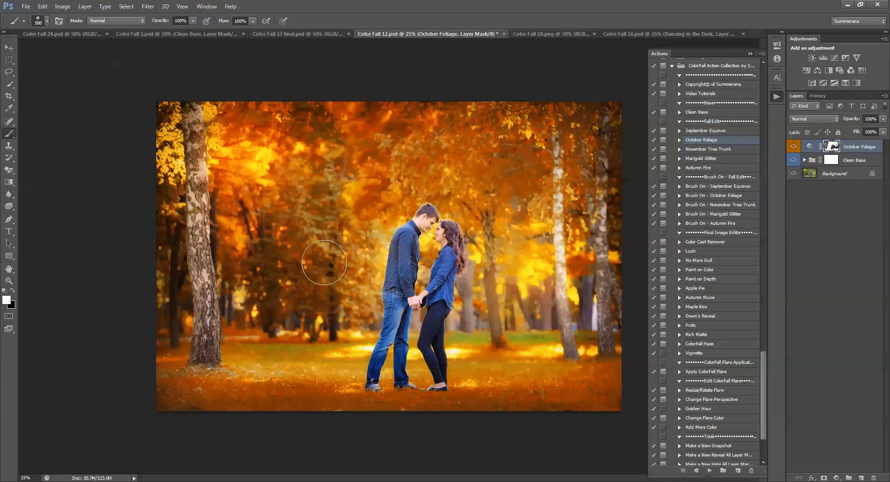
pyautogui.moveTo(185, 123)
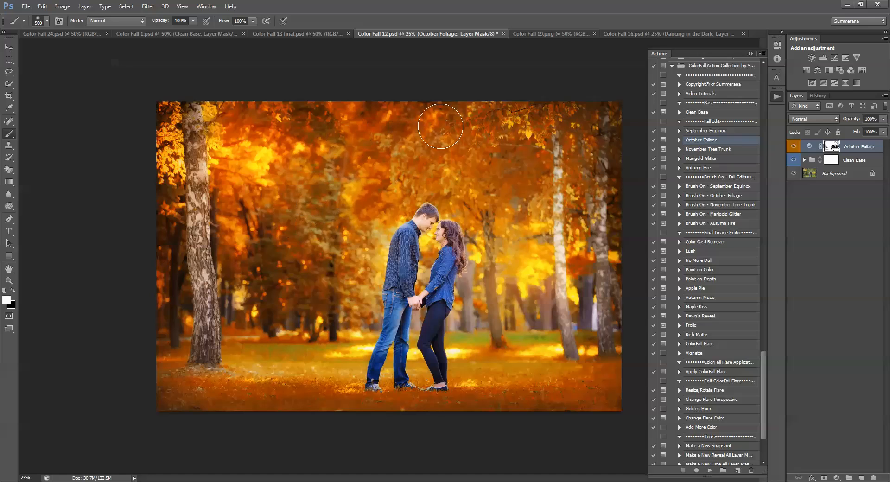
pyautogui.moveTo(525, 274)
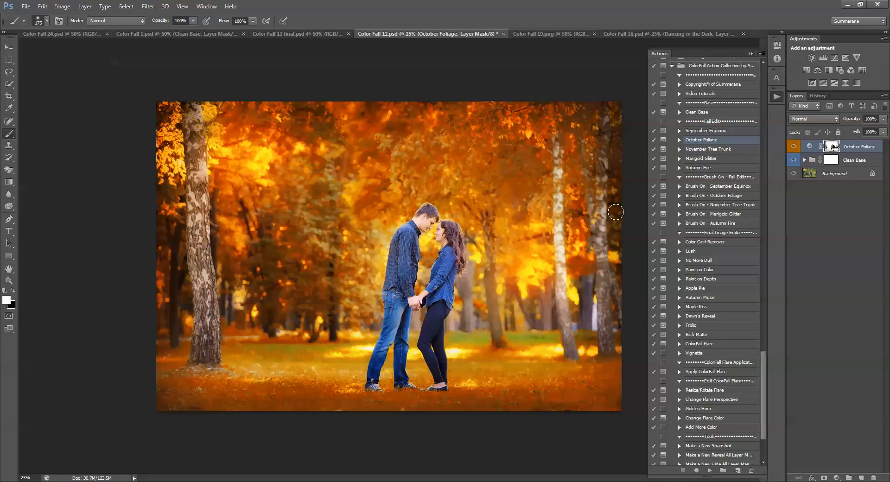
pyautogui.moveTo(620, 265)
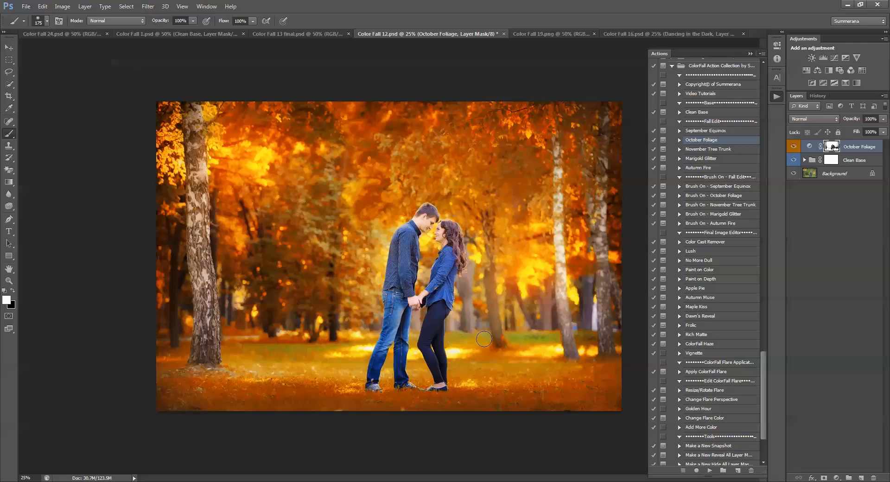
pyautogui.moveTo(279, 355)
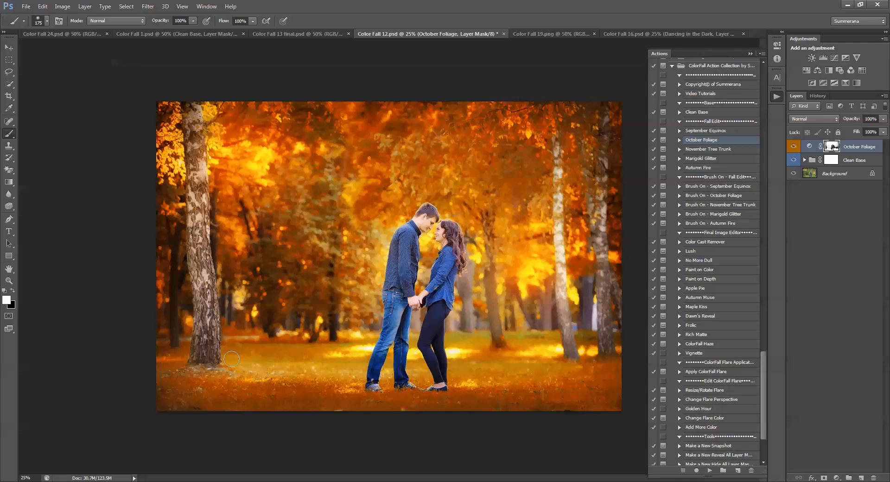
pyautogui.moveTo(287, 372)
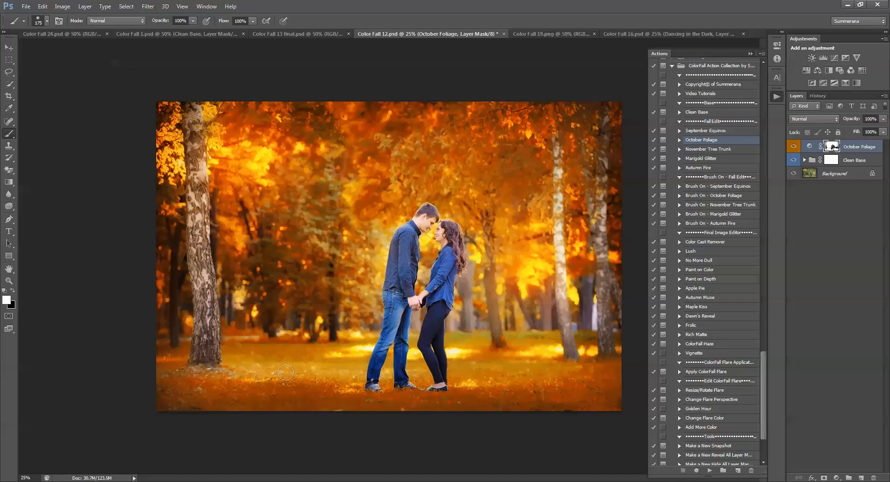
pyautogui.moveTo(460, 409)
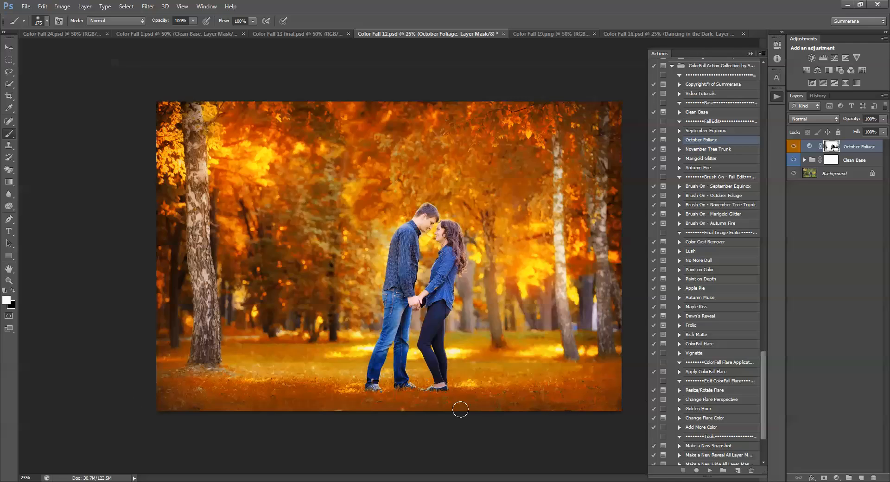
pyautogui.moveTo(484, 368)
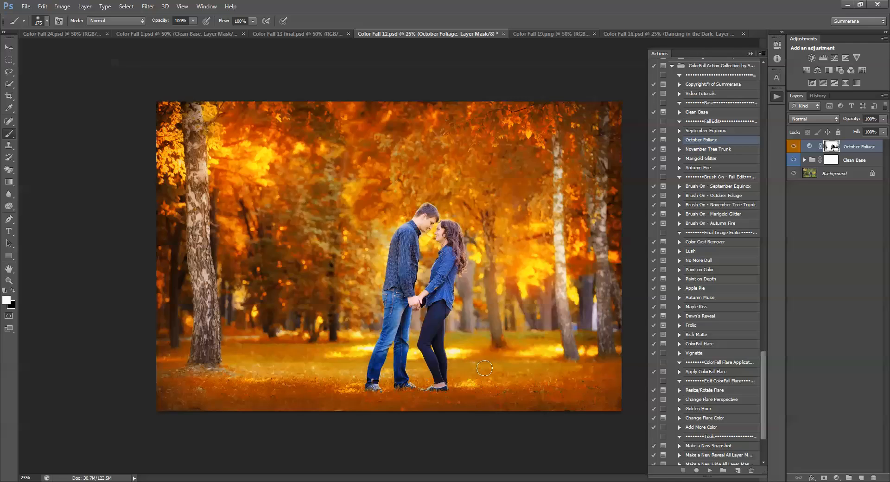
pyautogui.moveTo(511, 371)
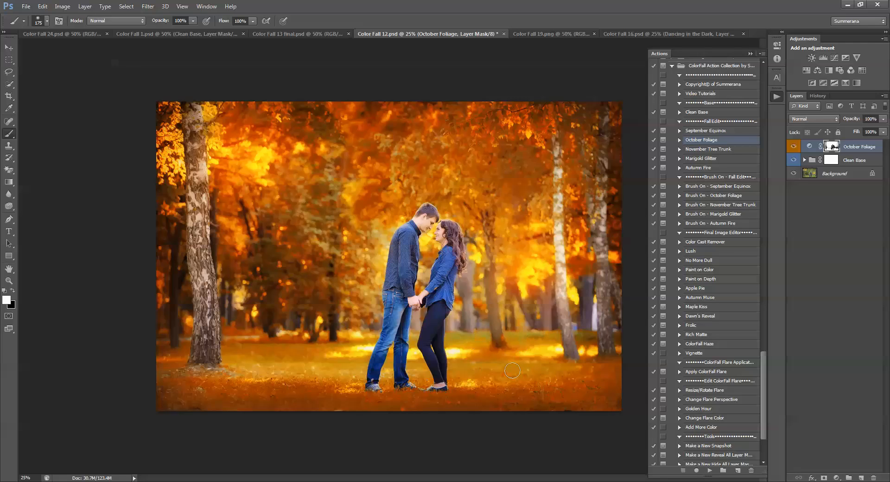
pyautogui.moveTo(15, 306)
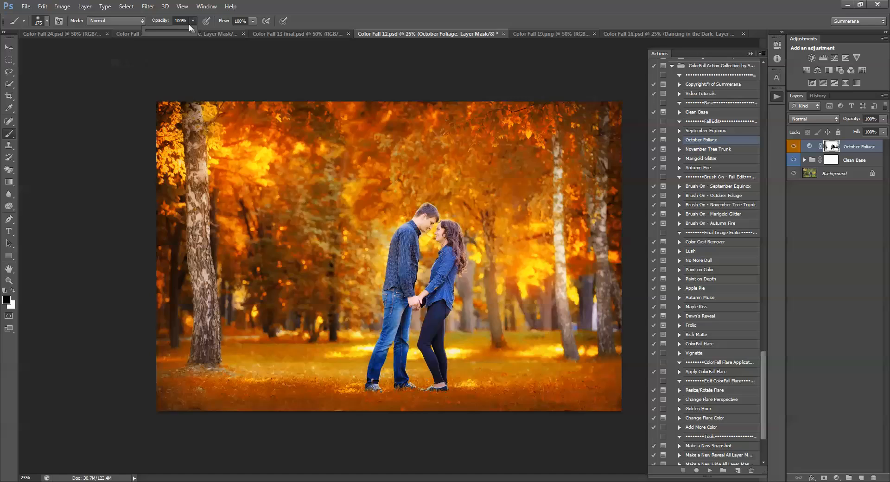
# Lower the brush opacity to 28% for subtle black painting on the grass
pyautogui.click(193, 22)
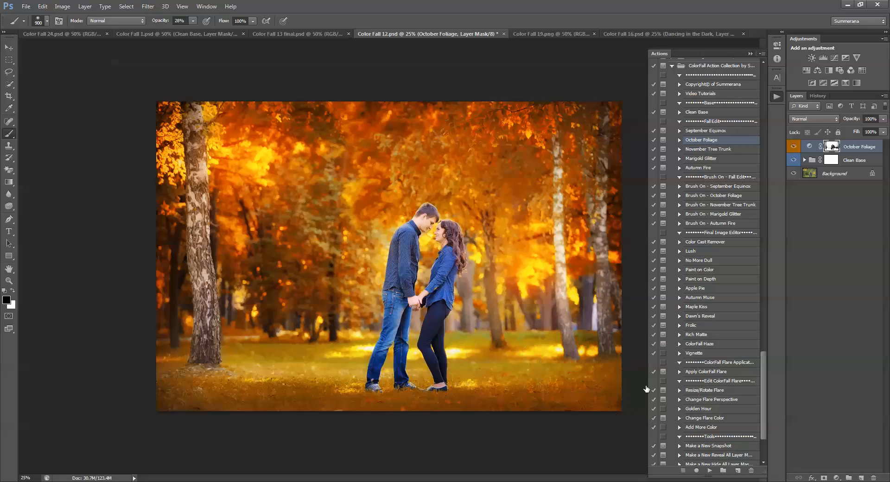
pyautogui.moveTo(204, 383)
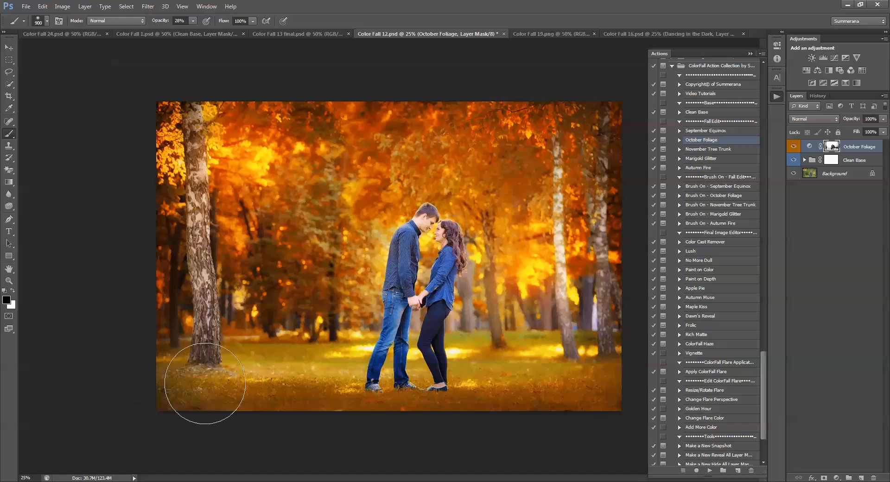
pyautogui.moveTo(572, 407)
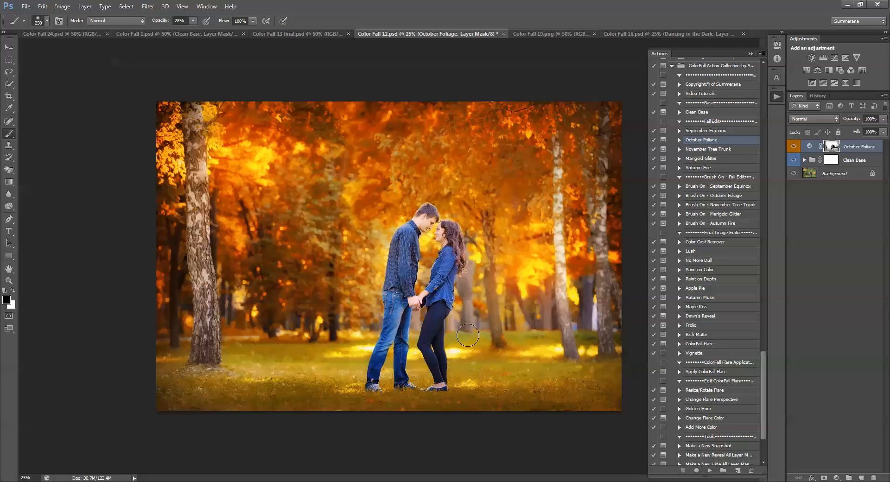
pyautogui.moveTo(503, 340)
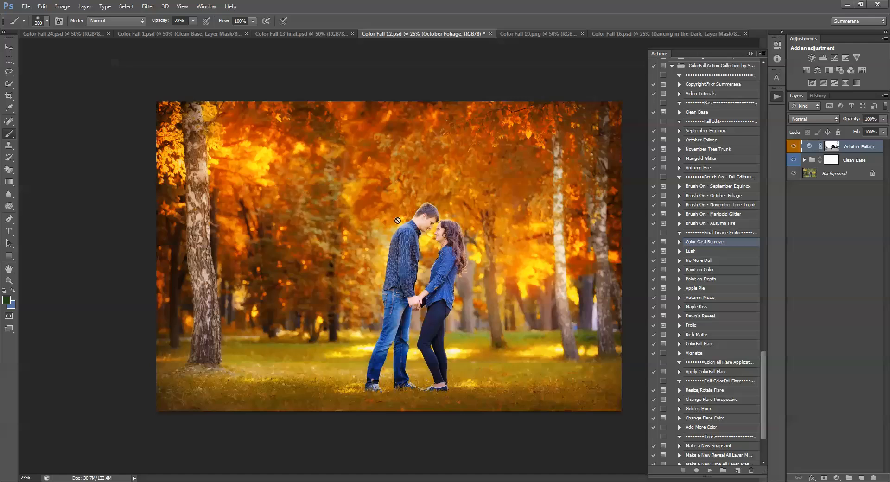
pyautogui.moveTo(340, 165)
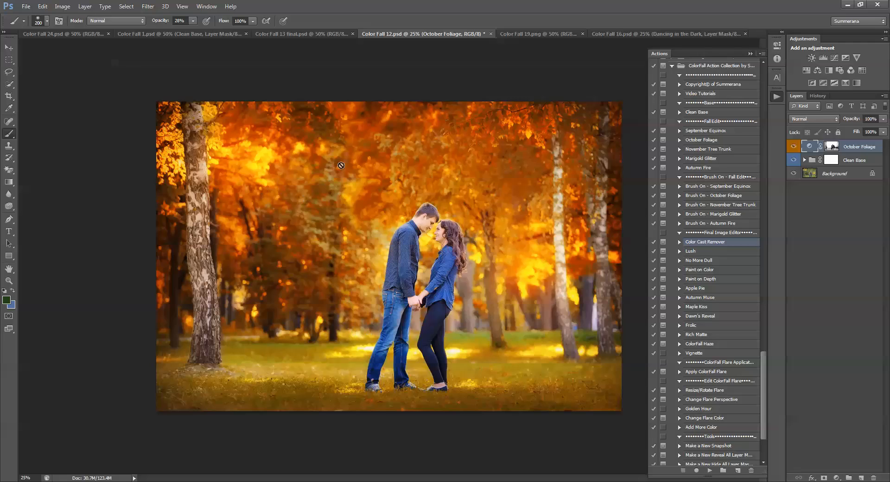
pyautogui.moveTo(441, 236)
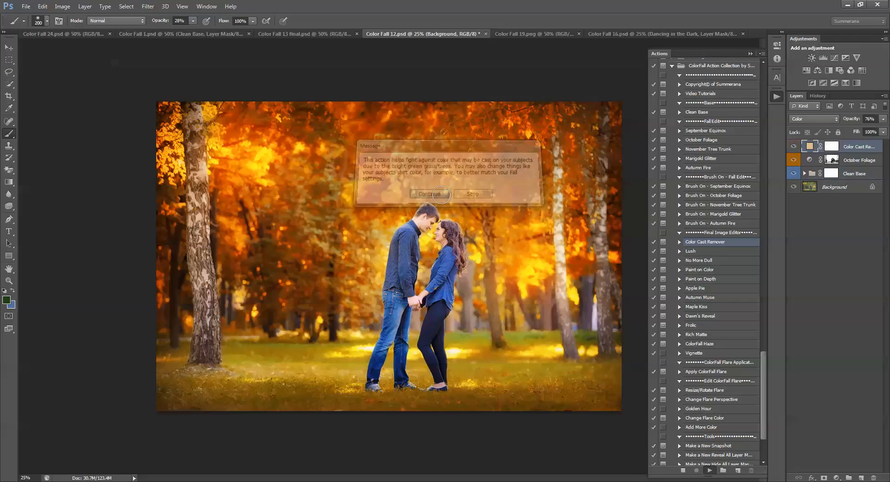
# Continue the action, pick a dark mauve cast colour in the Color Picker and confirm it
pyautogui.click(429, 194)
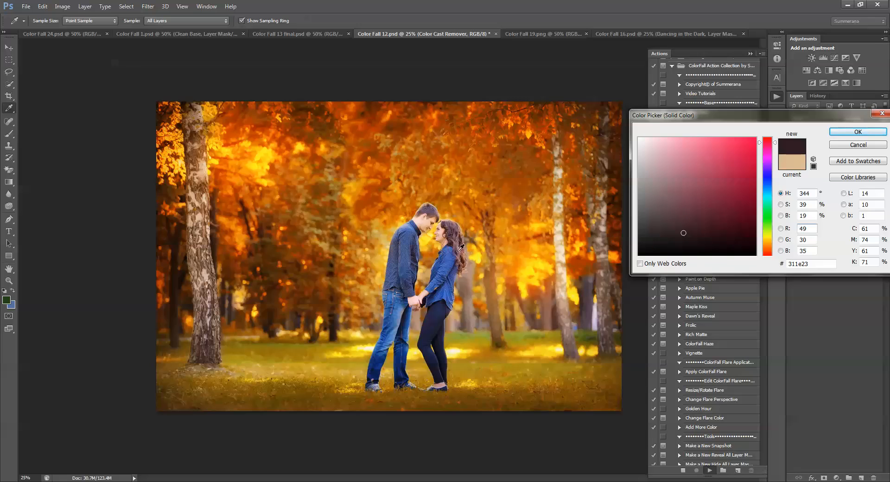
pyautogui.click(713, 240)
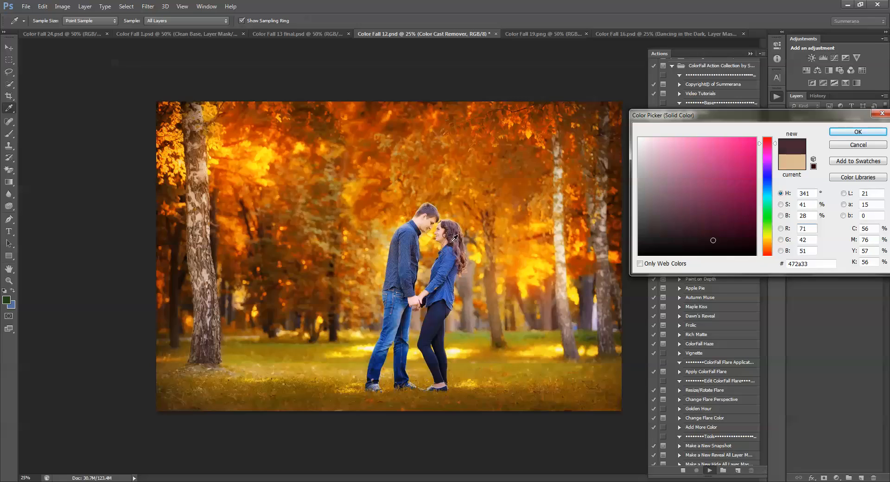
pyautogui.click(676, 208)
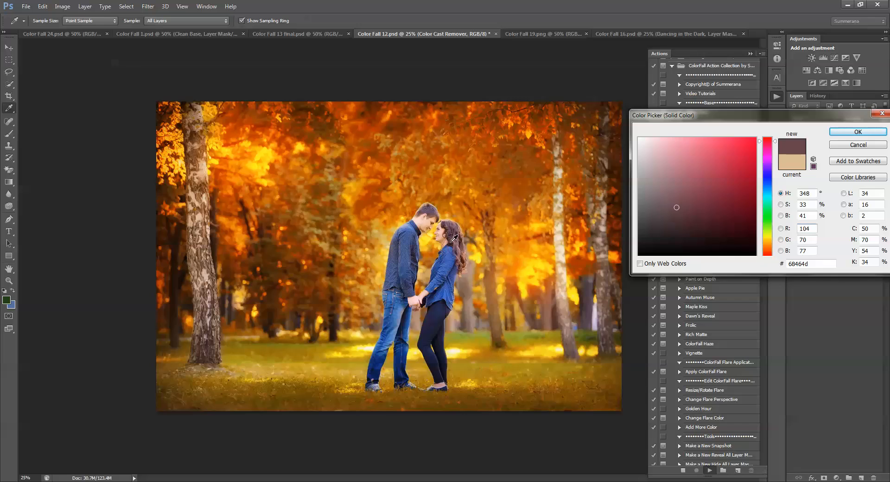
pyautogui.click(686, 222)
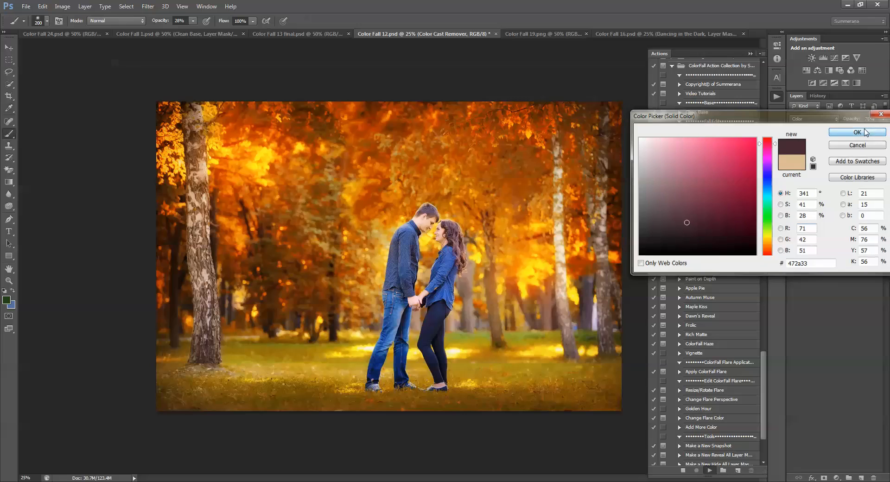
pyautogui.click(857, 132)
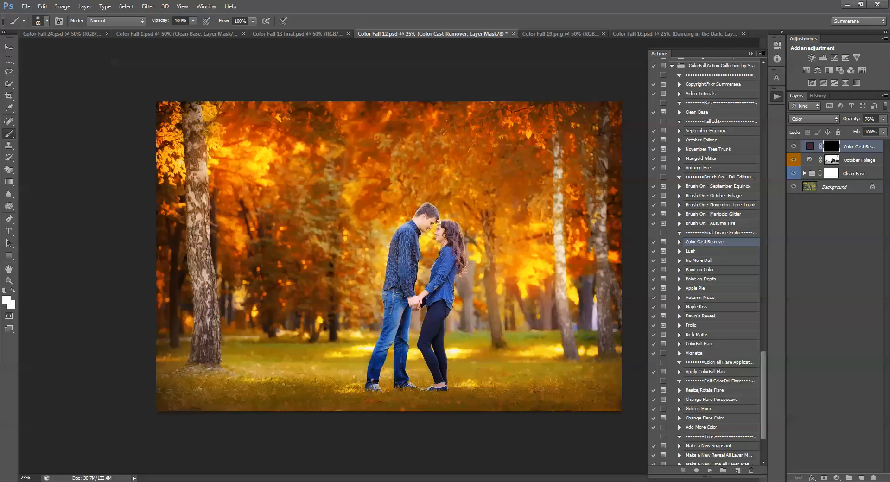
pyautogui.moveTo(455, 243)
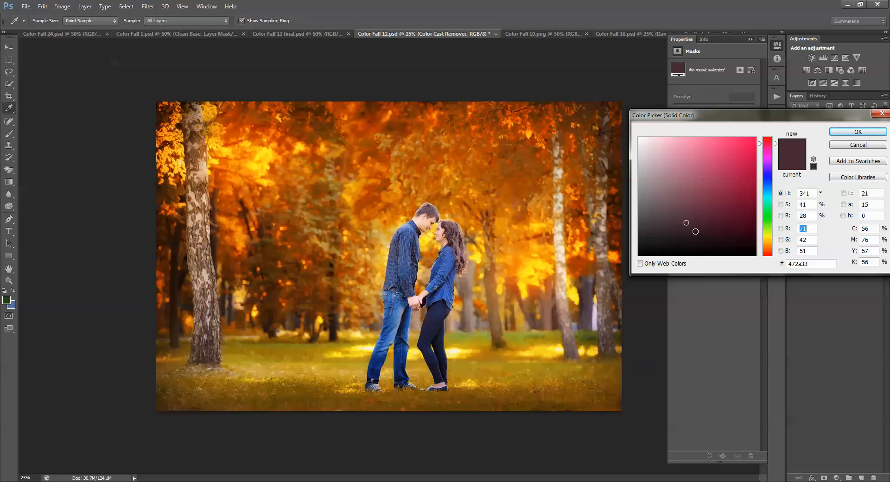
# Pick a darker reddish-brown #482621 for the Color Cast Remover fill and confirm it
pyautogui.click(726, 235)
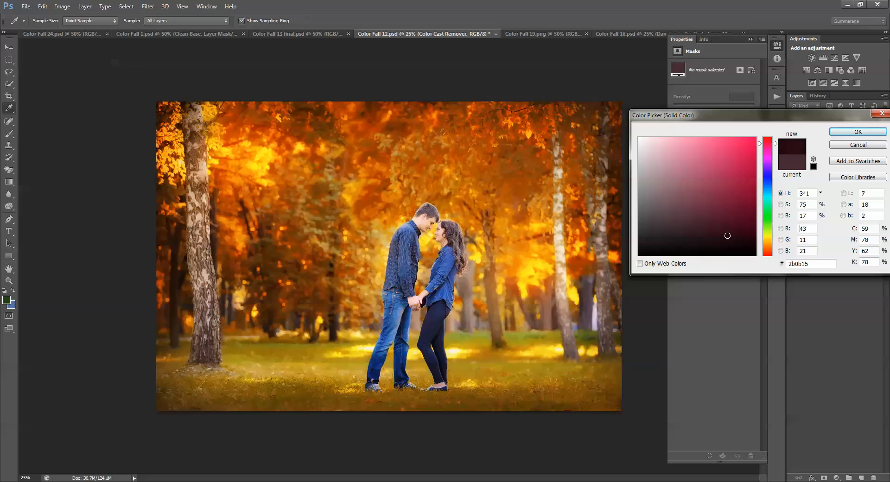
pyautogui.click(735, 244)
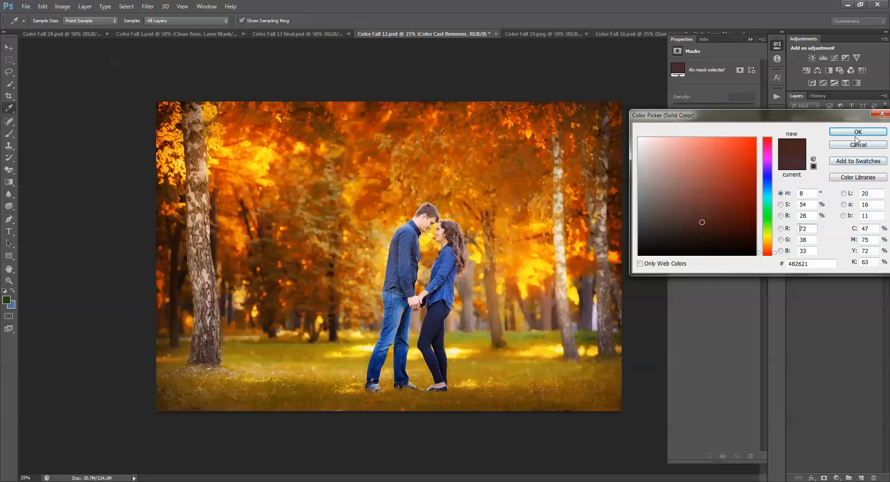
pyautogui.click(857, 132)
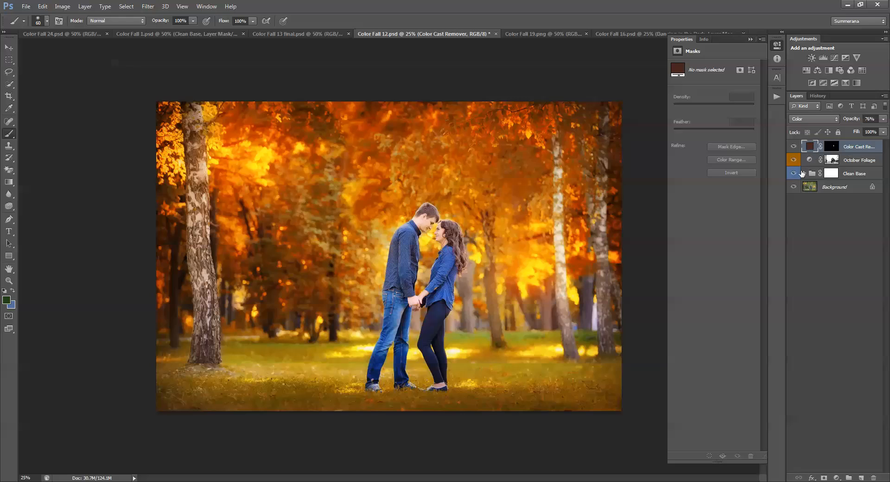
# Reveal Dancing in the Dark inside Clean Base, fill its mask black, paint small areas back, collapse the group
pyautogui.click(805, 174)
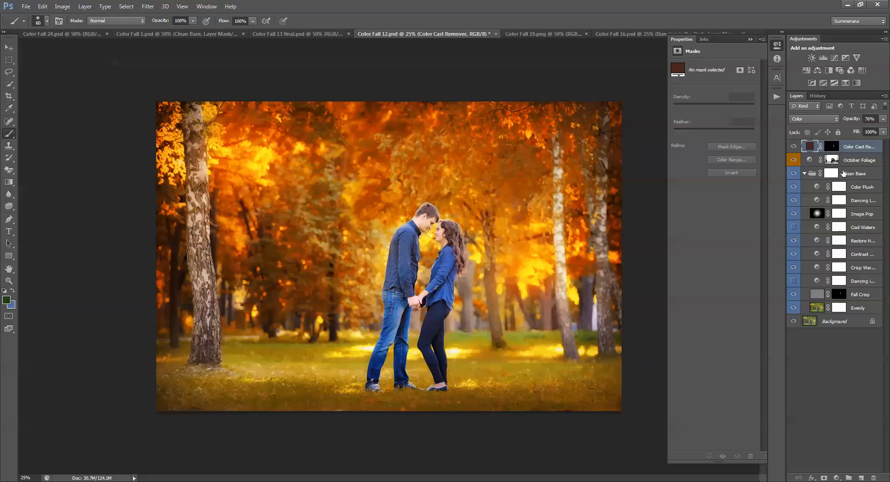
pyautogui.click(861, 267)
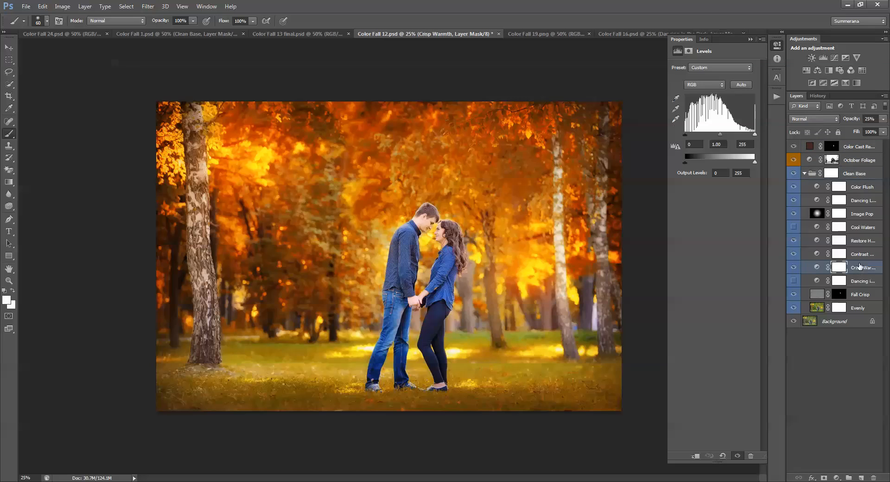
pyautogui.click(863, 281)
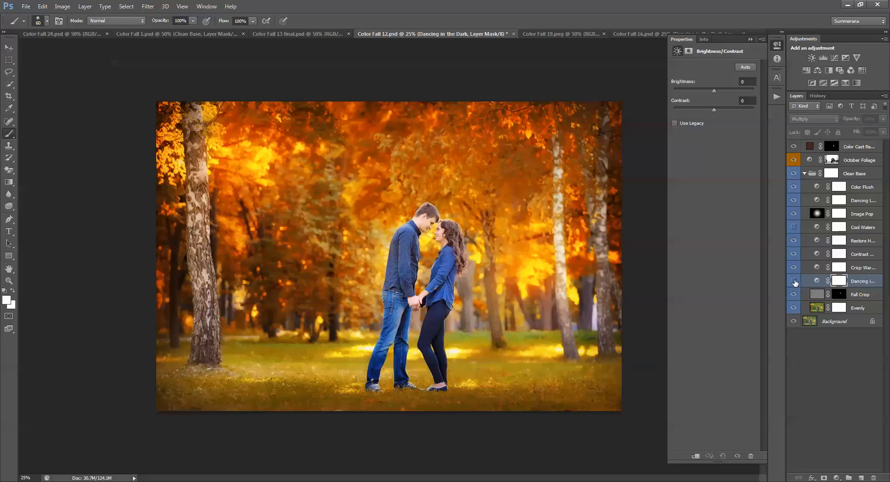
pyautogui.click(793, 282)
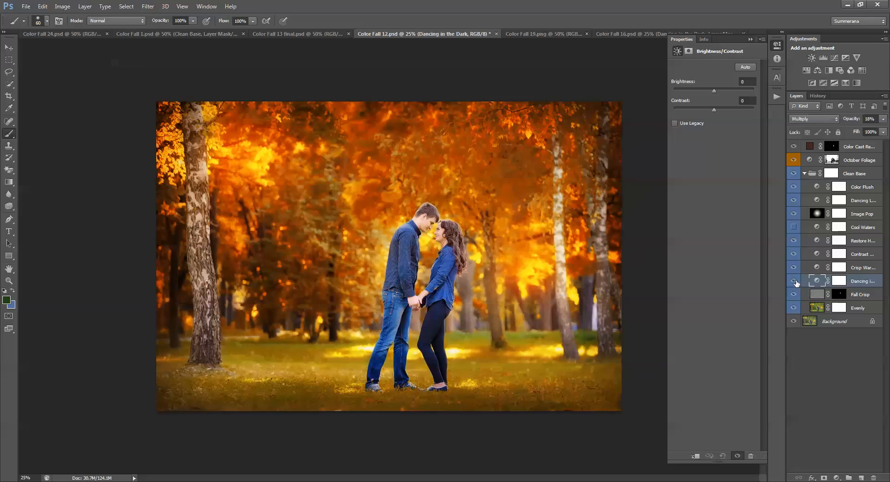
pyautogui.click(838, 281)
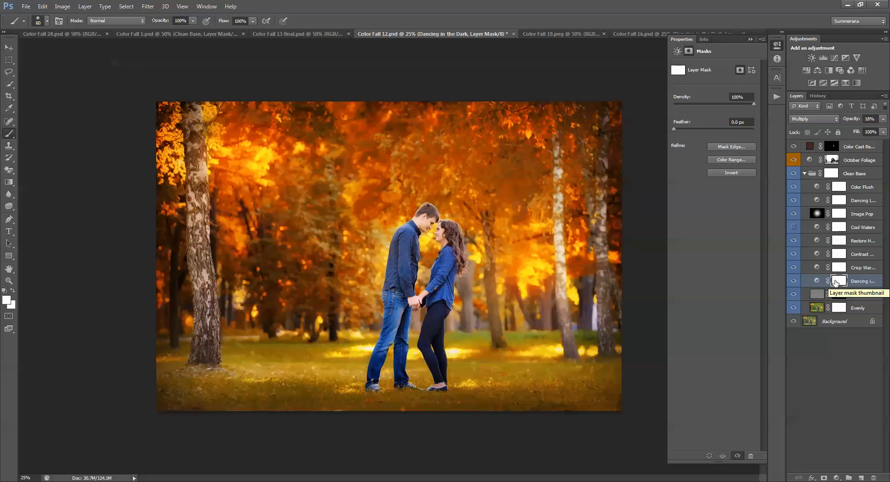
pyautogui.click(838, 281)
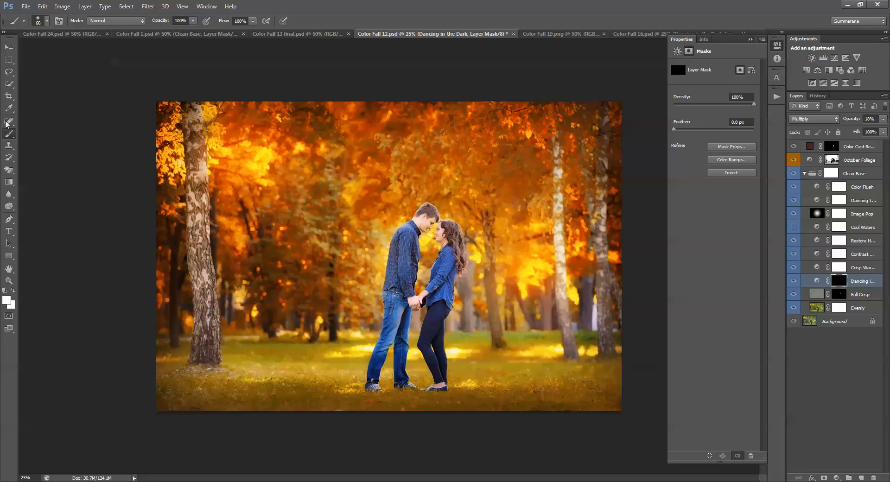
pyautogui.moveTo(411, 262)
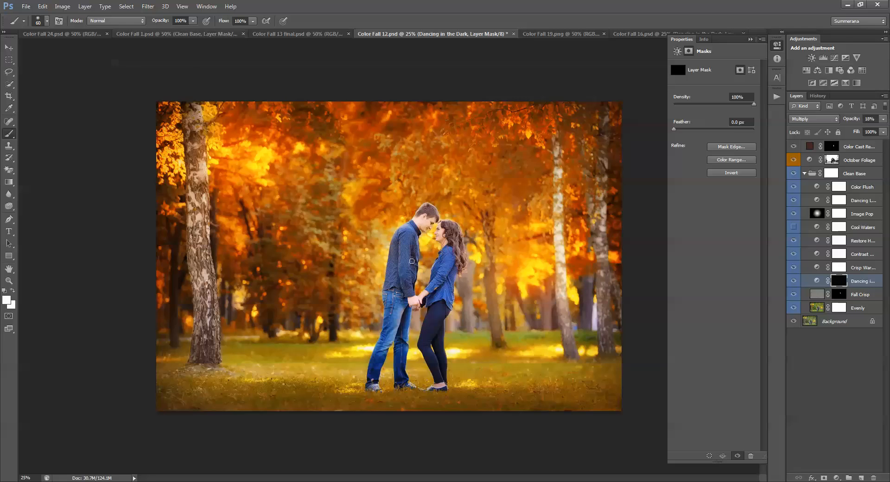
pyautogui.moveTo(417, 213)
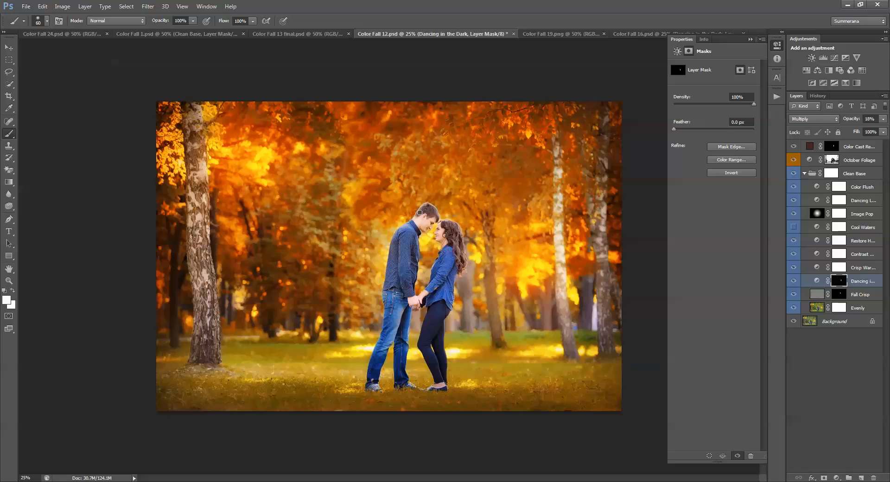
pyautogui.moveTo(425, 211)
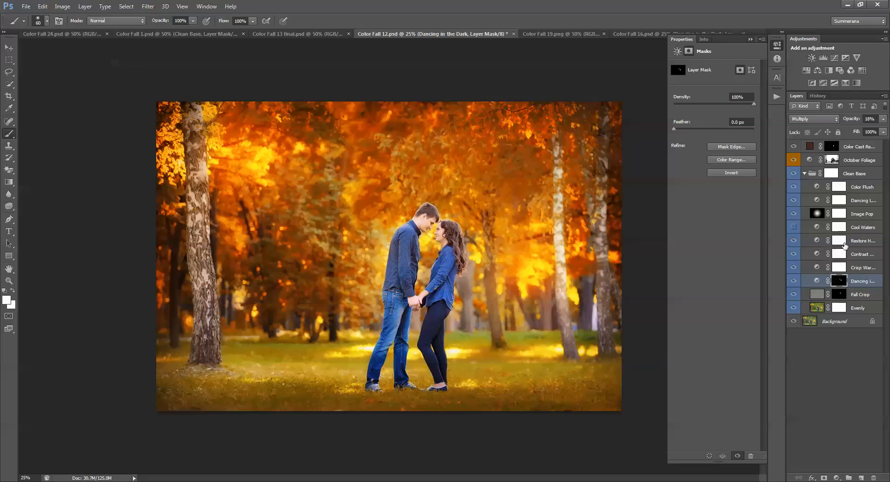
pyautogui.click(803, 174)
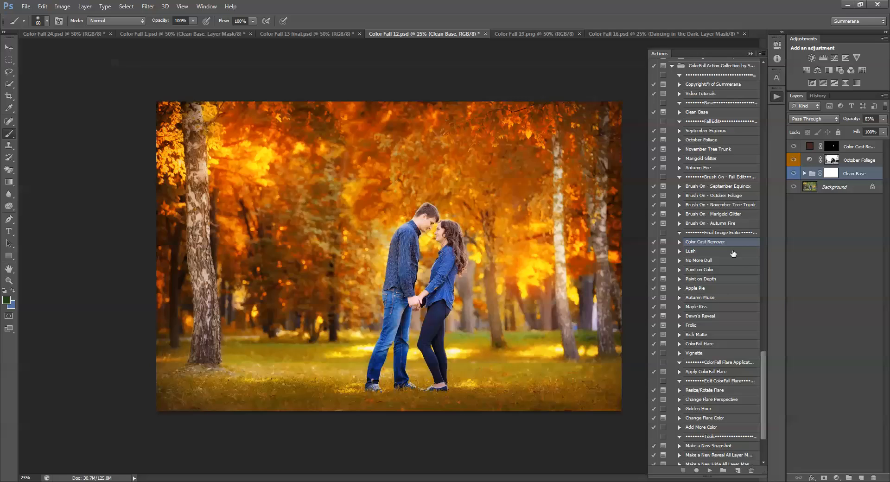
# Run the Lush action through both messages, leaving a soft-light Lush layer at 52% opacity
pyautogui.click(690, 251)
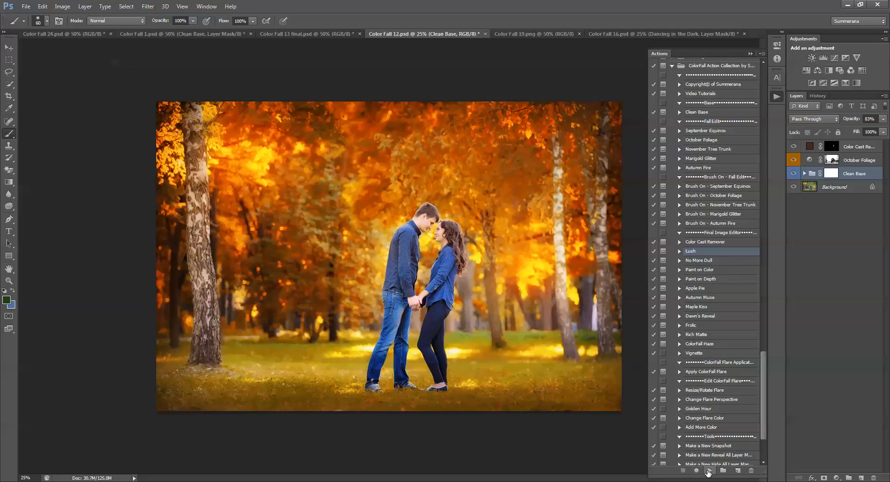
pyautogui.click(710, 470)
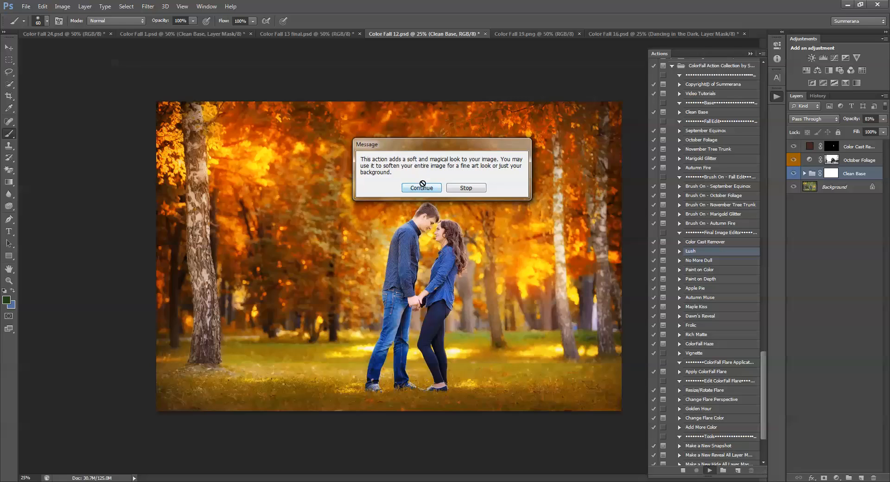
pyautogui.click(421, 188)
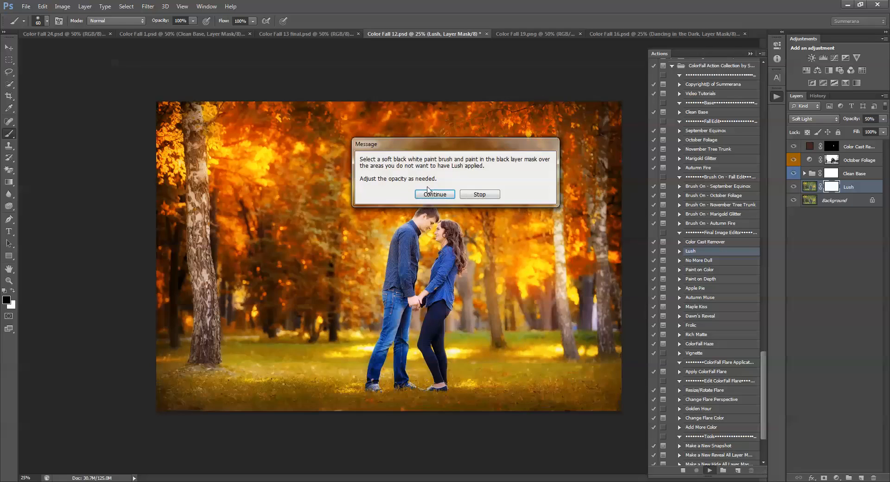
pyautogui.click(434, 194)
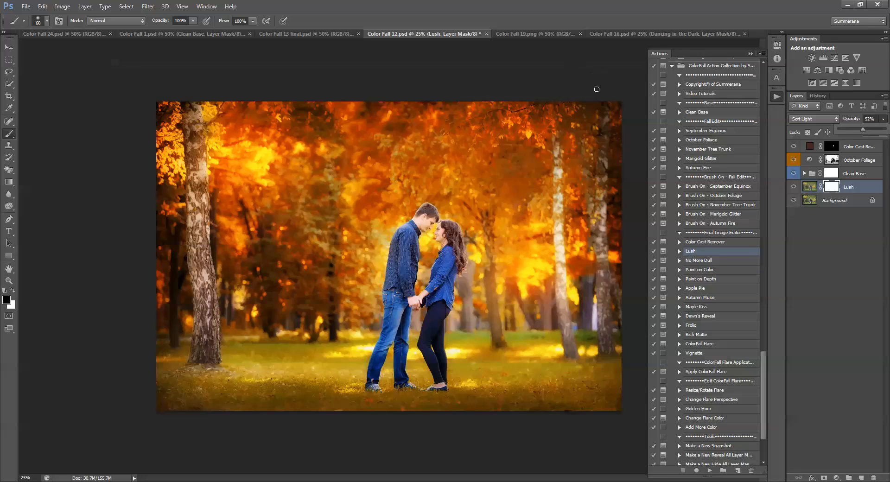
pyautogui.click(9, 46)
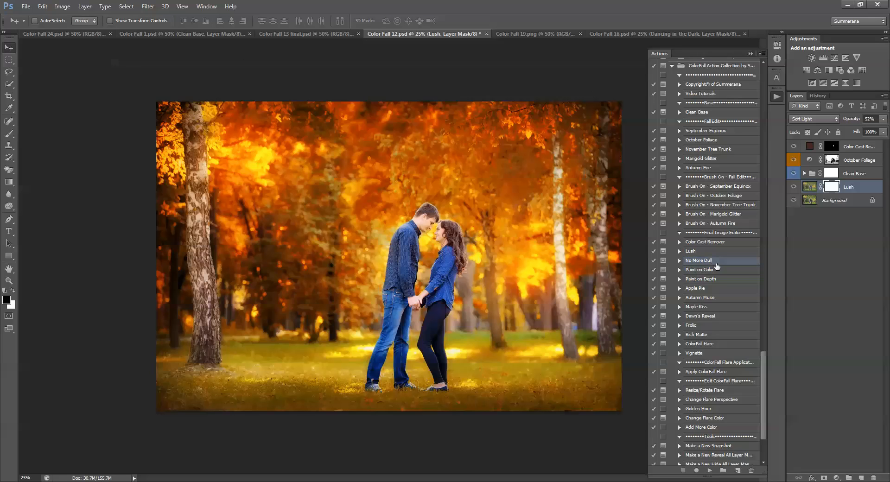
# Run Paint on Color and brush extra colour onto the grass around the couple at 61% opacity
pyautogui.click(700, 269)
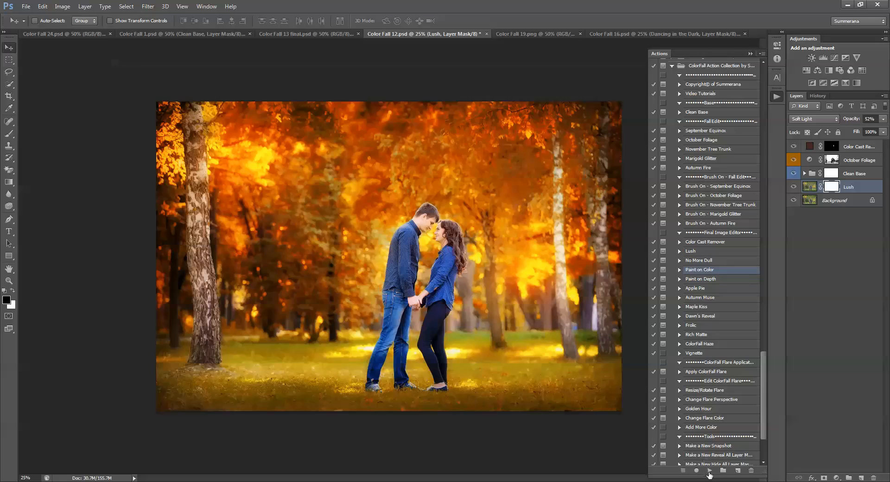
pyautogui.click(709, 470)
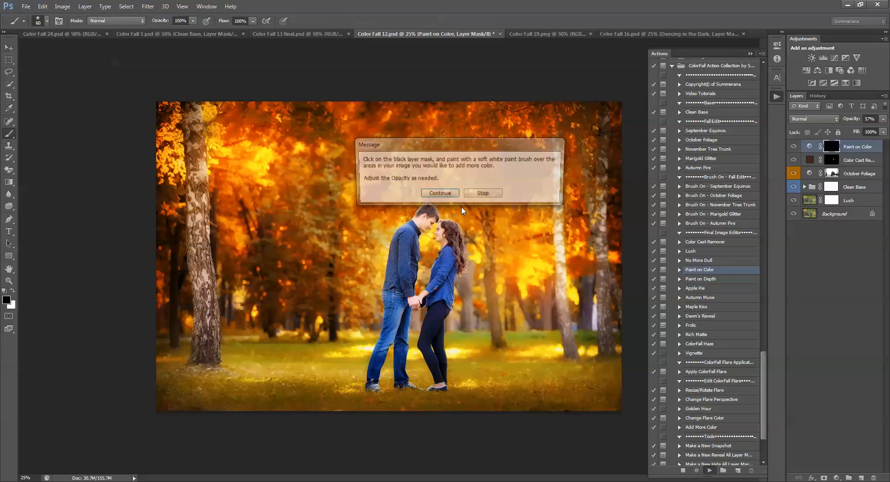
pyautogui.click(440, 193)
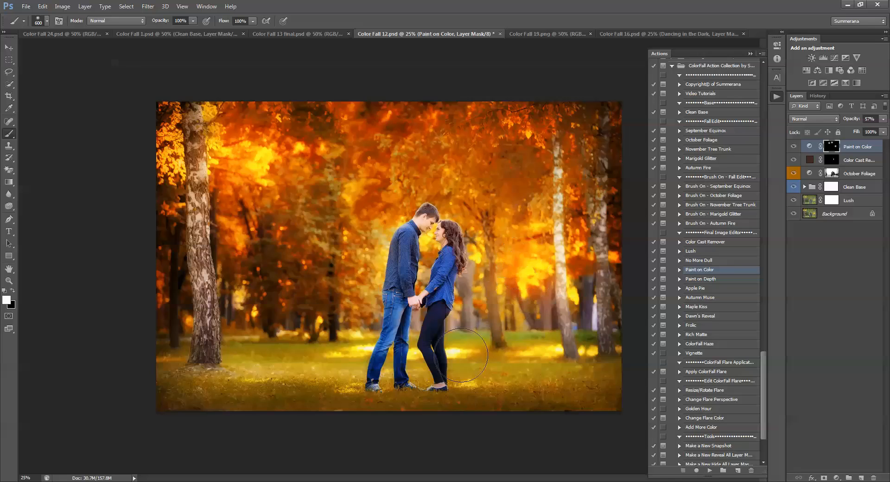
pyautogui.moveTo(463, 355); pyautogui.dragTo(420, 358)
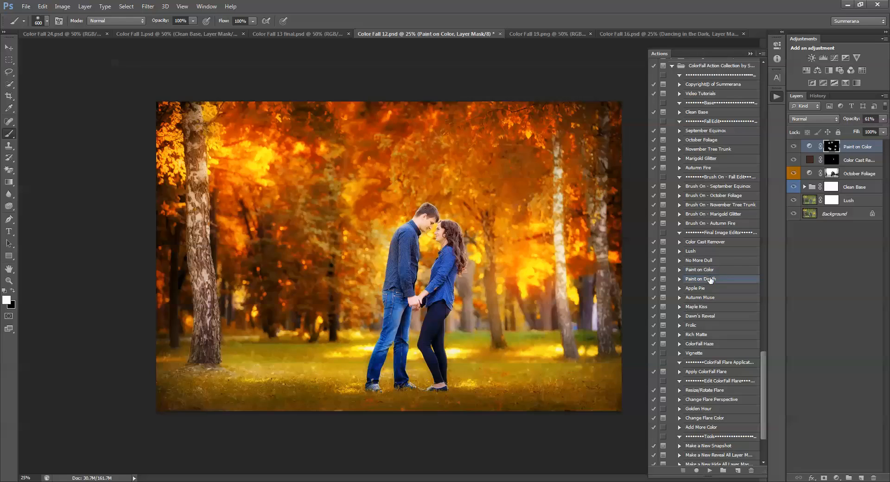
pyautogui.moveTo(699, 286)
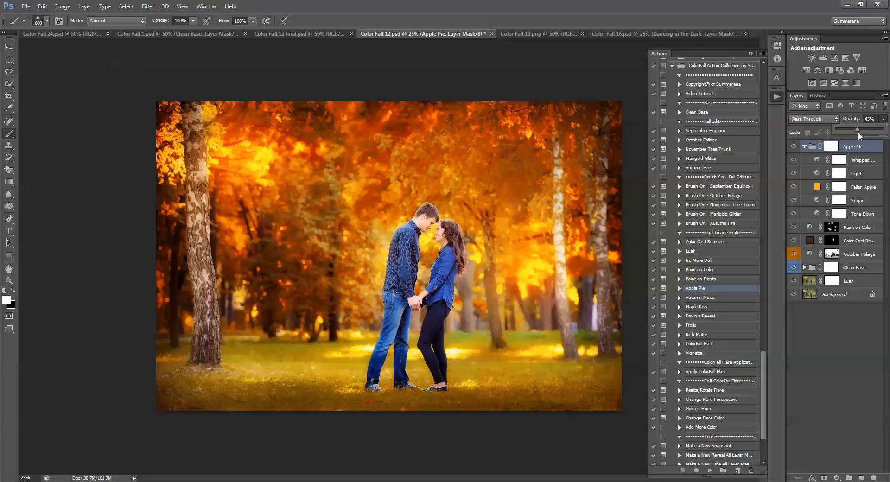
# Inspect the Apple Pie group's Fallen Apple and Tone Down layers, collapse it at 50% opacity
pyautogui.click(860, 187)
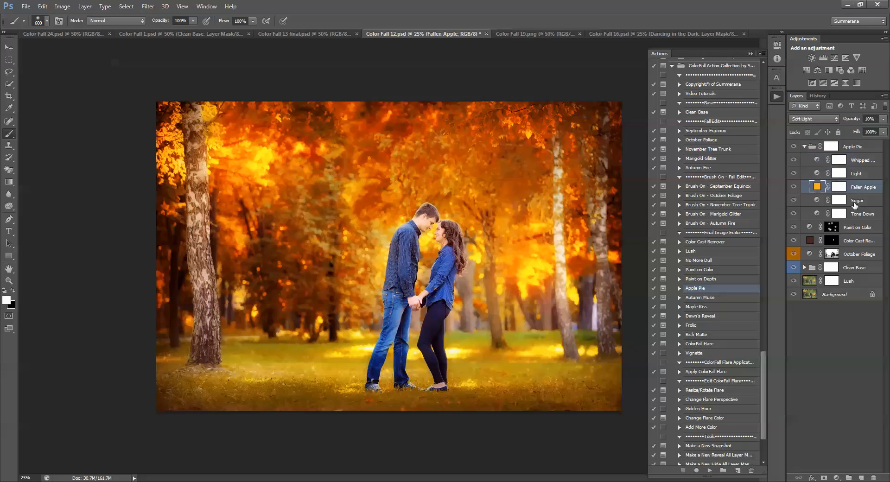
pyautogui.click(863, 214)
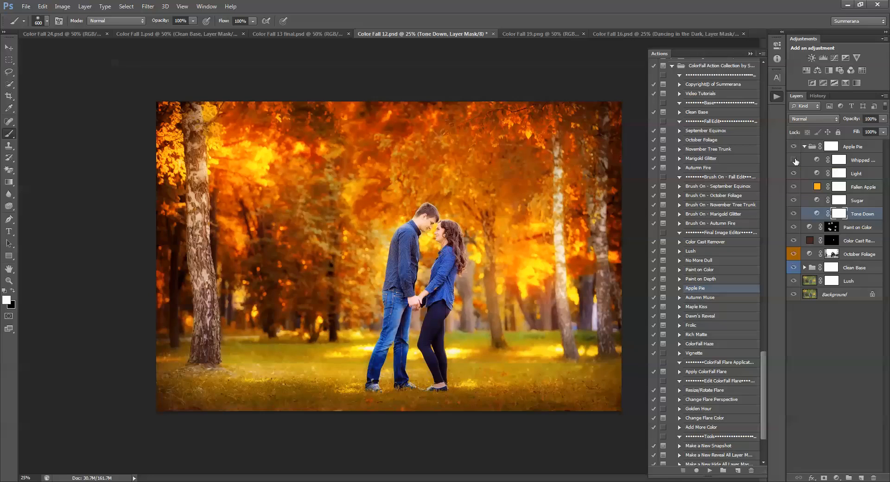
pyautogui.click(793, 161)
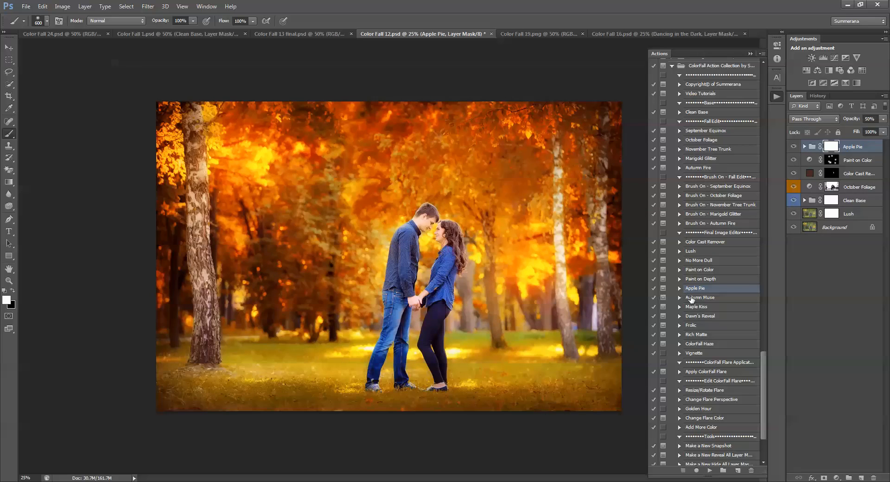
pyautogui.click(696, 307)
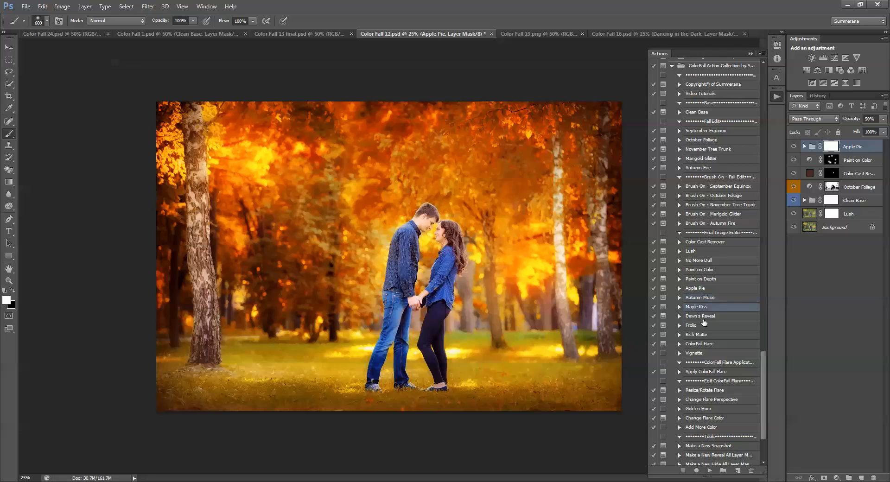
pyautogui.click(691, 324)
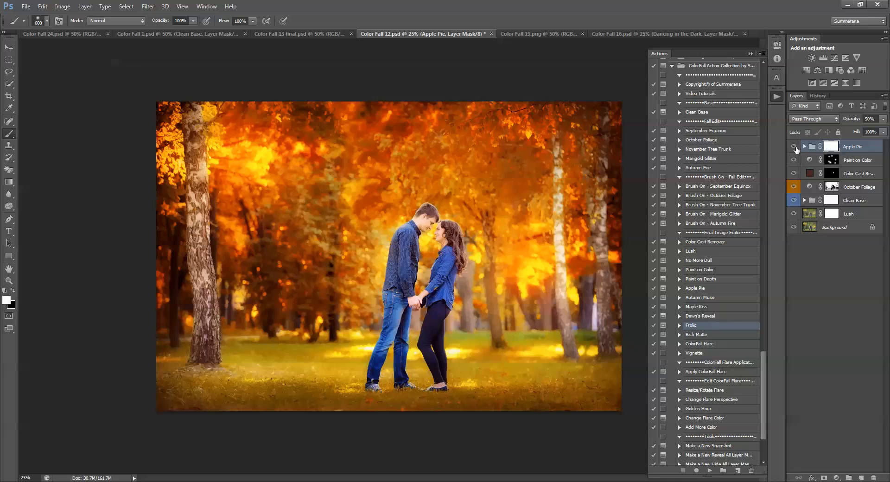
pyautogui.moveTo(540, 34)
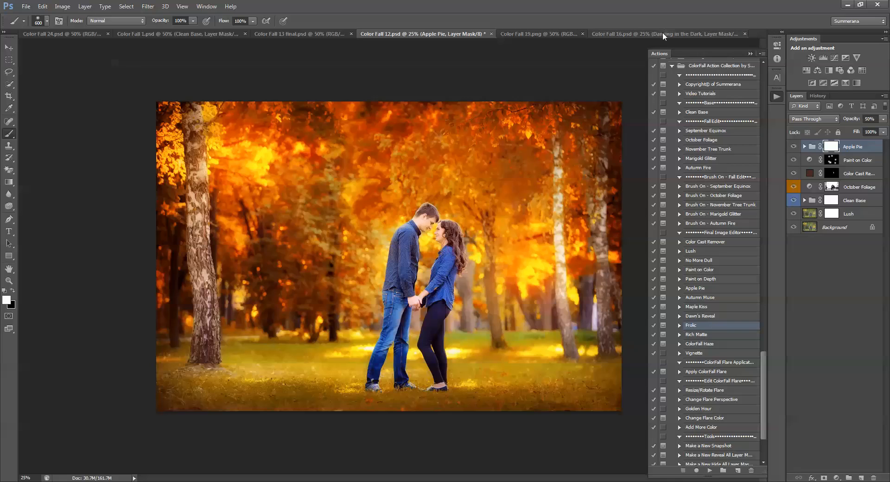
# Switch to the sunset portrait and review the Rich Matte group's Matte and More Depth layers
pyautogui.click(696, 335)
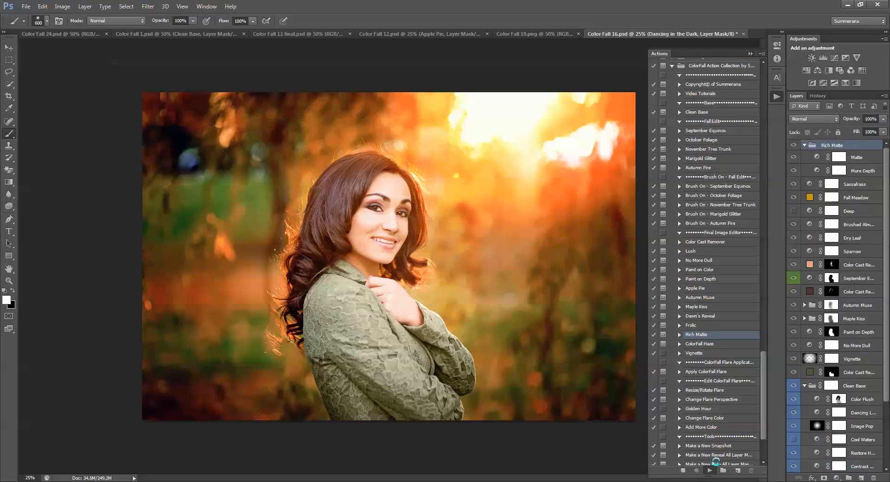
pyautogui.click(834, 145)
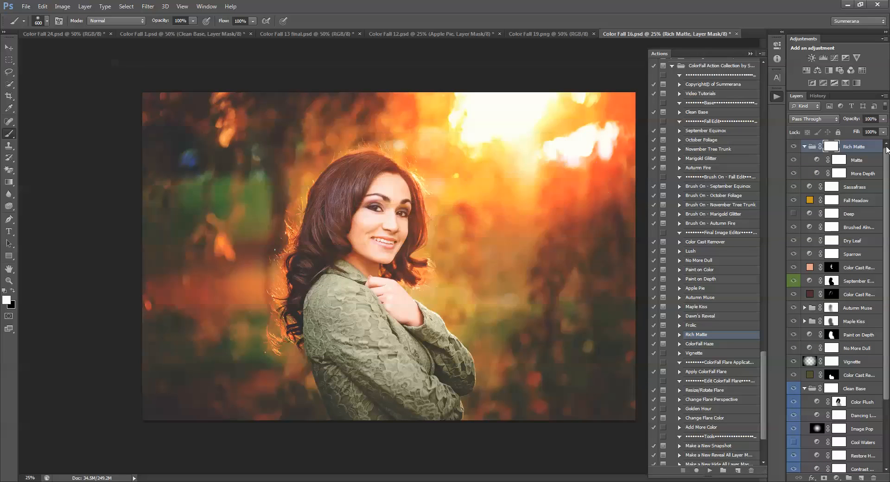
pyautogui.click(856, 173)
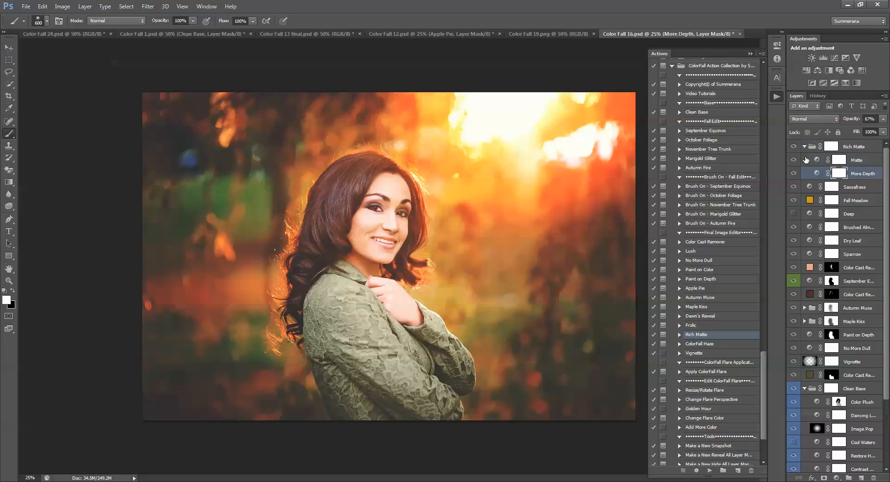
pyautogui.click(853, 146)
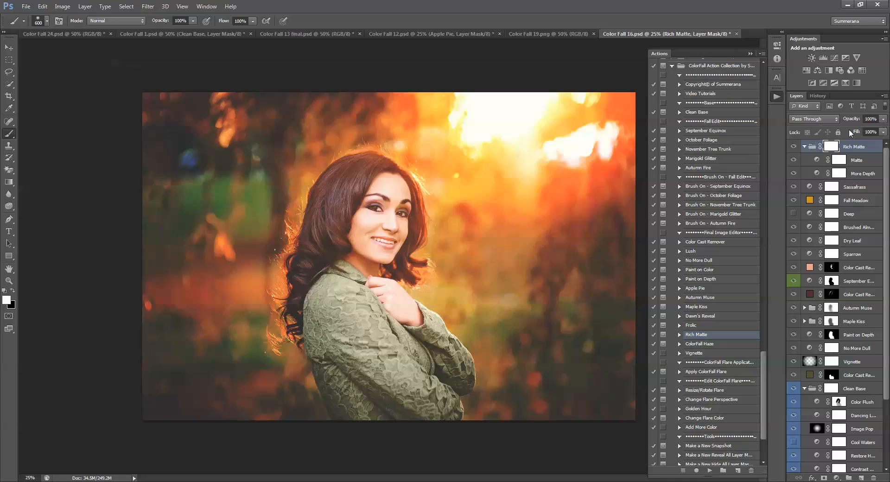
pyautogui.click(857, 159)
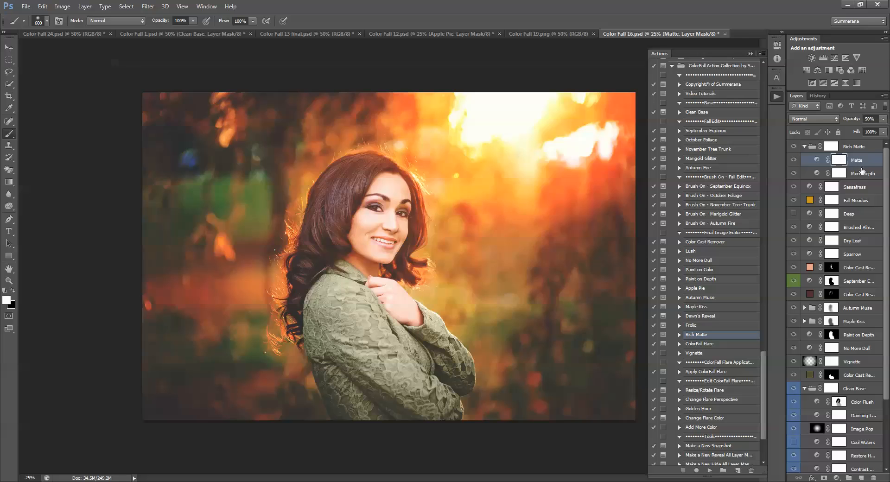
pyautogui.click(792, 162)
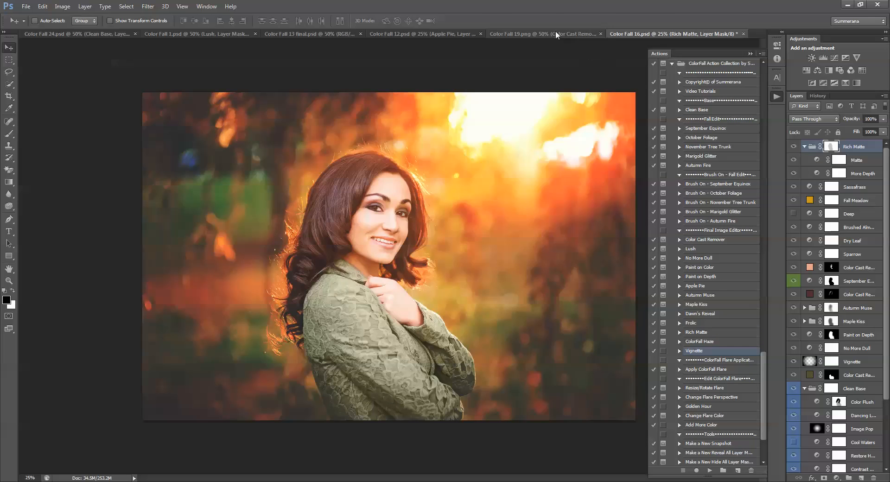
# On the flower-crown portrait, show Clean Base, Green Cast Remover, Scarlet Oak, Color Cast Remover and Orange Maple
pyautogui.click(527, 33)
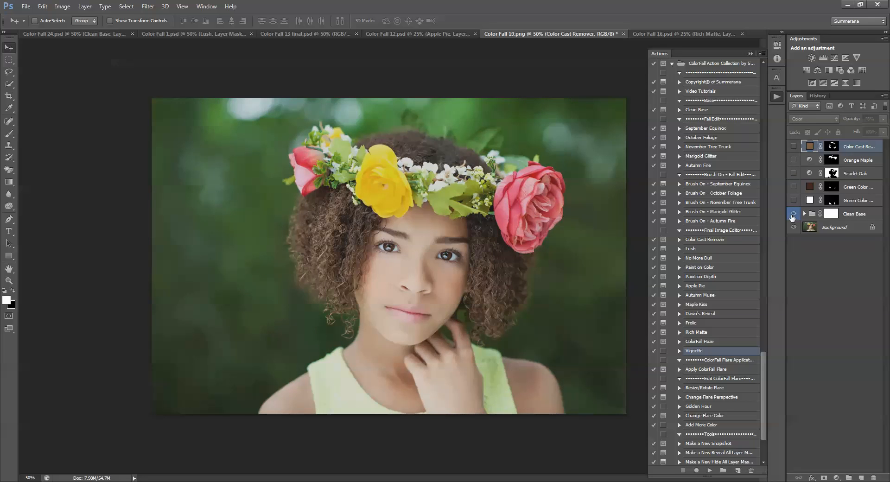
pyautogui.click(793, 214)
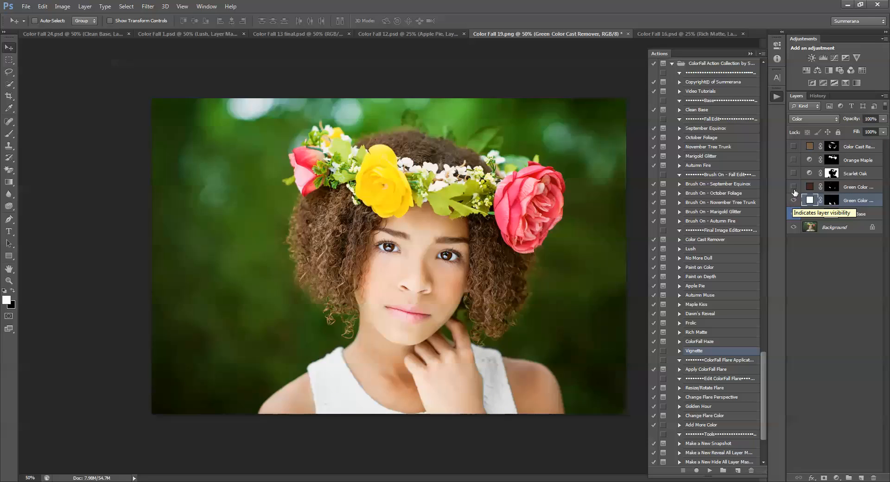
pyautogui.click(794, 189)
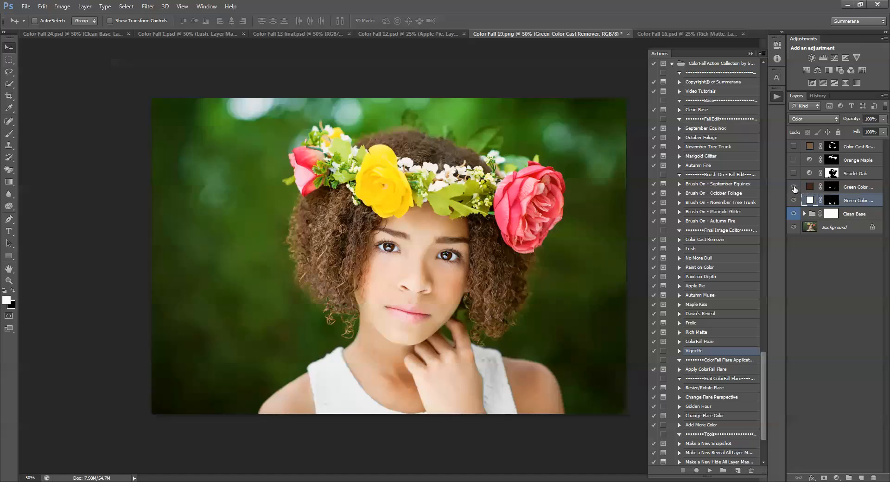
pyautogui.click(794, 188)
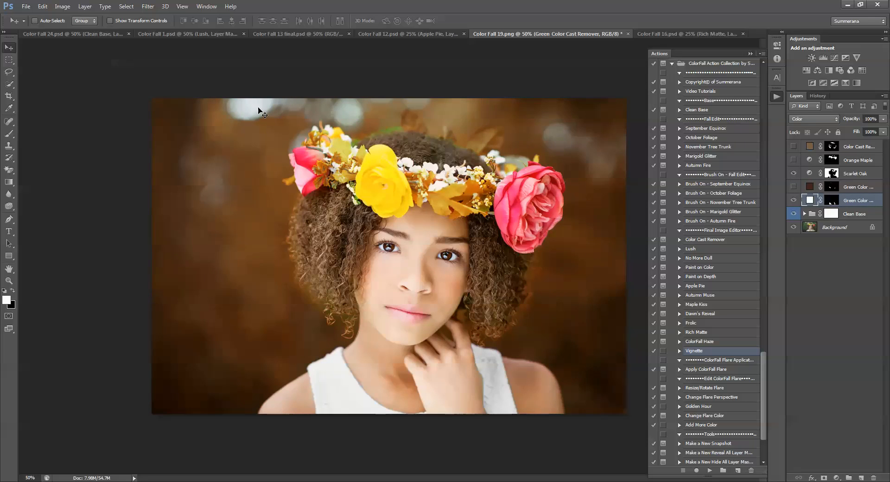
pyautogui.moveTo(369, 133)
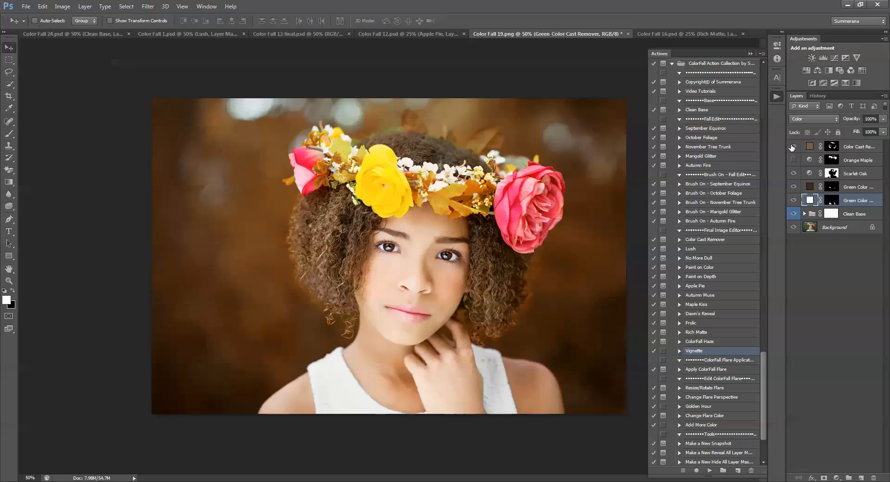
pyautogui.click(794, 159)
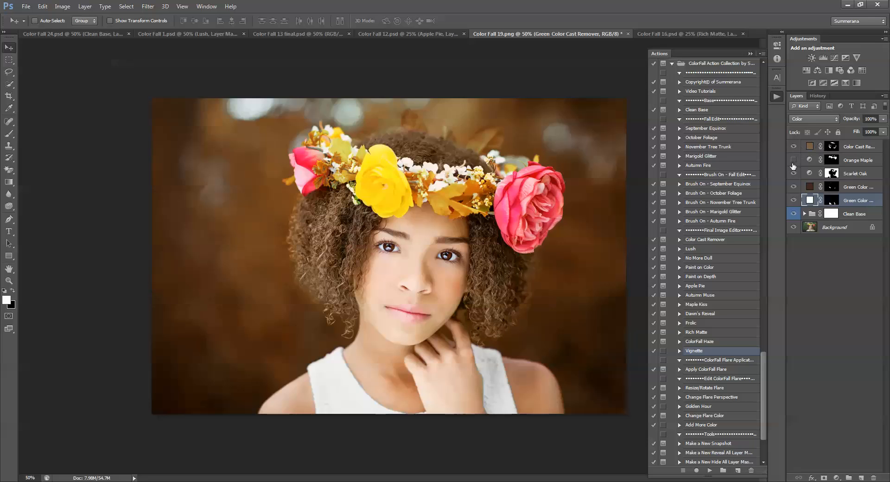
pyautogui.click(793, 160)
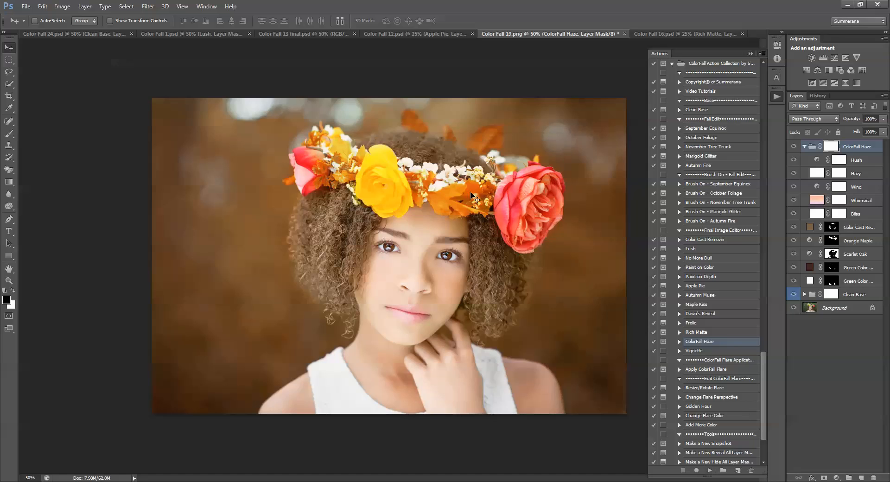
# Check the Hazy and Wind layer opacities, then lower the ColorFall Haze group to 9% opacity
pyautogui.click(793, 145)
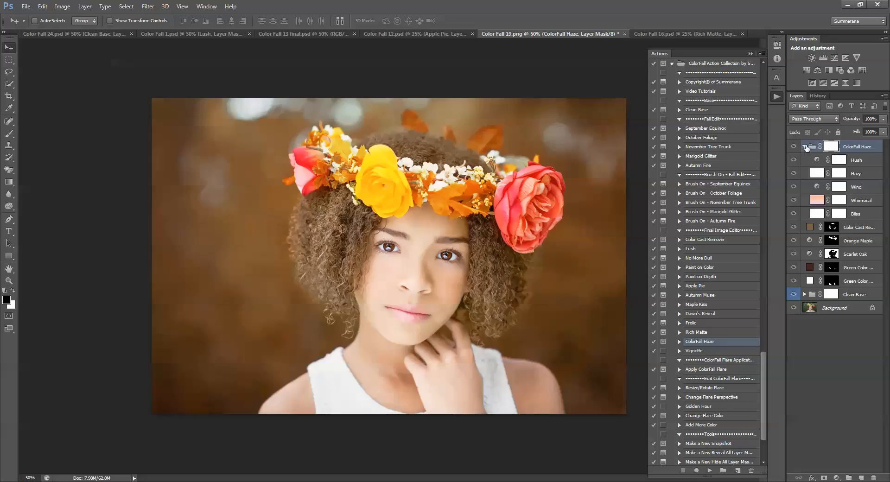
pyautogui.click(854, 159)
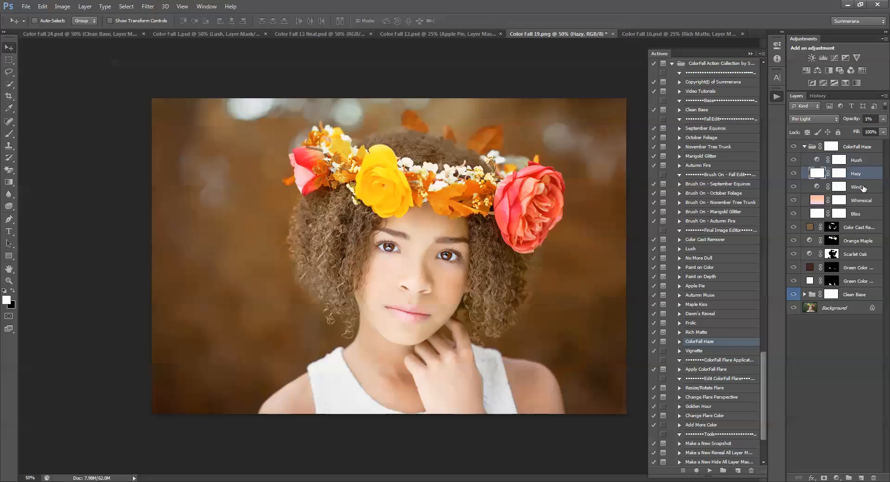
pyautogui.click(856, 186)
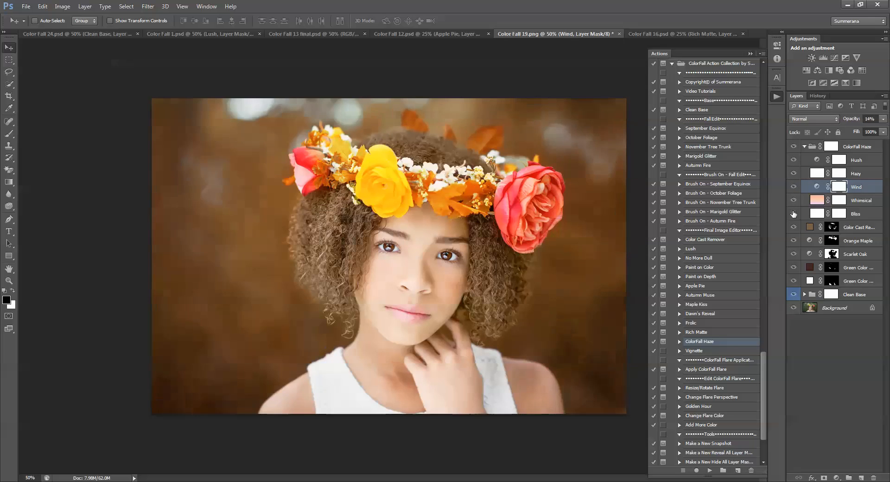
pyautogui.click(863, 146)
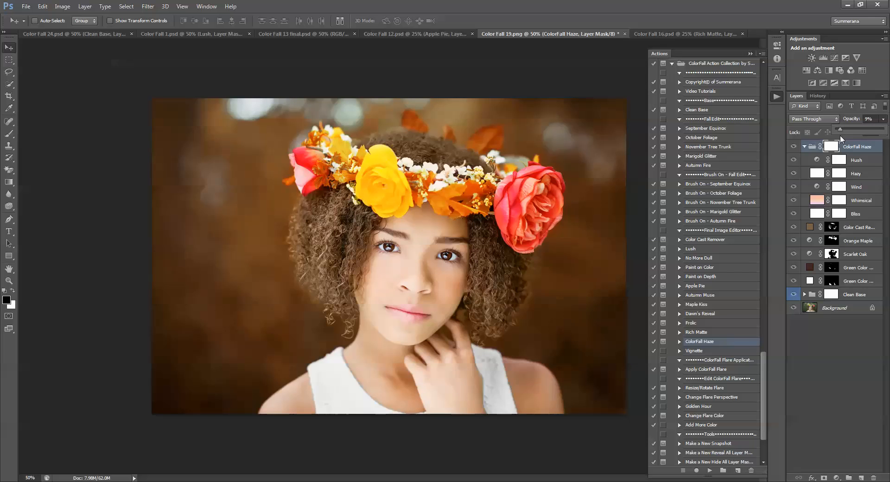
pyautogui.click(804, 147)
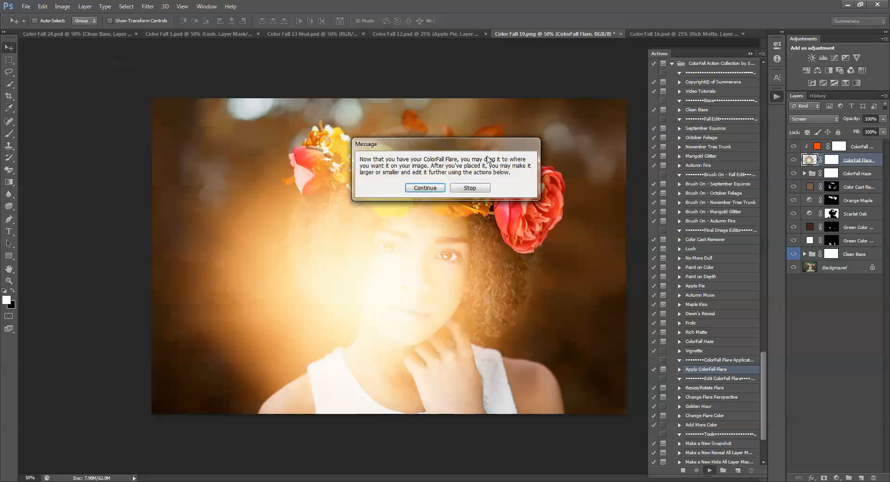
# Continue the ColorFall Flare action with the glow placed at the portrait's top-left corner
pyautogui.click(423, 188)
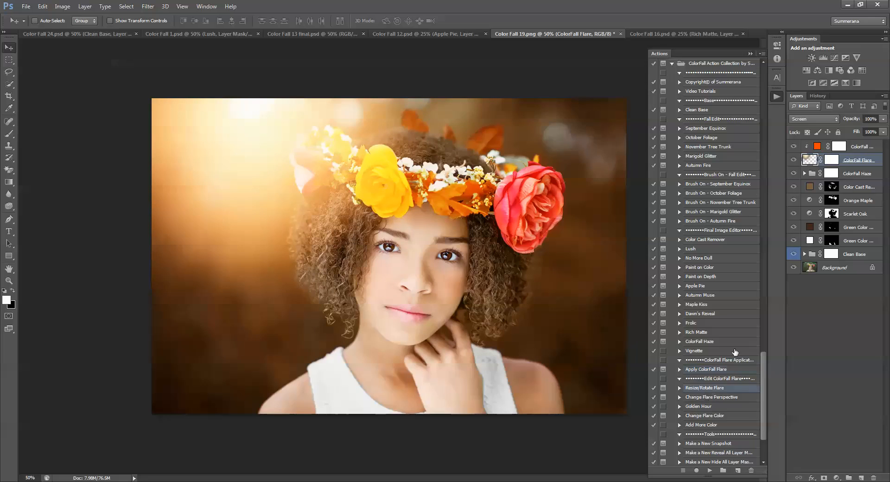
# Shrink the flare toward the top-left corner with Resize/Rotate Flare and commit the transform
pyautogui.scroll(-3)
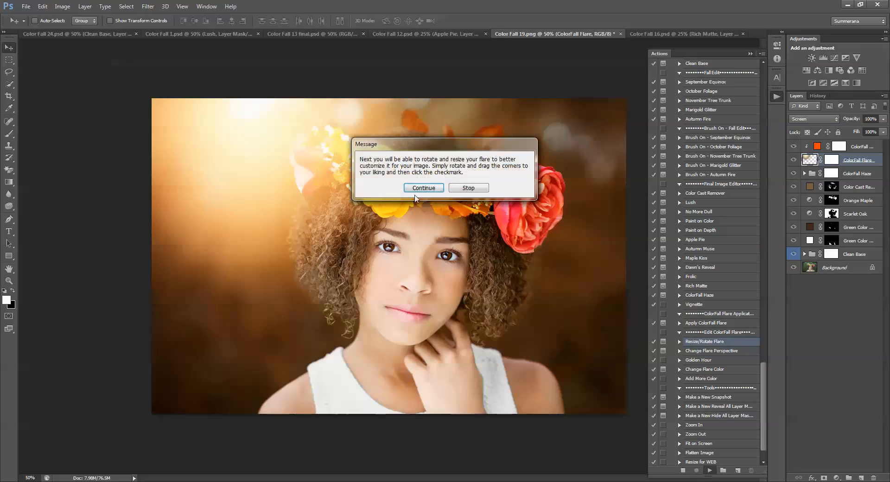
pyautogui.click(423, 188)
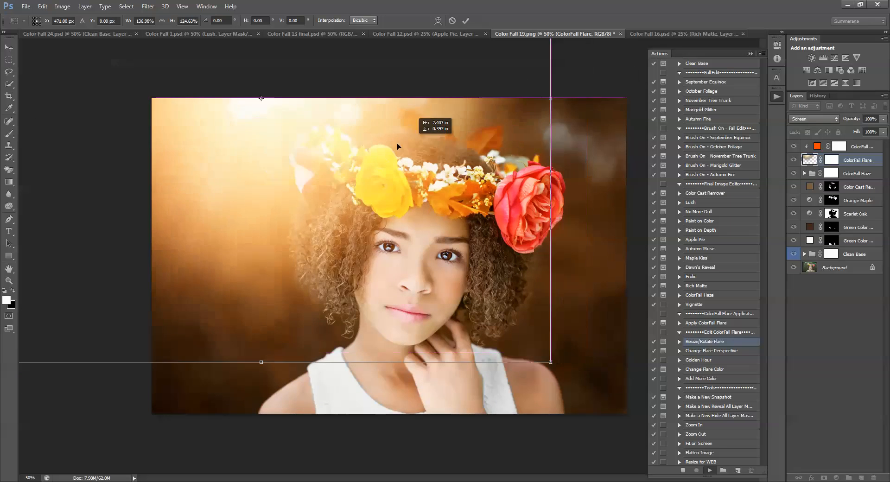
pyautogui.moveTo(550, 230); pyautogui.dragTo(501, 230)
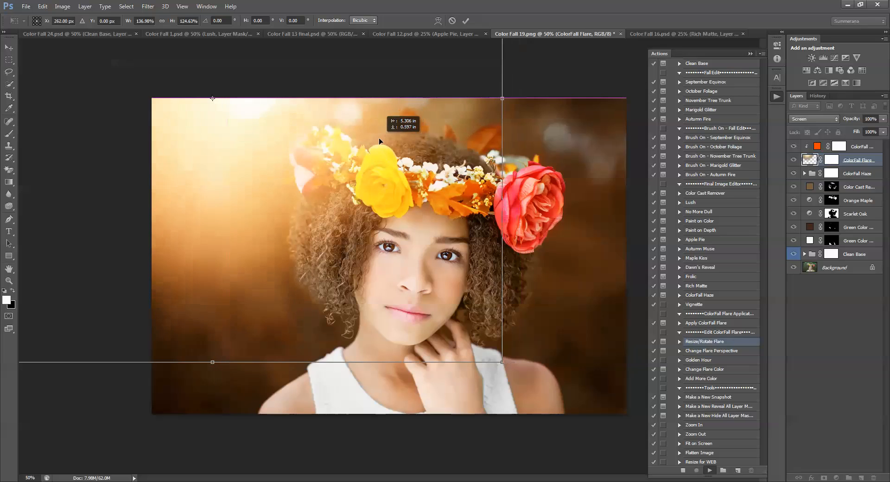
pyautogui.click(465, 21)
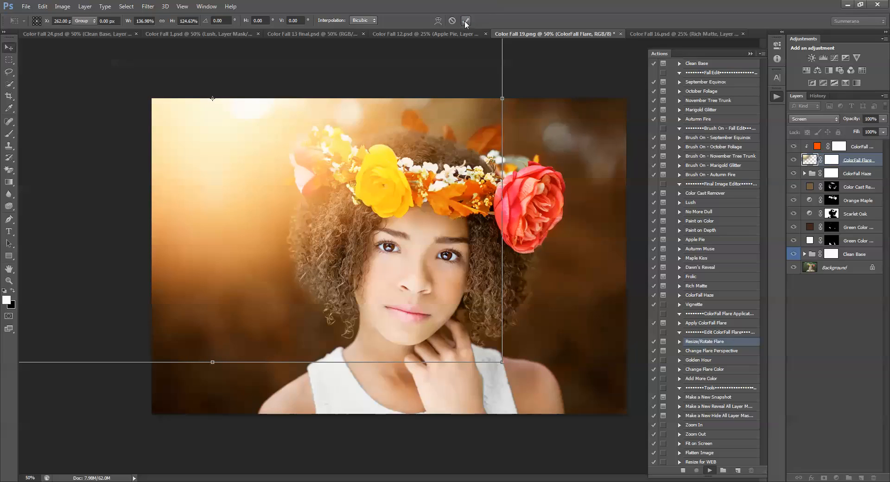
pyautogui.click(465, 22)
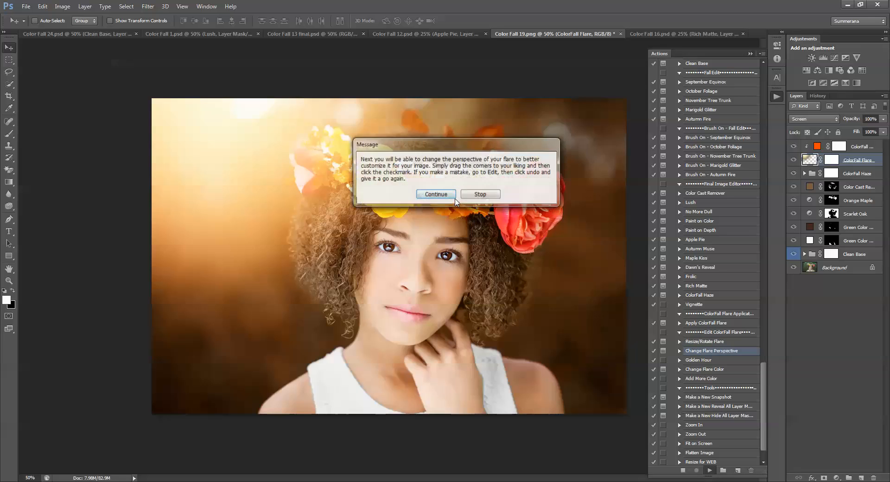
# Skew the flare's corner with Change Flare Perspective, then move on to the Golden Hour glow
pyautogui.click(434, 194)
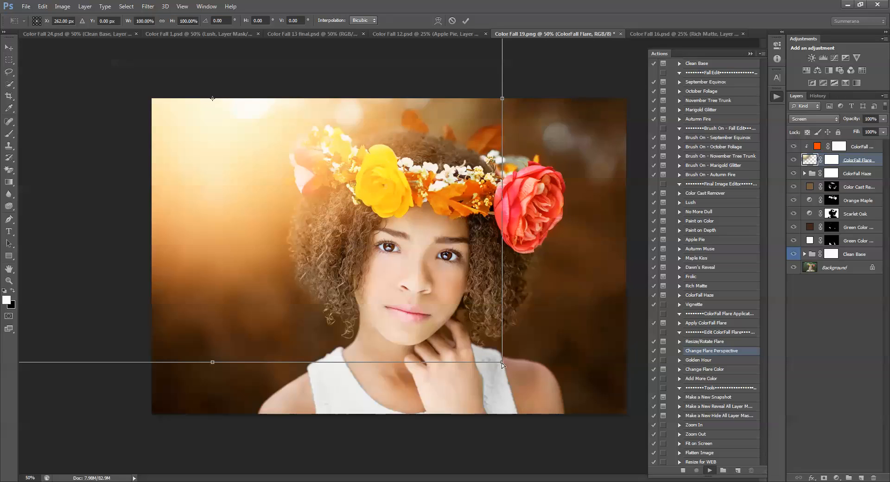
pyautogui.moveTo(502, 97); pyautogui.dragTo(612, 97)
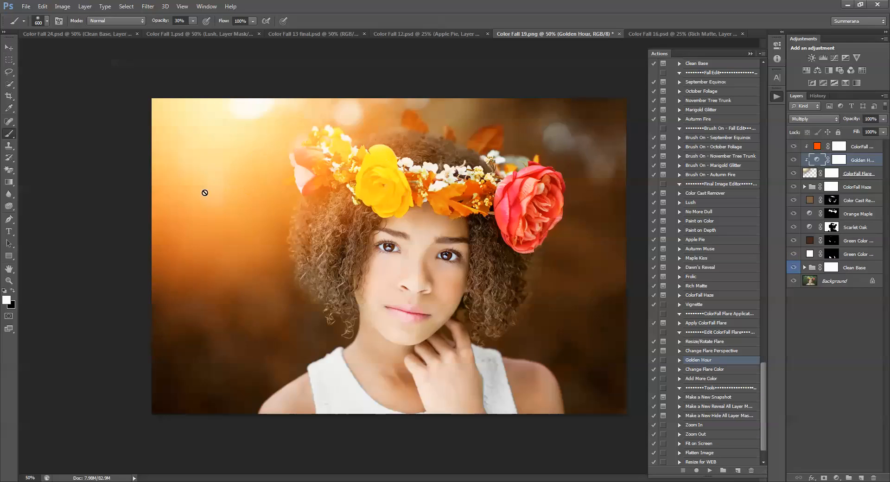
pyautogui.click(9, 47)
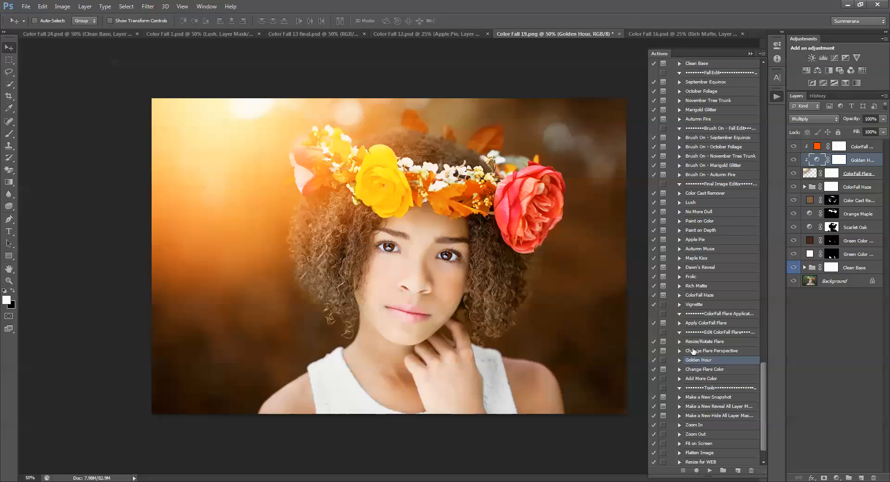
# Run Change Flare Color and shift the flare hue to the warmer orange #ff6000
pyautogui.click(704, 369)
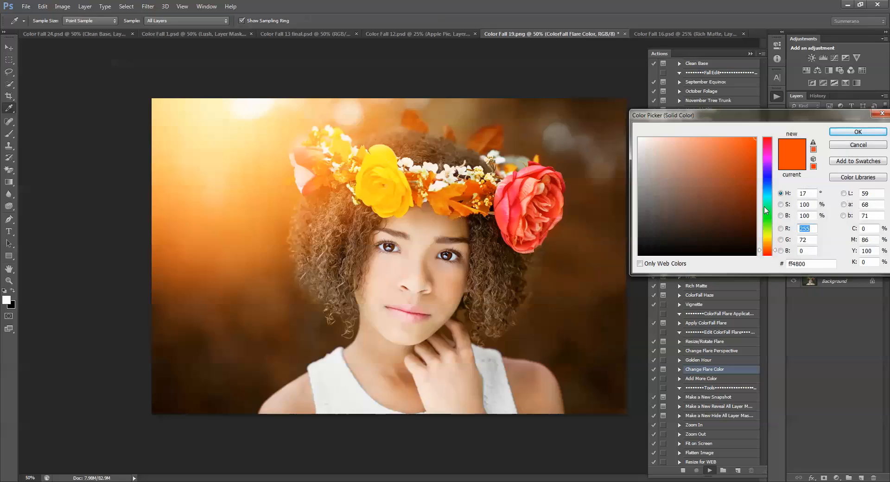
pyautogui.click(768, 256)
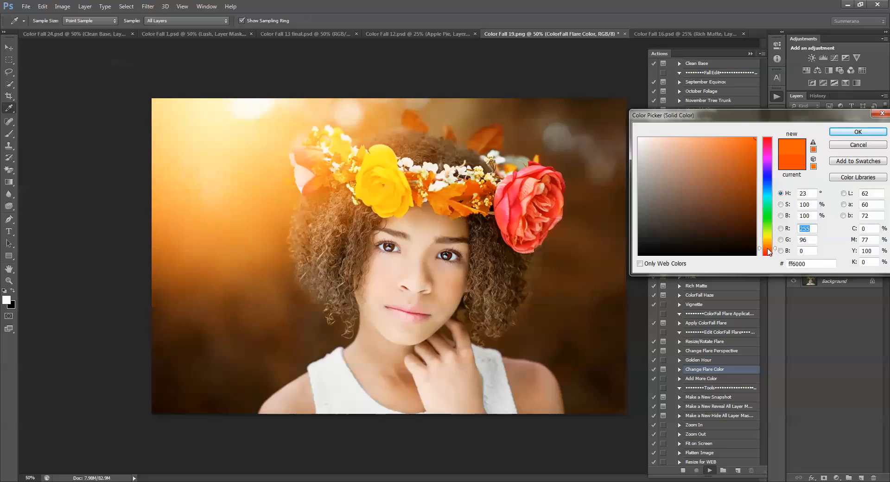
pyautogui.click(858, 132)
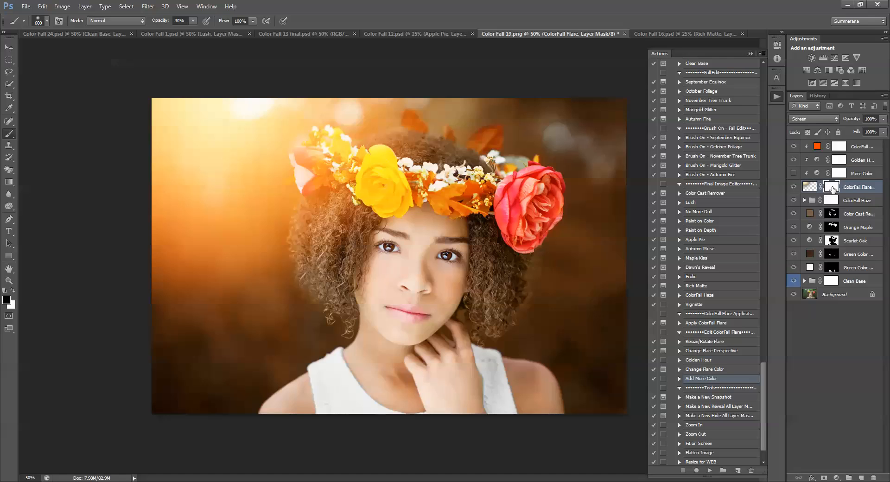
pyautogui.moveTo(833, 187)
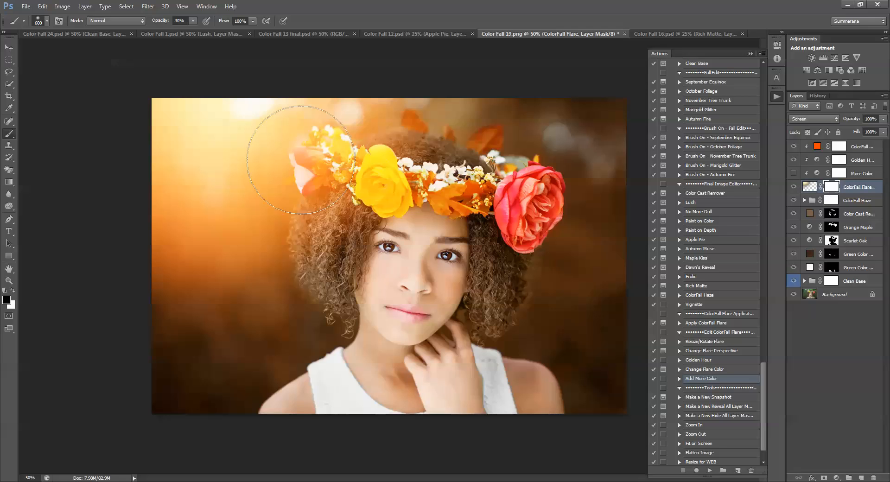
pyautogui.moveTo(340, 227)
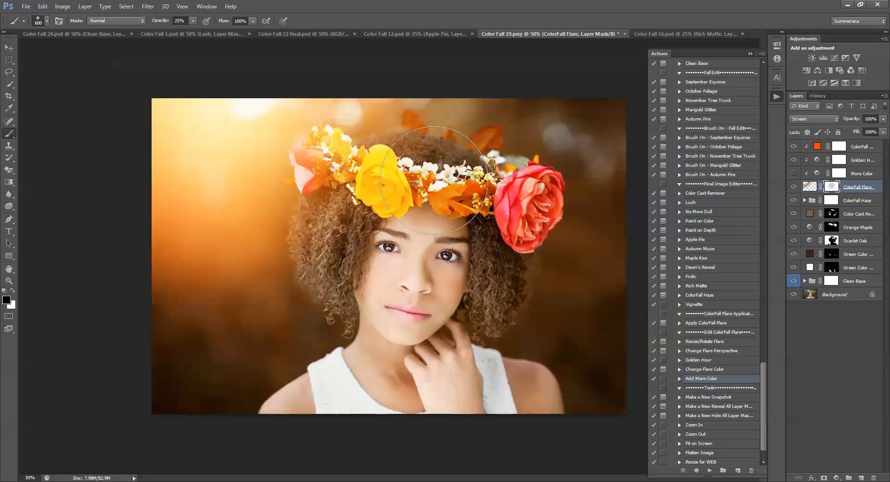
pyautogui.moveTo(389, 244)
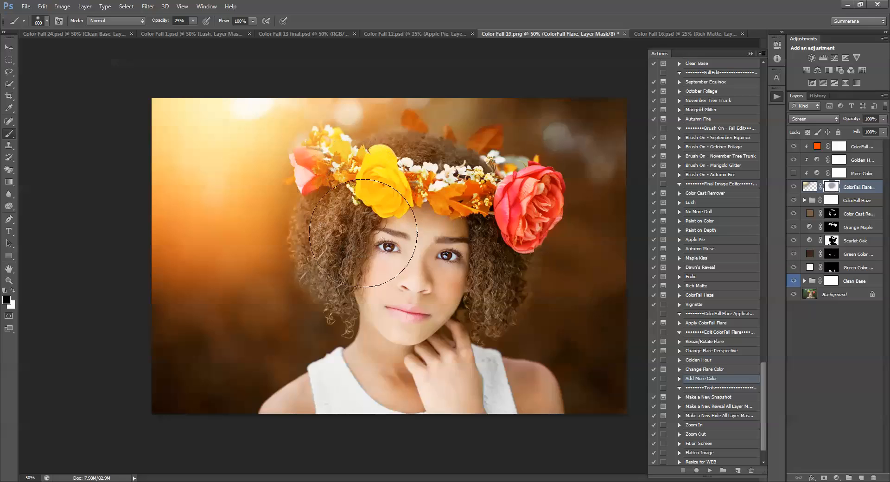
pyautogui.moveTo(364, 222)
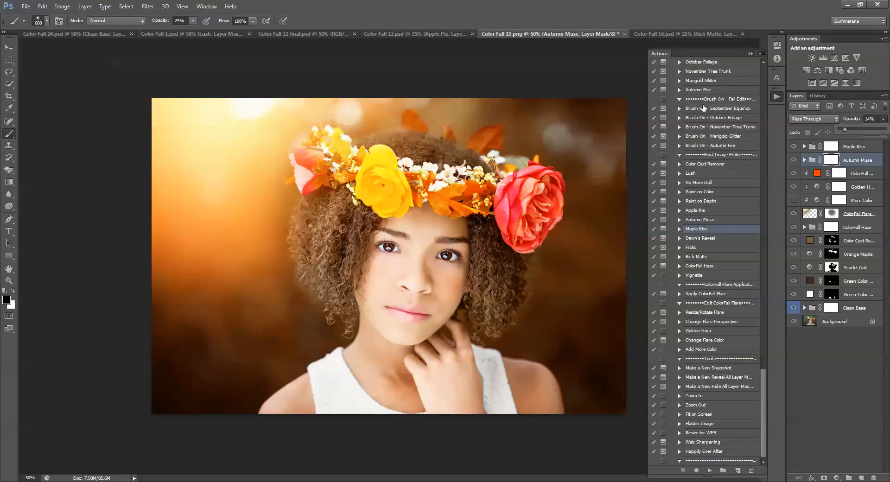
# Run the Clean Base action on the forest photo and dismiss its layer-mask message
pyautogui.scroll(3)
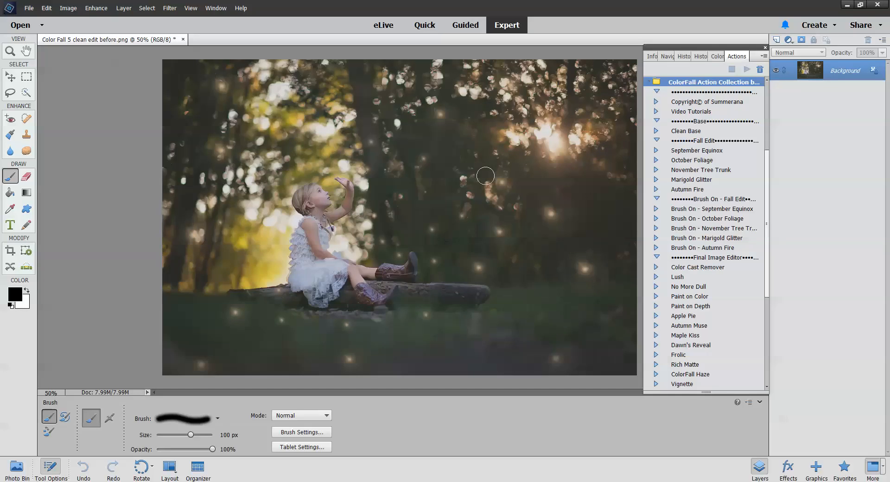
pyautogui.click(686, 131)
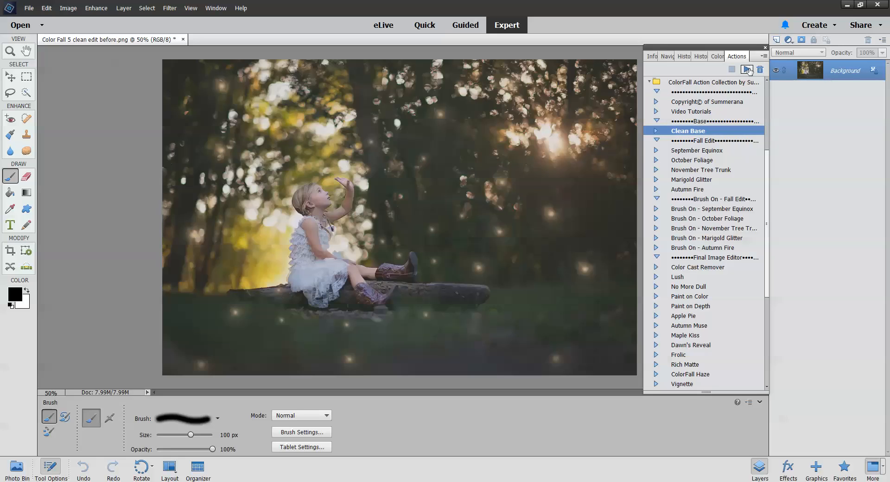
pyautogui.click(748, 69)
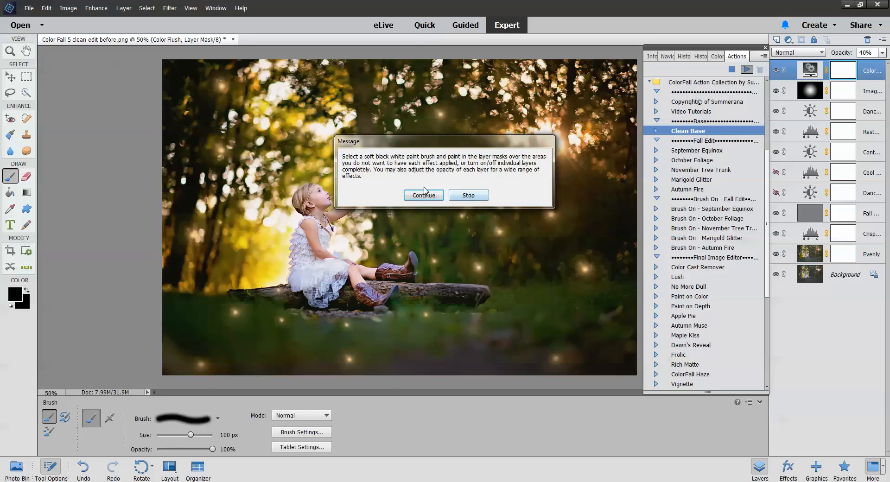
pyautogui.click(423, 195)
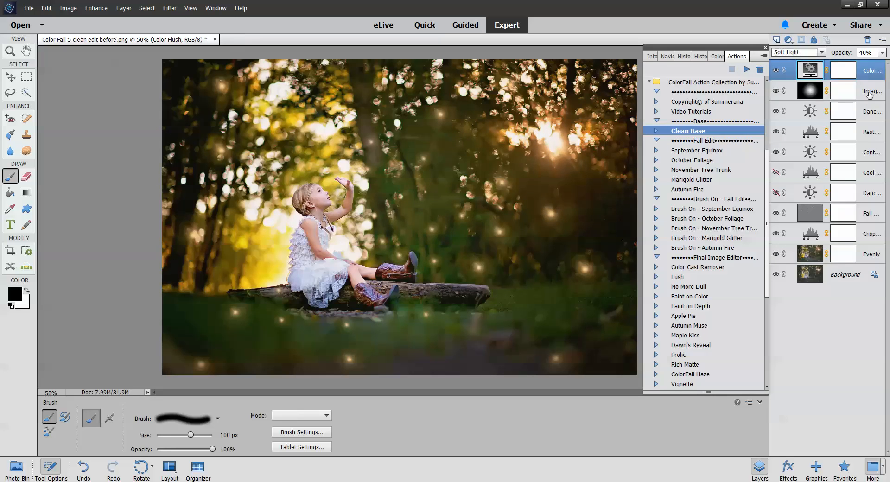
# Inspect the Color Flush, Restore Histogram and Evenly layers and hide the Crisp layer
pyautogui.click(843, 70)
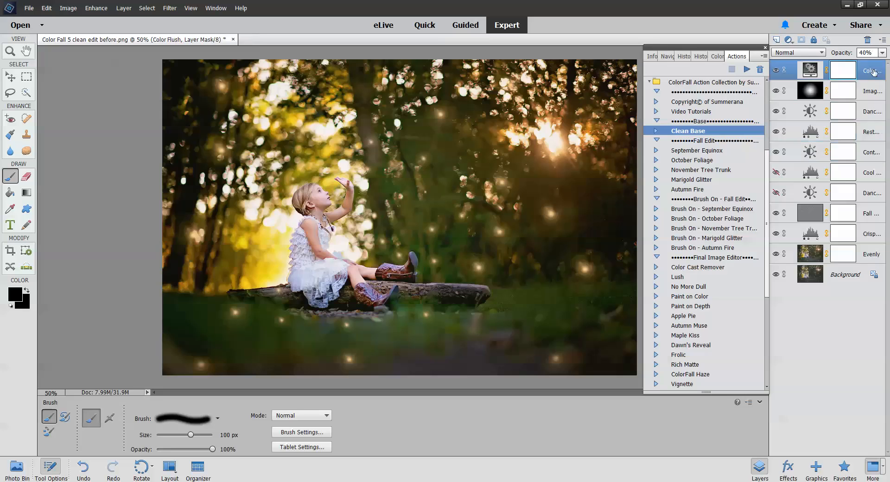
pyautogui.click(797, 52)
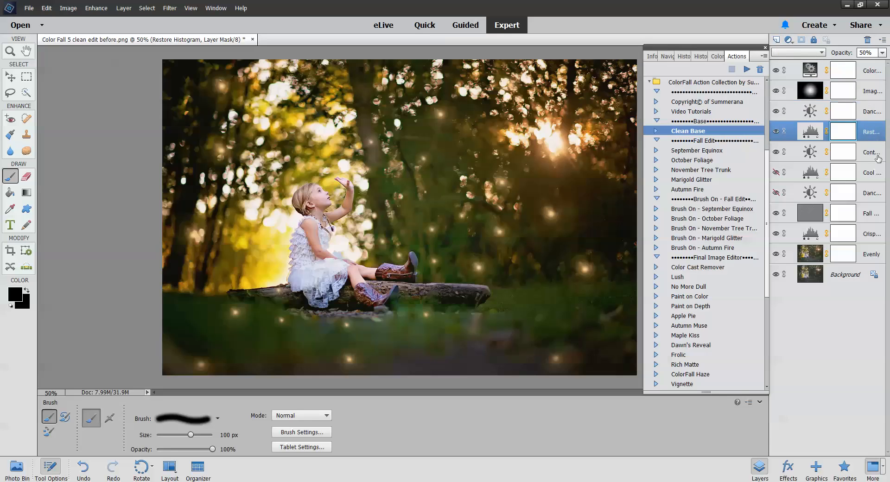
pyautogui.click(872, 254)
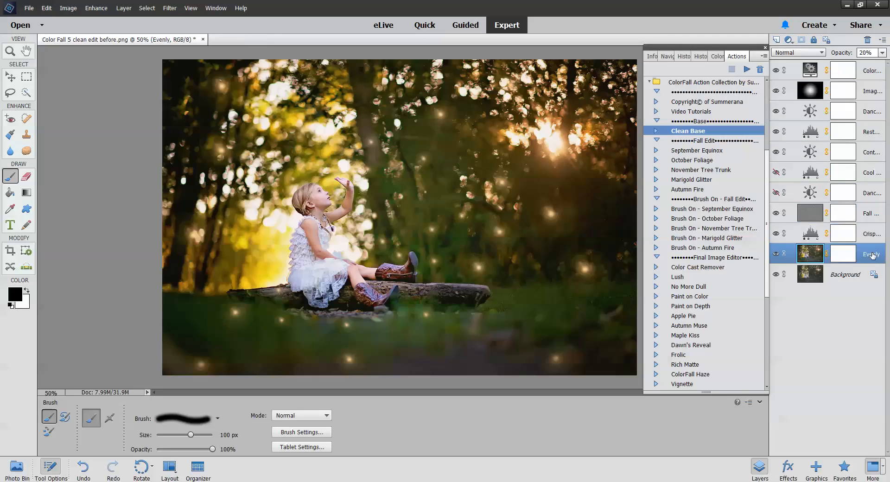
pyautogui.click(777, 234)
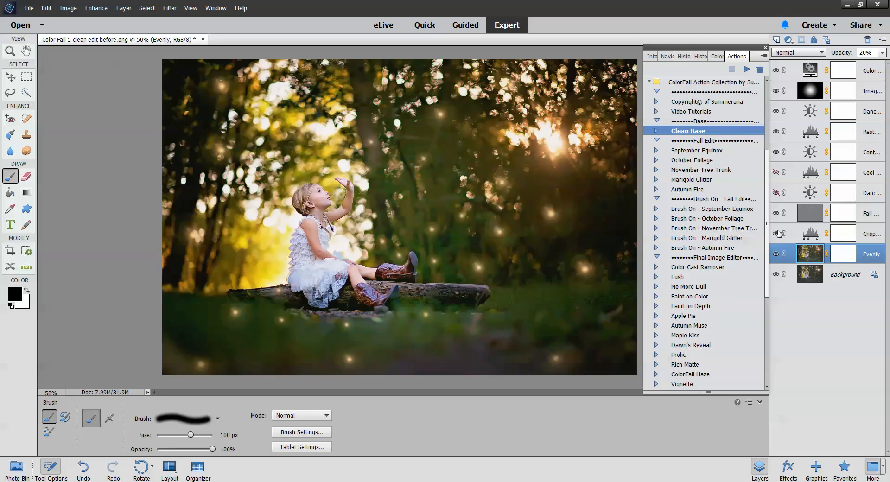
pyautogui.click(697, 150)
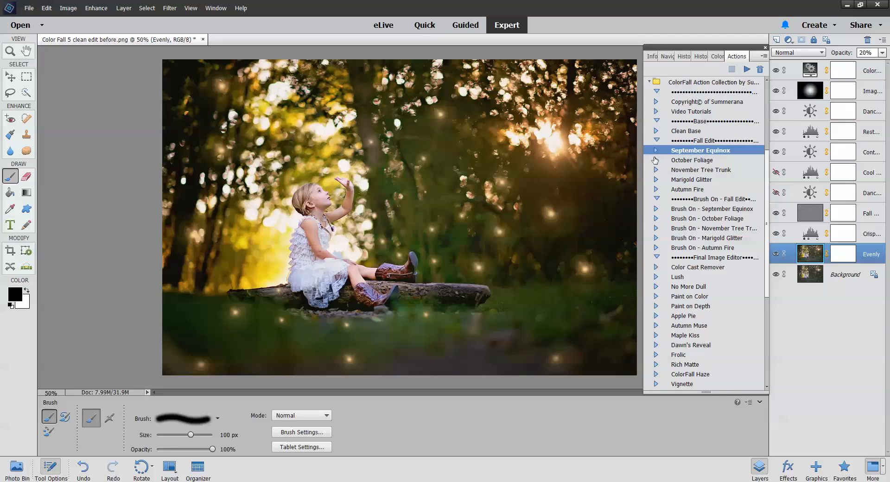
pyautogui.moveTo(663, 158)
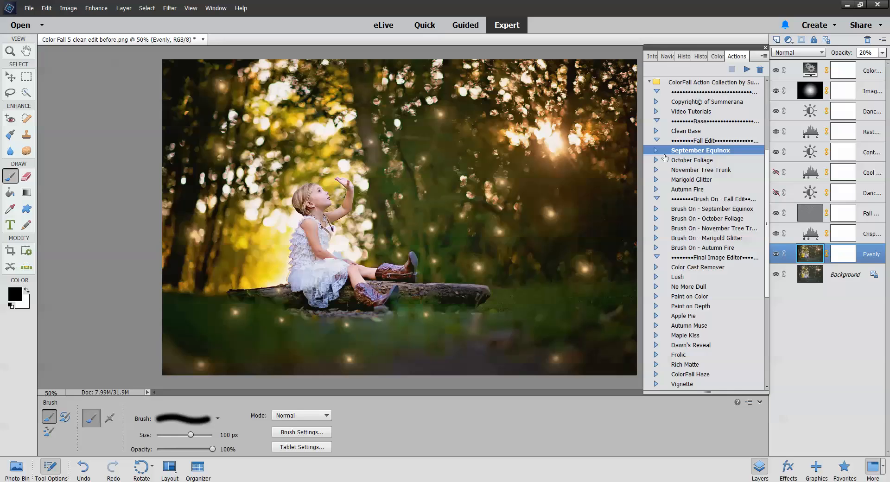
# Browse the foliage actions and run Brush On - October Foliage up to its opening message
pyautogui.click(703, 161)
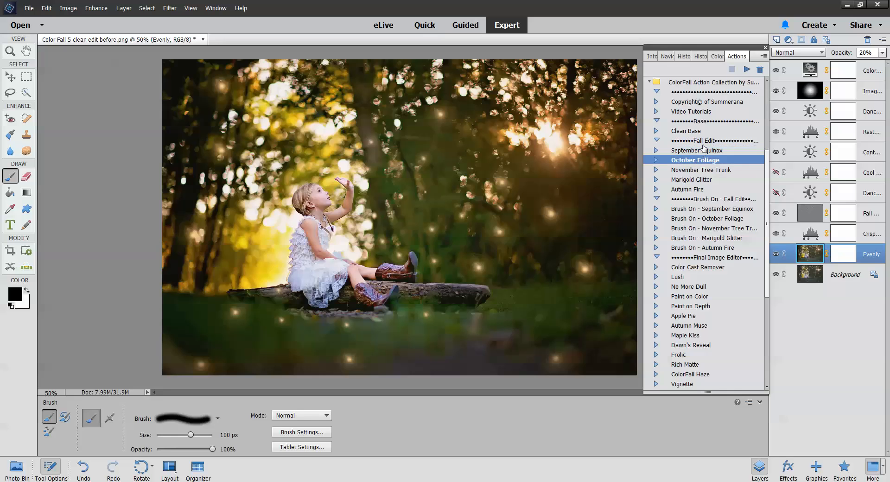
pyautogui.click(695, 179)
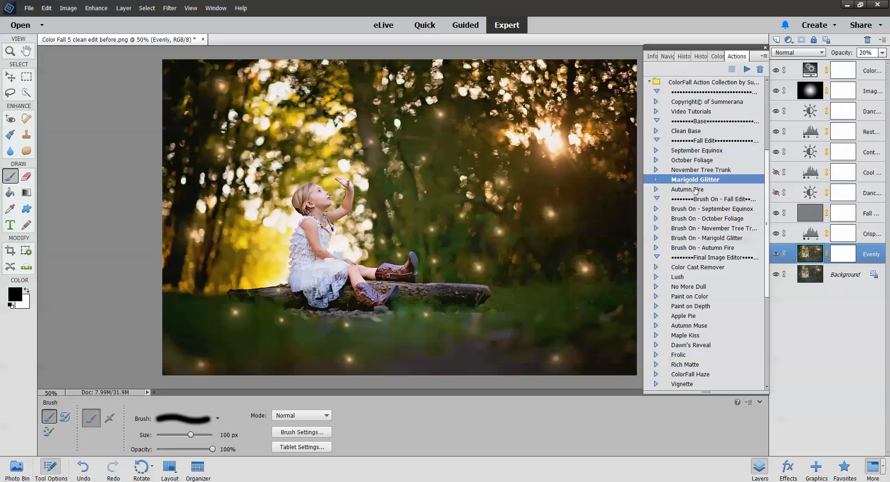
pyautogui.click(713, 228)
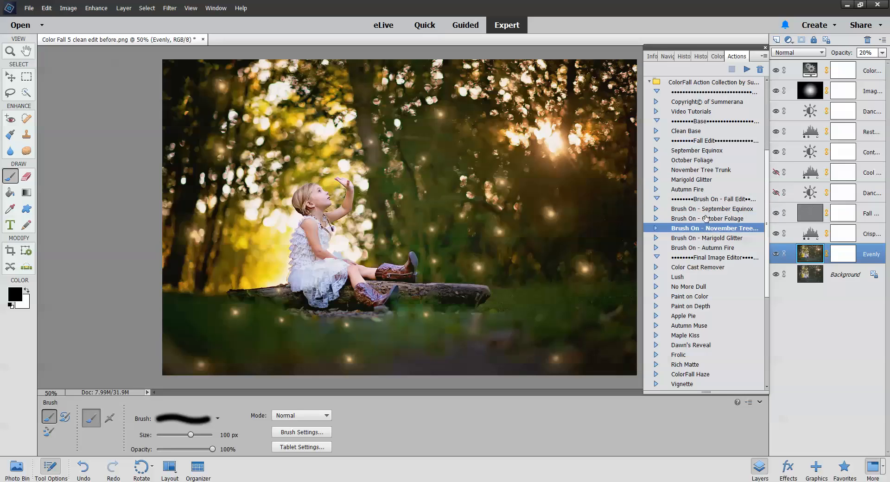
pyautogui.click(712, 218)
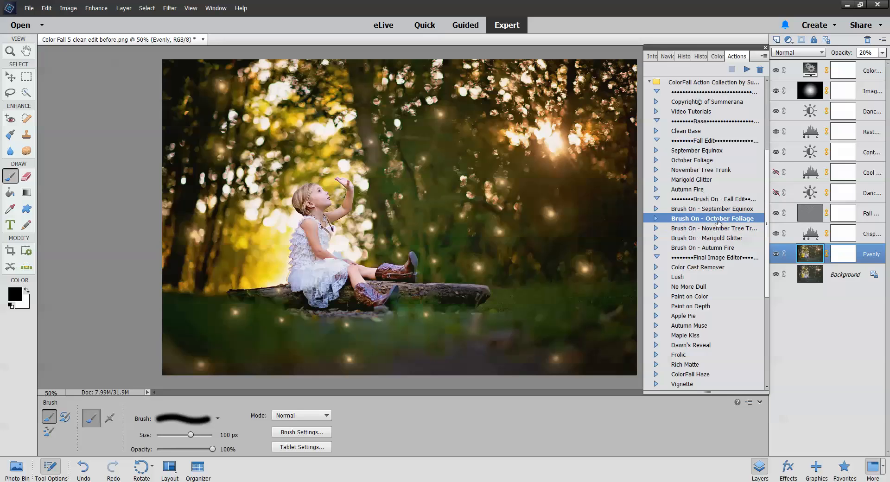
pyautogui.click(747, 68)
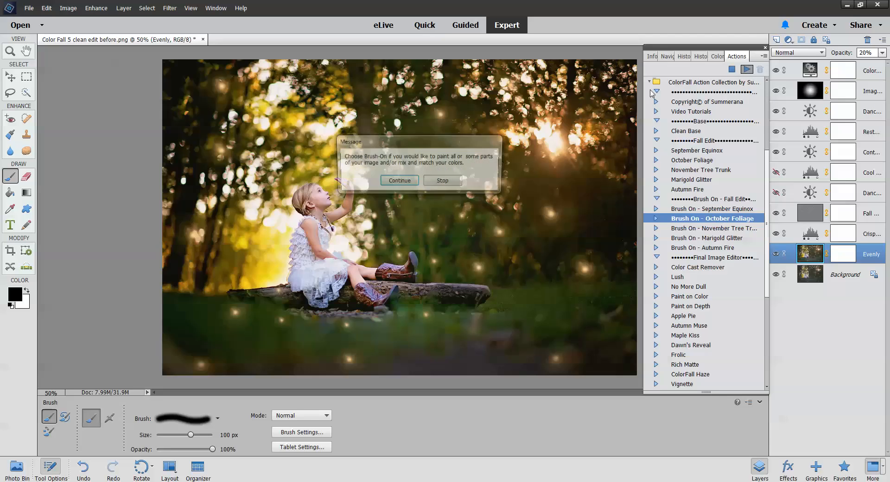
pyautogui.click(398, 180)
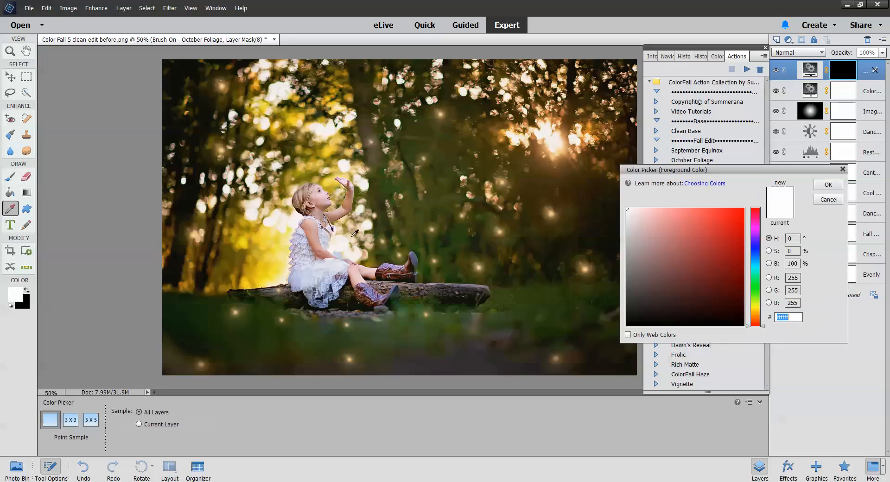
pyautogui.click(828, 185)
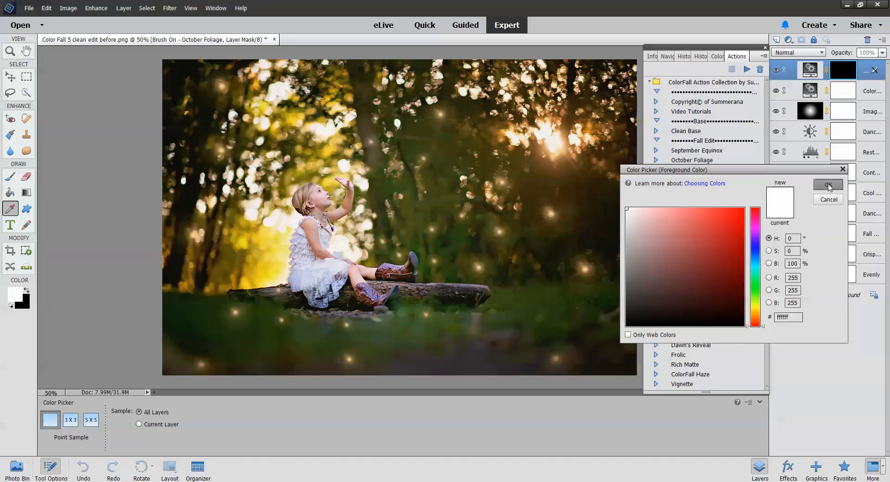
pyautogui.click(827, 185)
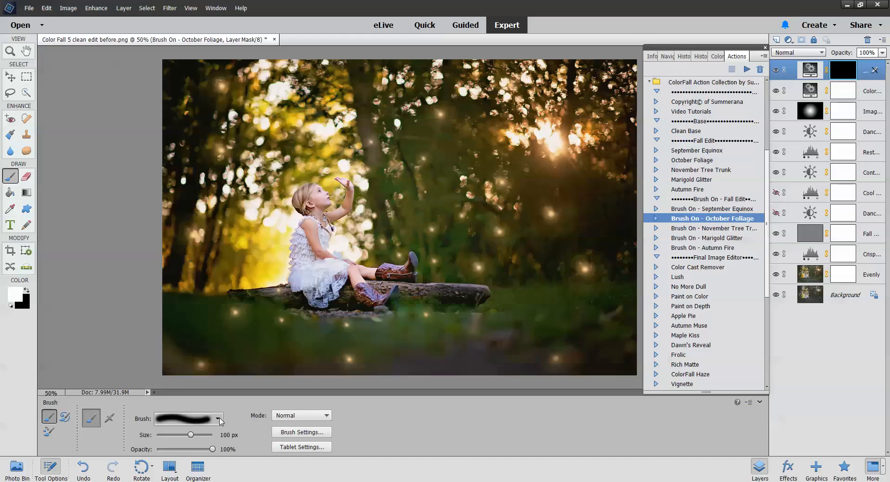
pyautogui.click(300, 432)
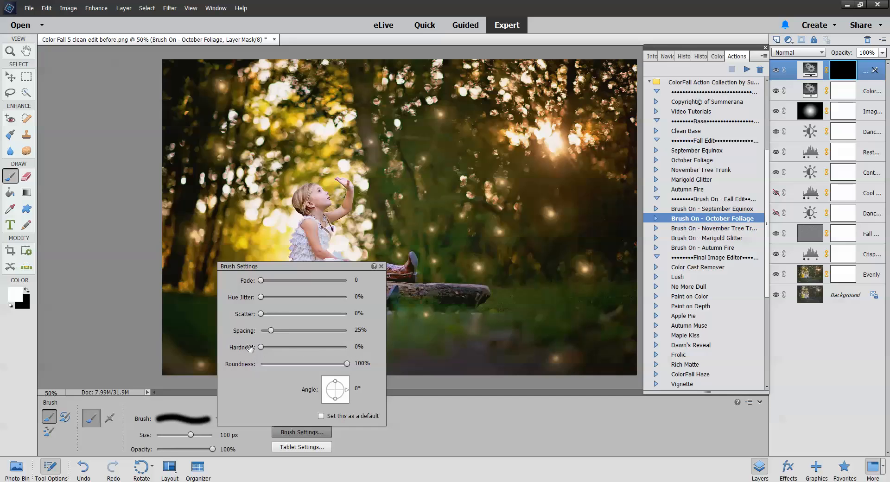
pyautogui.click(381, 266)
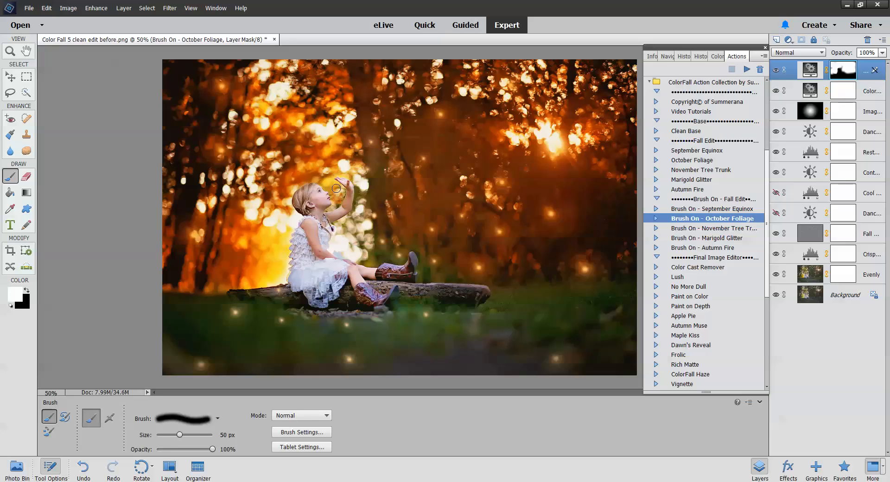
pyautogui.moveTo(342, 170)
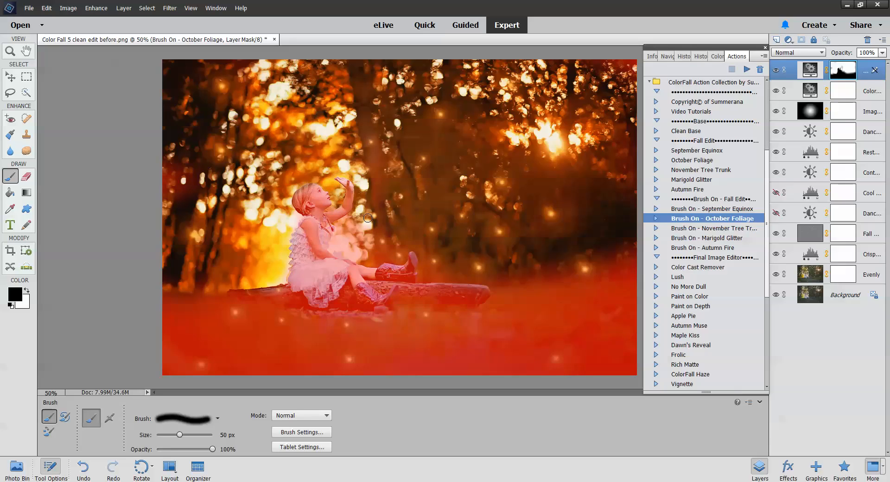
pyautogui.click(778, 70)
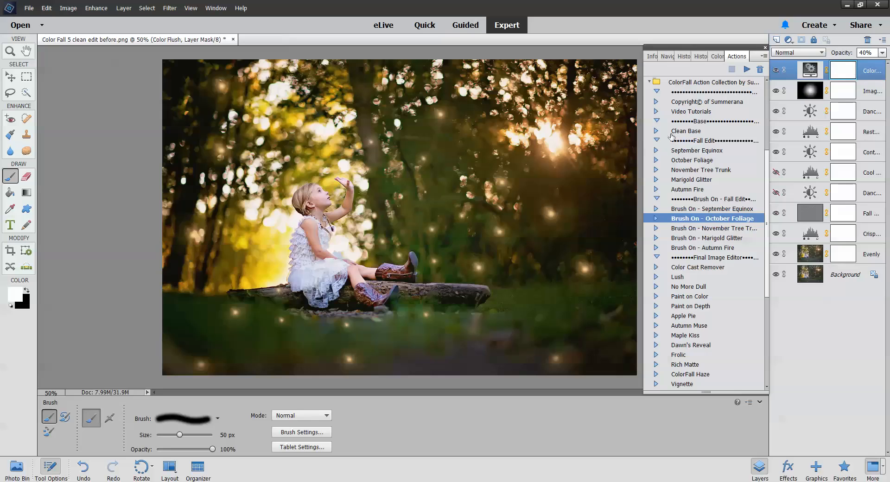
# Run the October Foliage action and continue past the Color Range notice
pyautogui.click(694, 160)
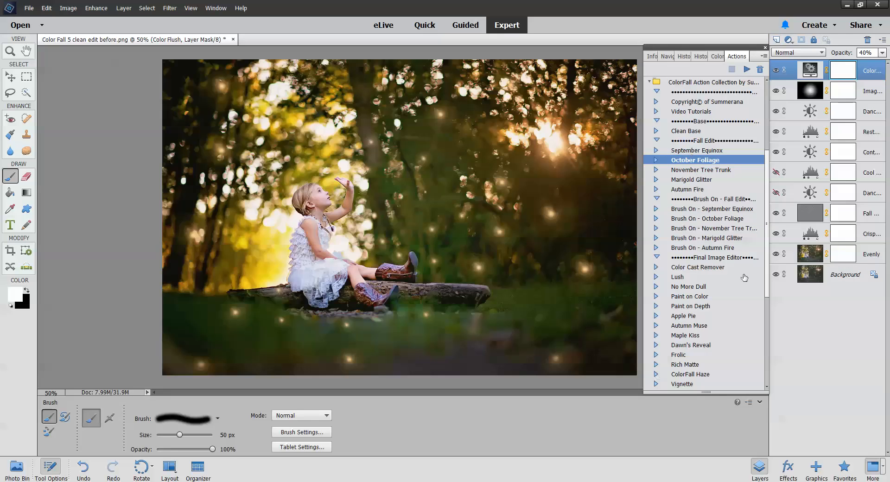
pyautogui.click(747, 68)
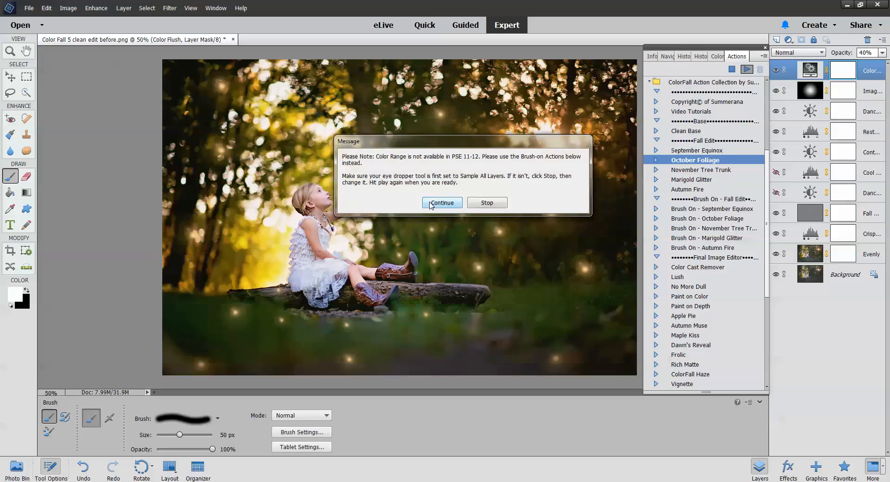
pyautogui.click(441, 203)
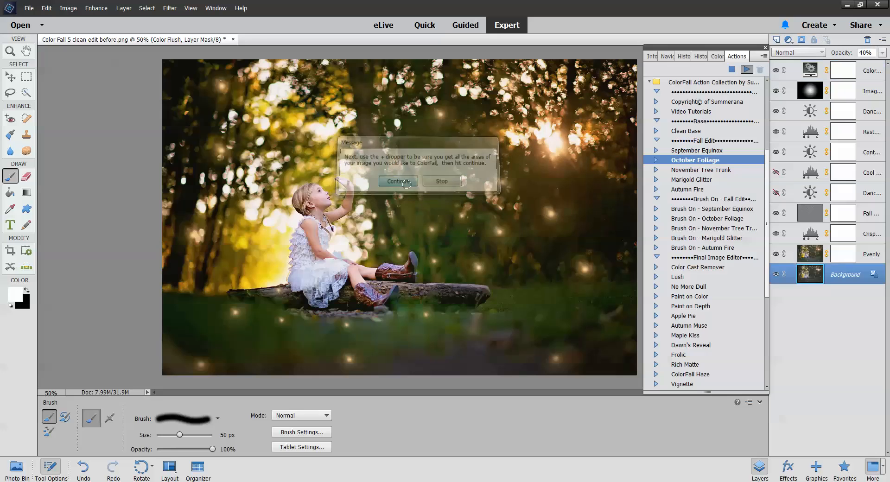
pyautogui.click(397, 181)
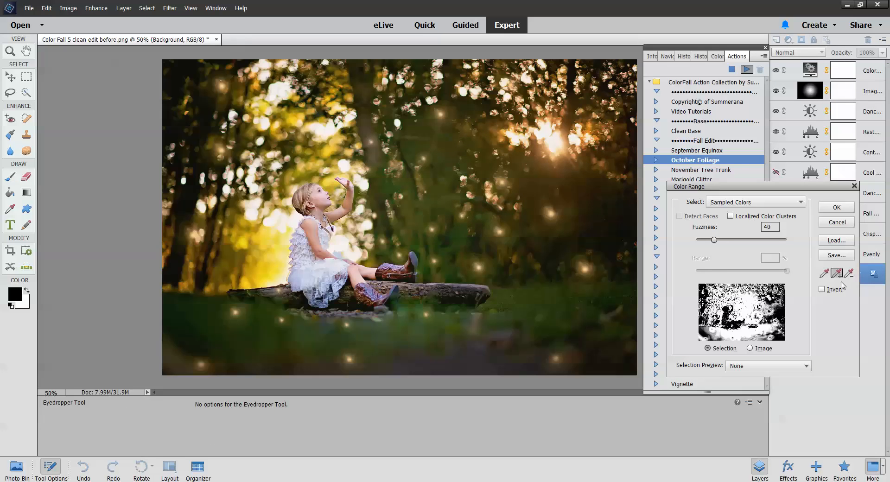
# Sample the forest greens in Color Range and let the action turn the trees autumn orange
pyautogui.click(262, 104)
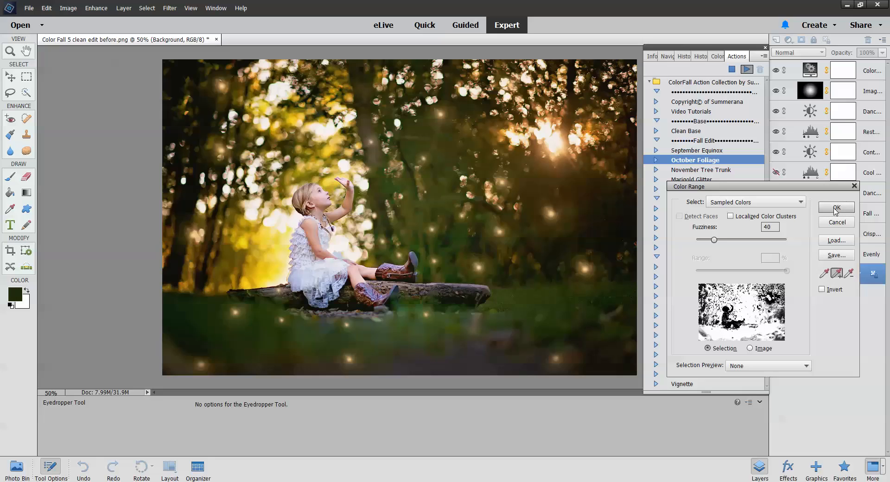
pyautogui.click(836, 207)
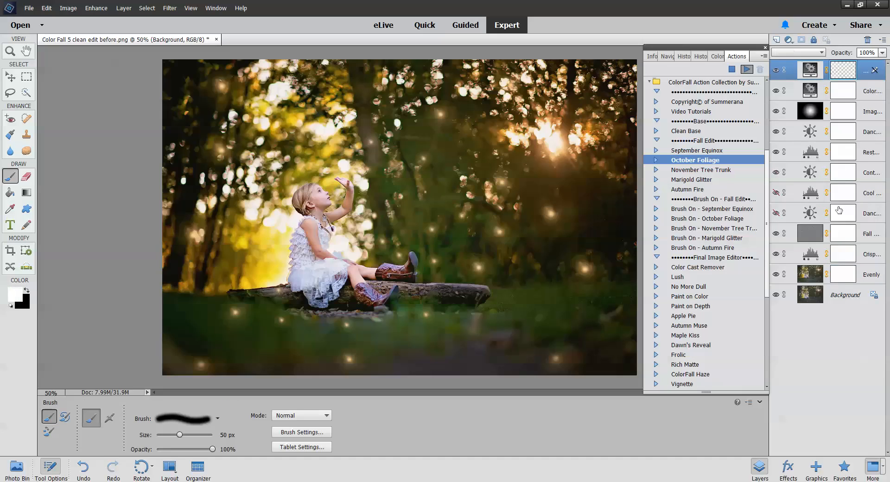
pyautogui.click(747, 68)
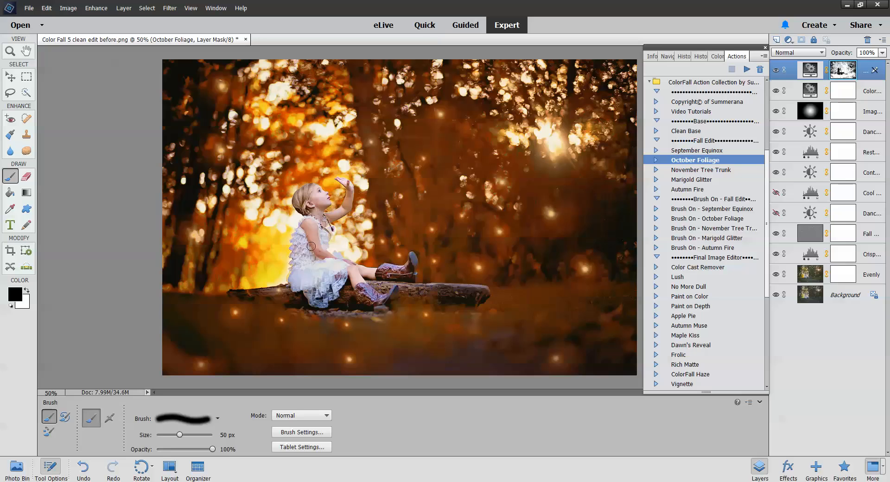
pyautogui.moveTo(105, 326)
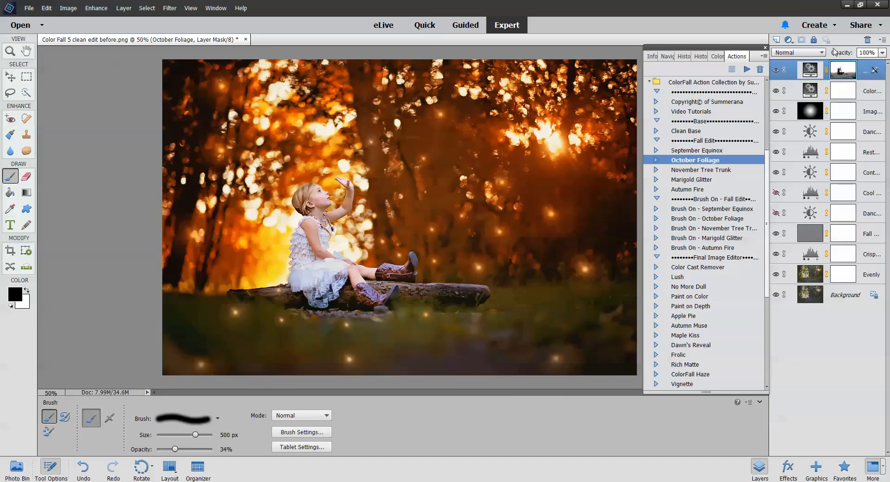
pyautogui.moveTo(776, 67)
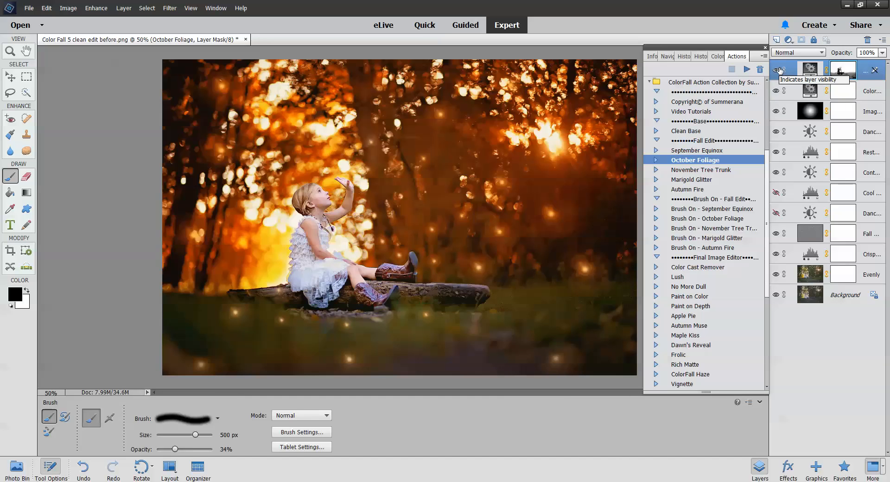
# Hide the October Foliage layer to compare, then select the Maple Kiss action
pyautogui.click(711, 237)
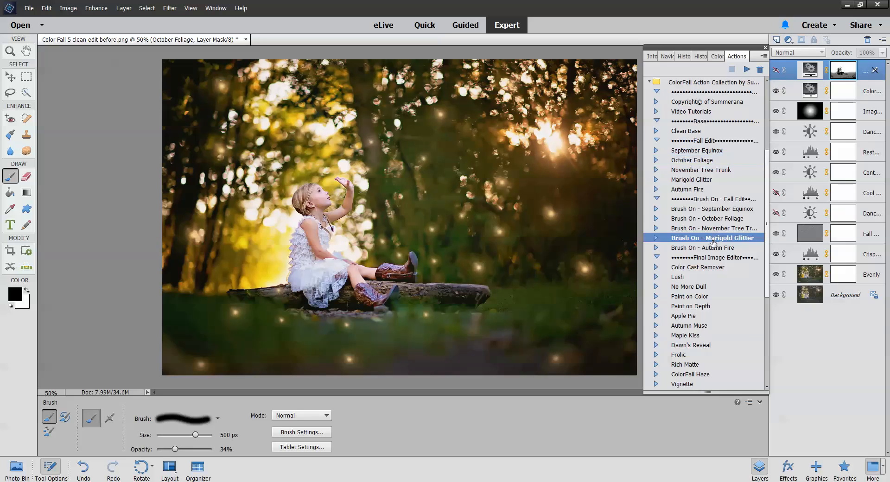
pyautogui.click(688, 287)
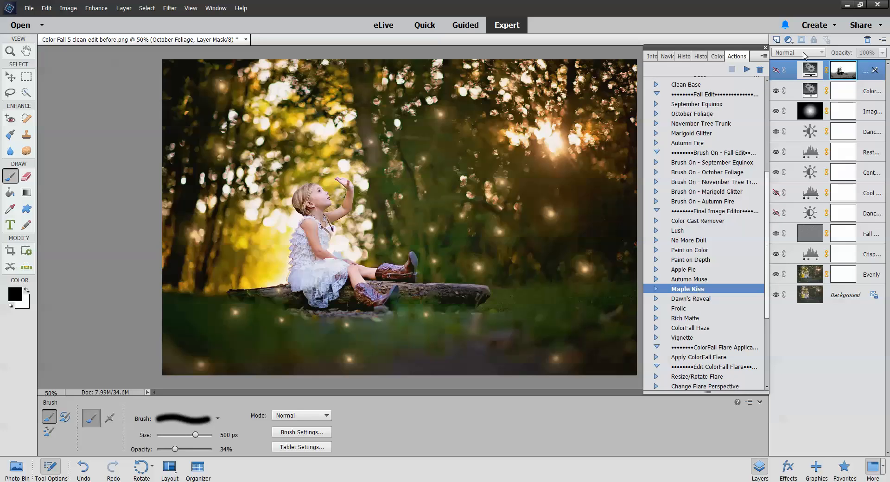
pyautogui.click(679, 309)
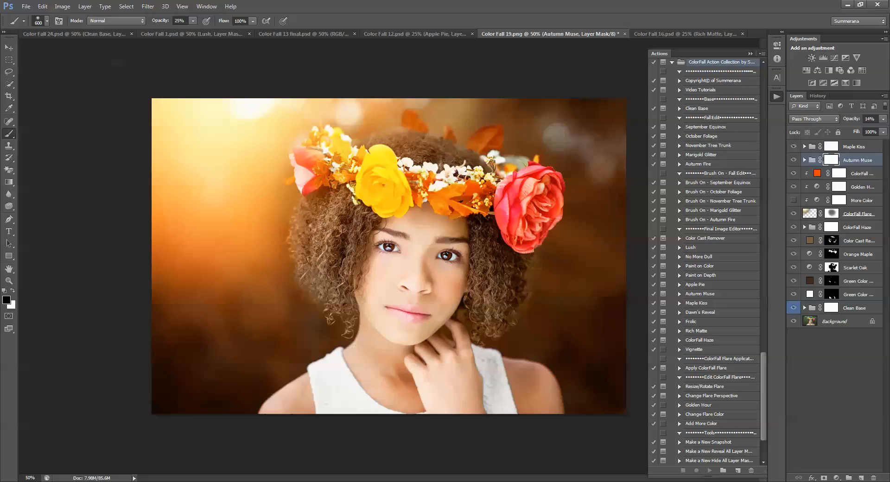
pyautogui.click(9, 47)
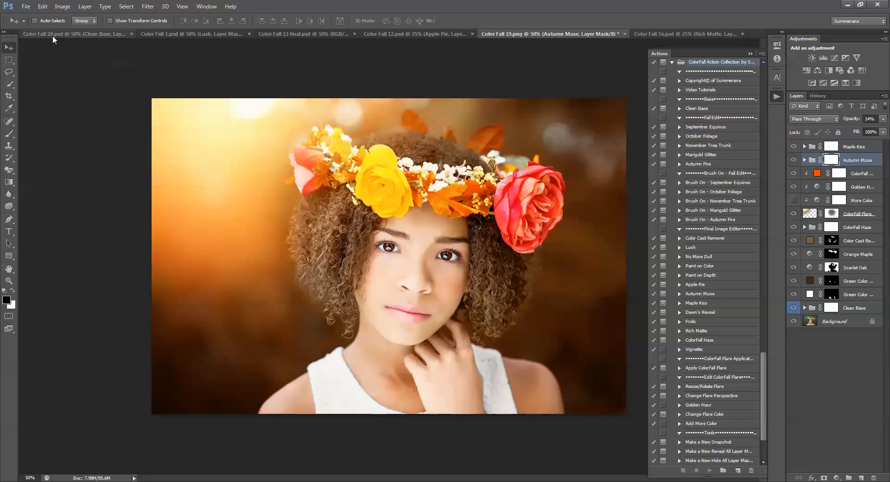
pyautogui.moveTo(74, 33)
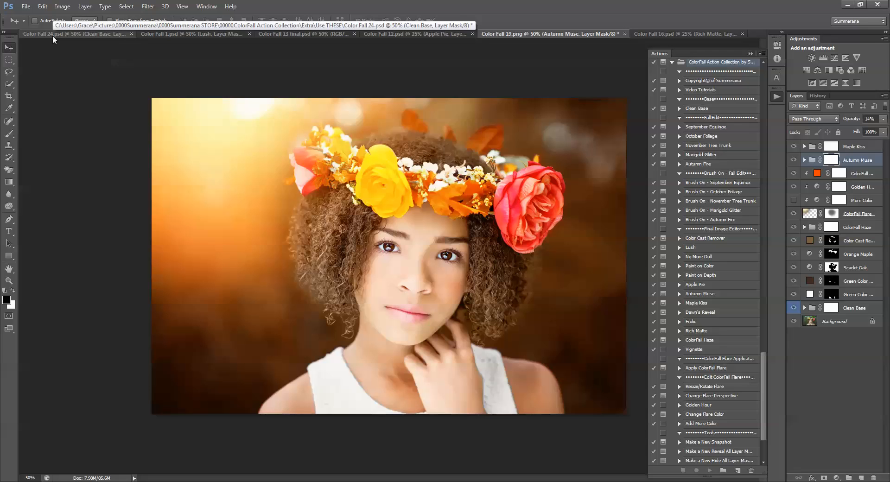